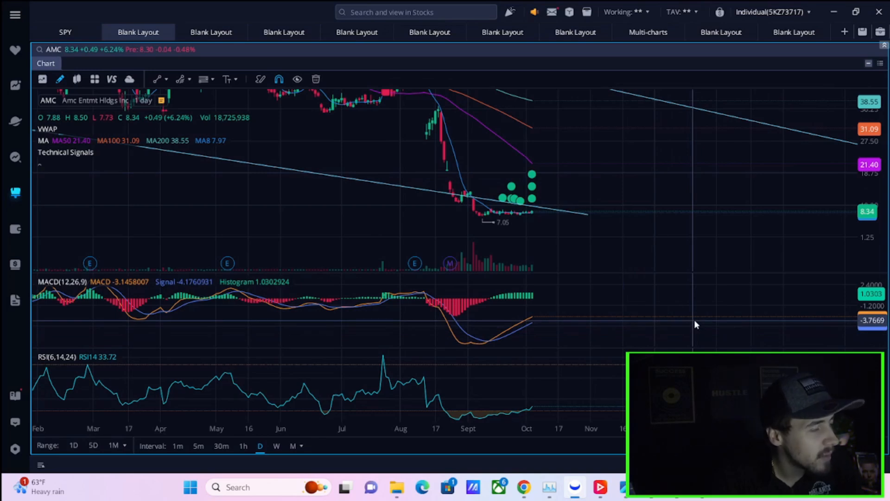
pyautogui.moveTo(708, 325)
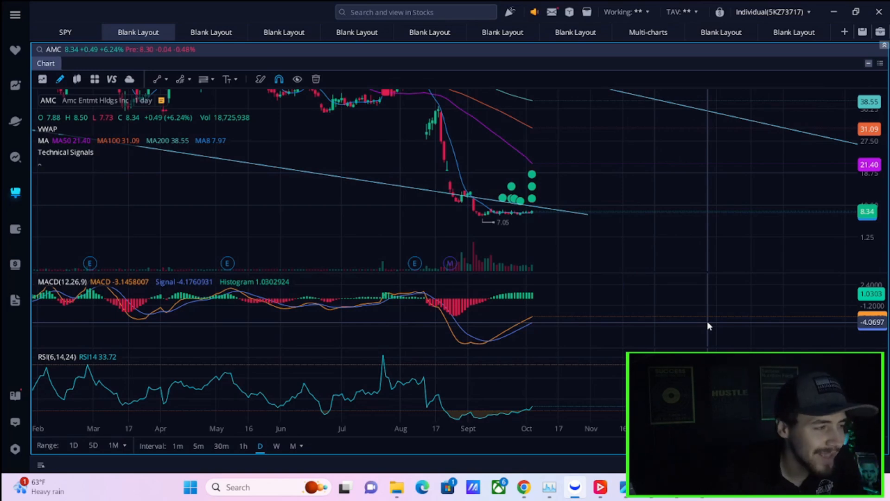
pyautogui.moveTo(304, 193)
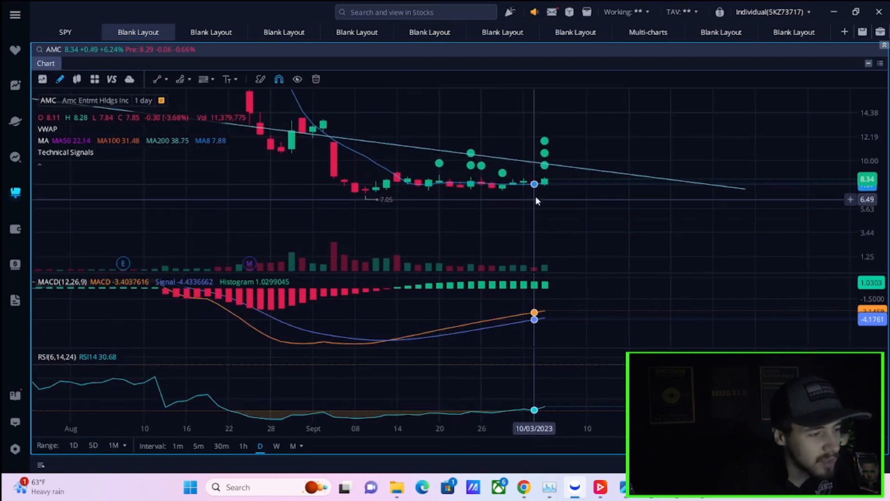
pyautogui.moveTo(562, 171)
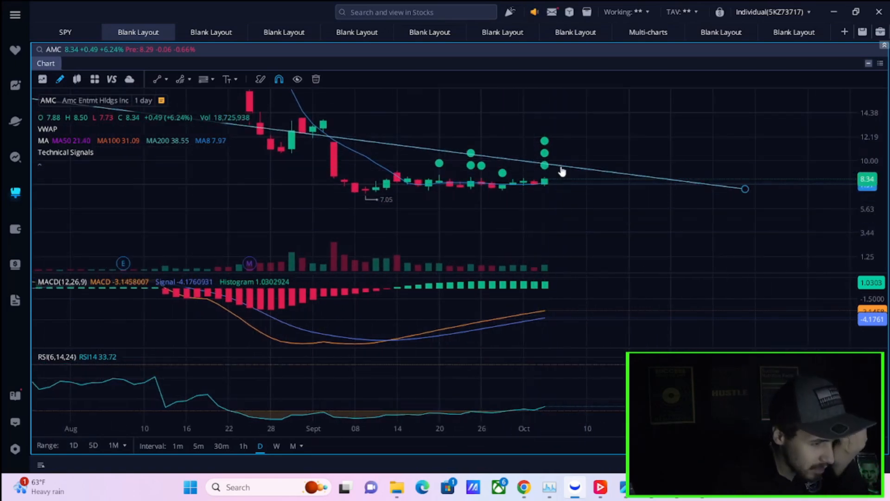
pyautogui.moveTo(609, 170)
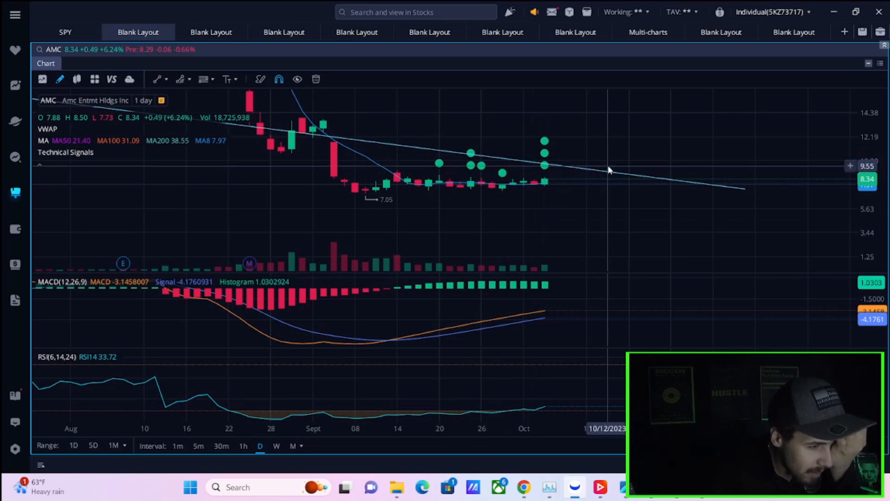
pyautogui.moveTo(616, 169)
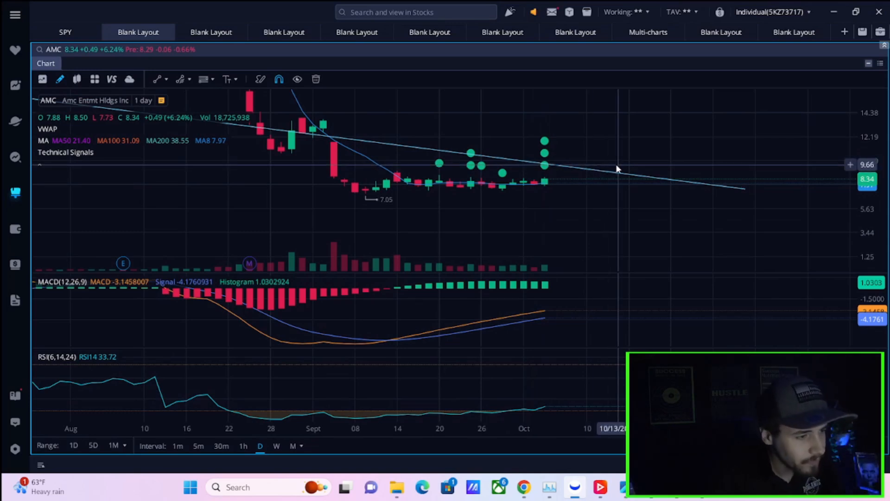
pyautogui.moveTo(619, 167)
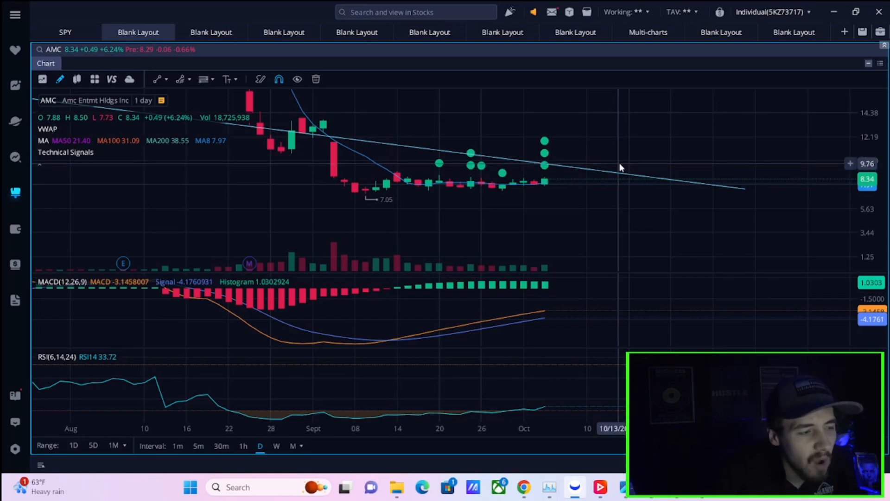
pyautogui.moveTo(580, 189)
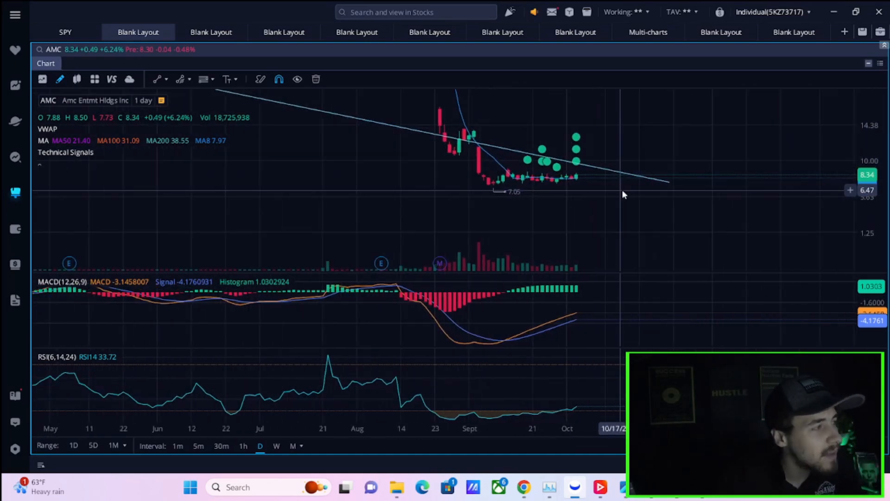
pyautogui.moveTo(630, 195)
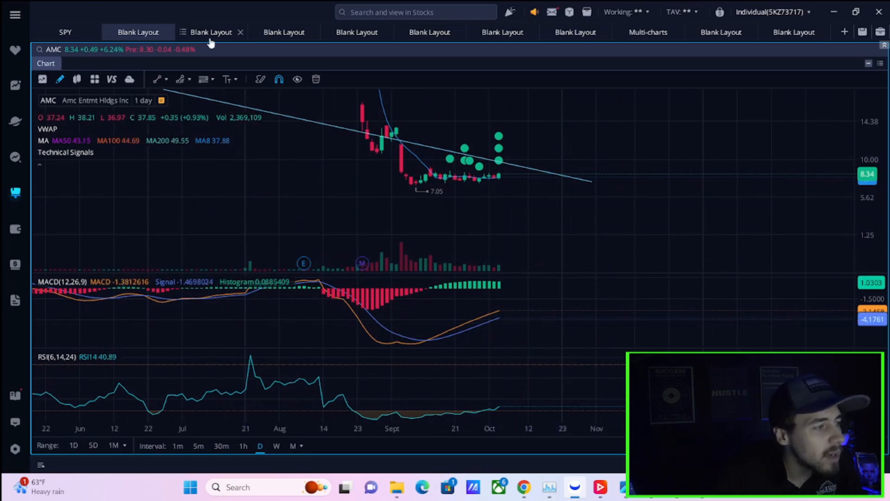
# Switch to the layout showing TLT's weekly chart since 2015, with its $167.65 peak.
pyautogui.click(211, 32)
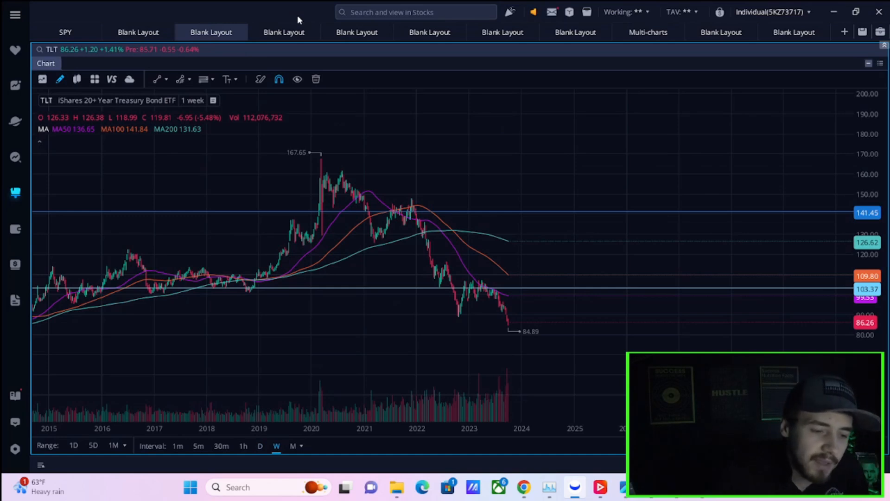
pyautogui.moveTo(306, 19)
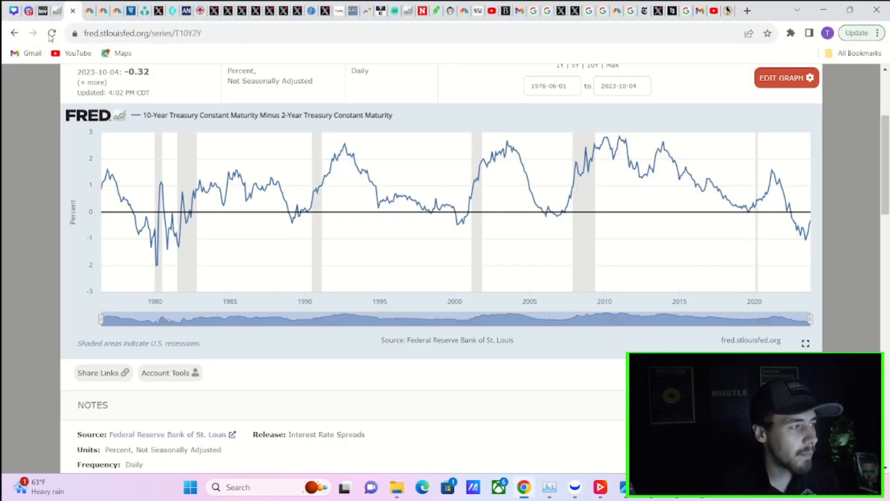
# Reload the T10Y2Y spread page and set the range to 5Y (2018-10-04 to 2023-10-04).
pyautogui.click(51, 33)
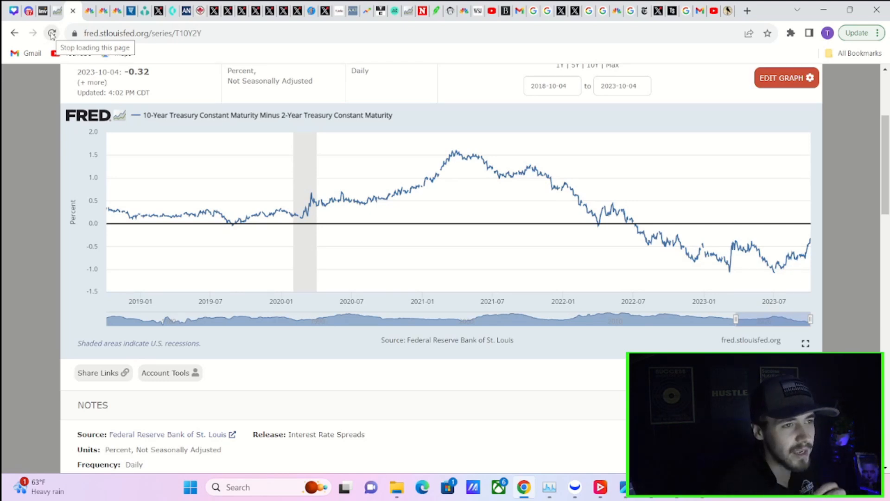
pyautogui.moveTo(51, 33)
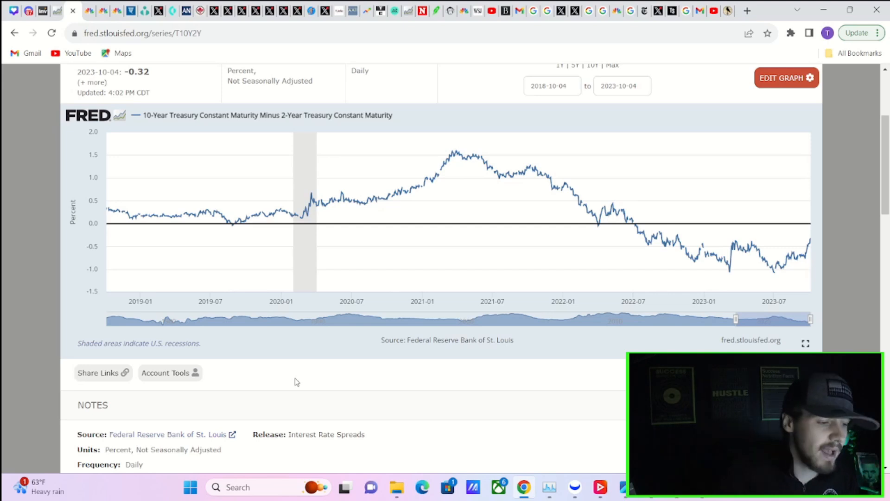
pyautogui.moveTo(288, 357)
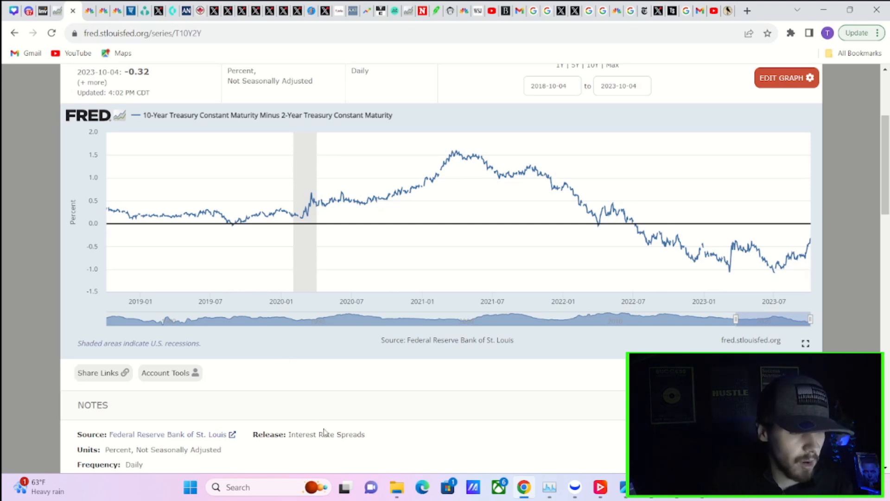
pyautogui.moveTo(339, 409)
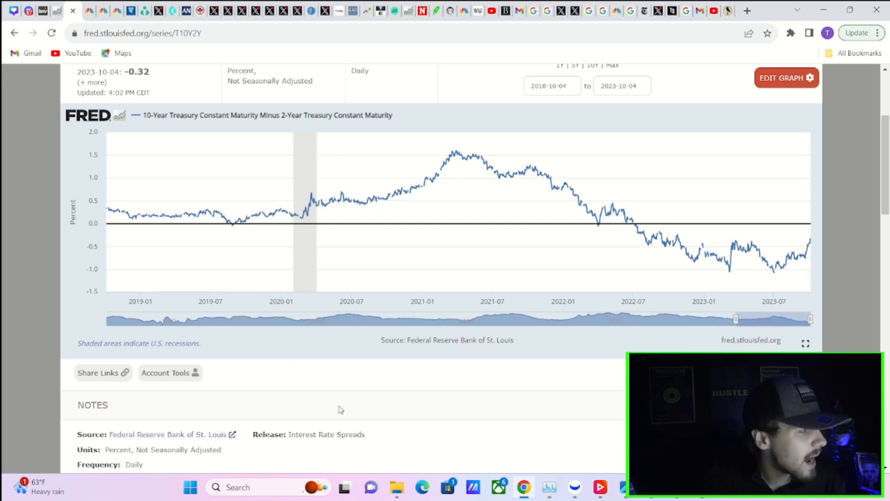
pyautogui.moveTo(396, 411)
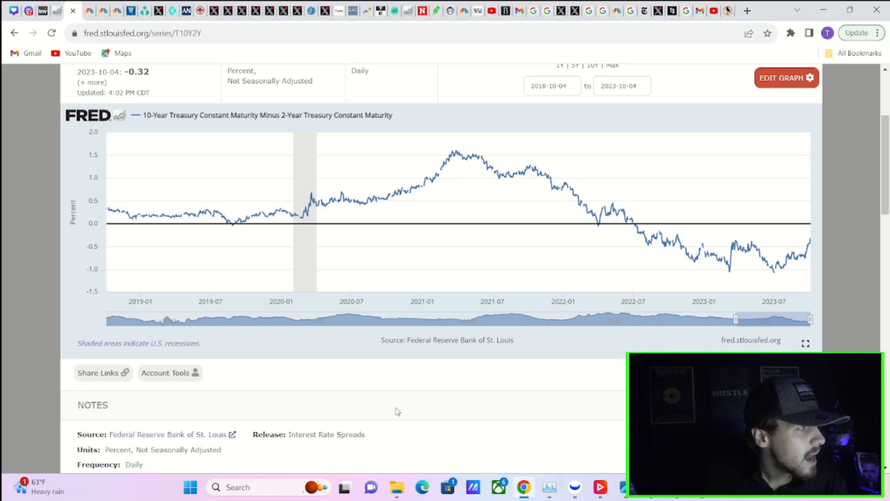
pyautogui.moveTo(494, 413)
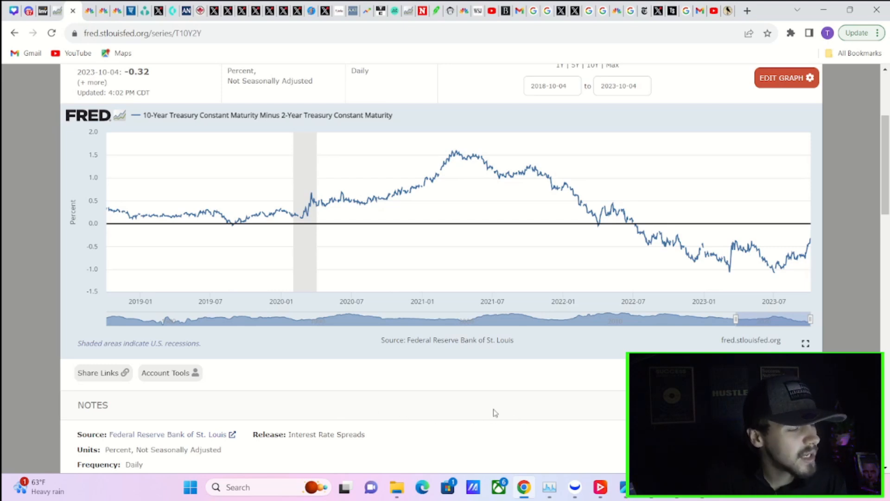
pyautogui.moveTo(494, 413)
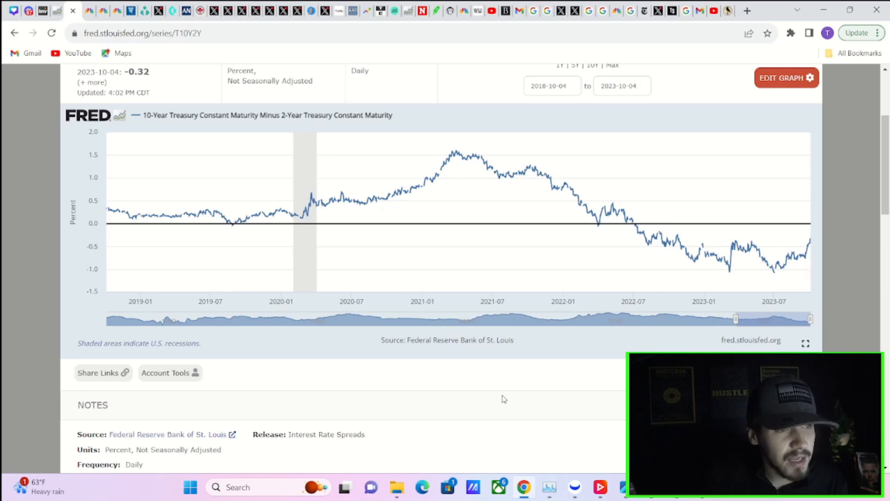
pyautogui.moveTo(527, 467)
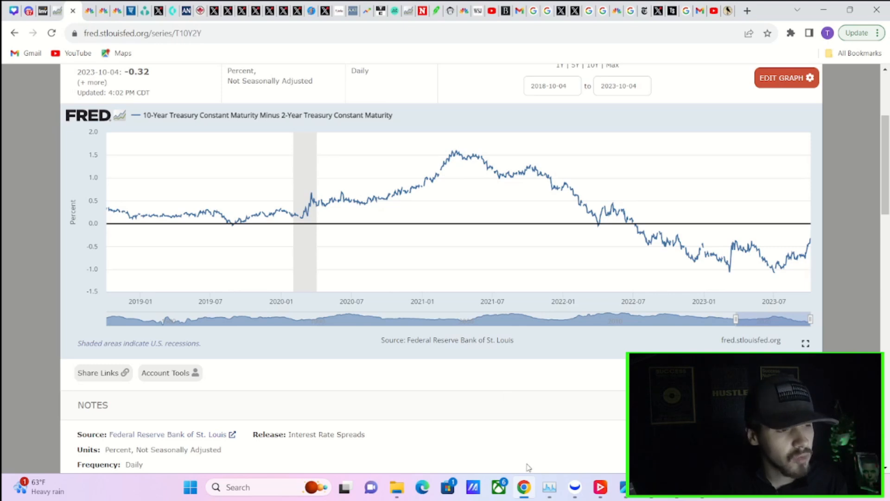
pyautogui.moveTo(523, 463)
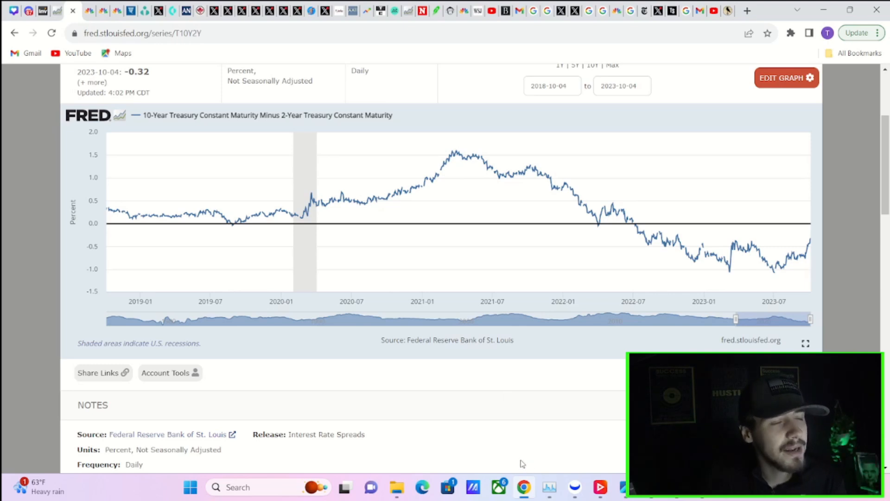
pyautogui.moveTo(523, 465)
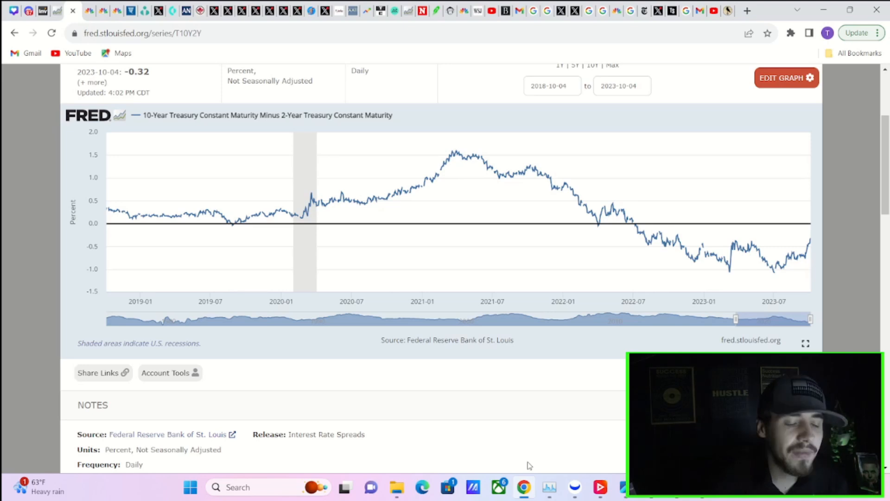
pyautogui.moveTo(434, 424)
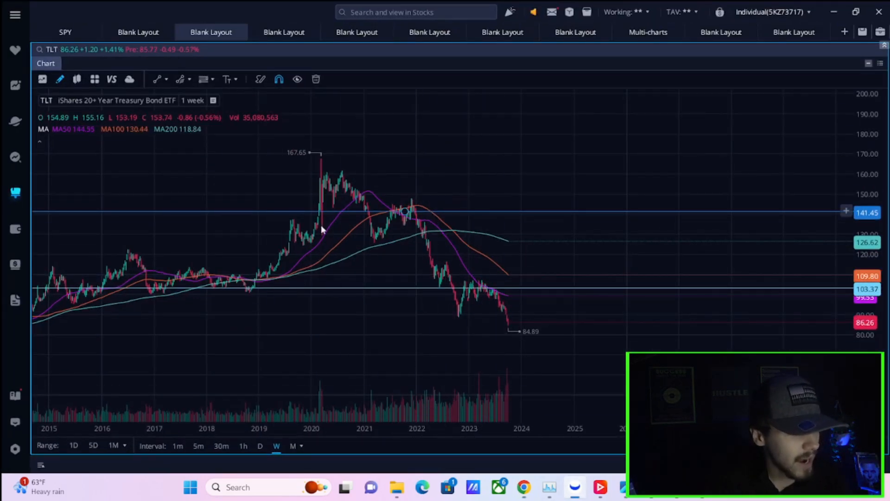
pyautogui.moveTo(457, 303)
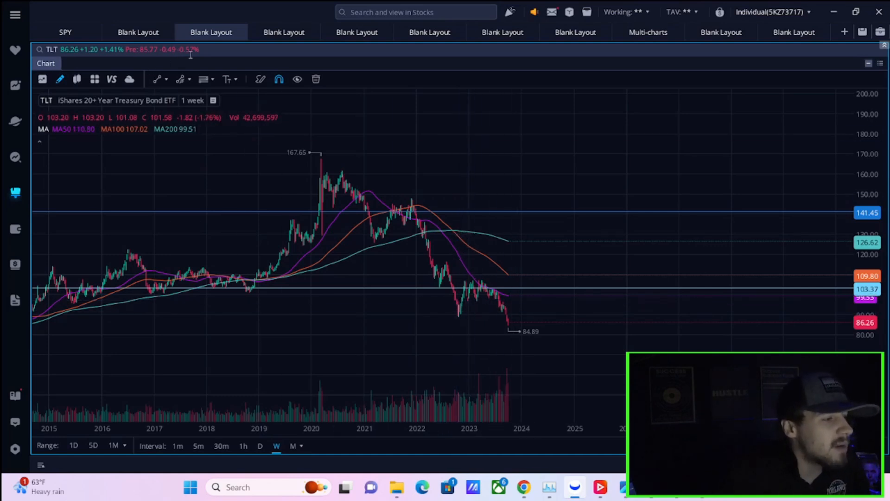
pyautogui.moveTo(602, 338)
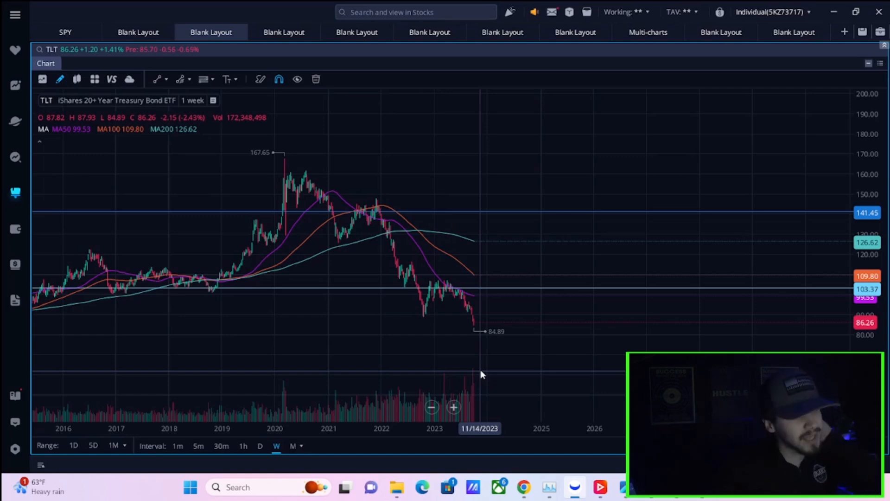
pyautogui.moveTo(273, 269)
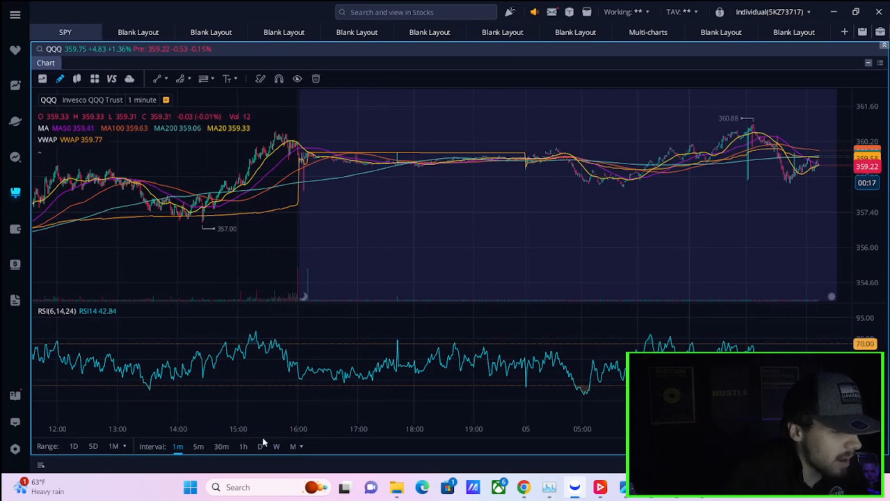
# Put QQQ on weekly candles, flip through the USO and QQQ layouts, and return to TLT.
pyautogui.click(277, 446)
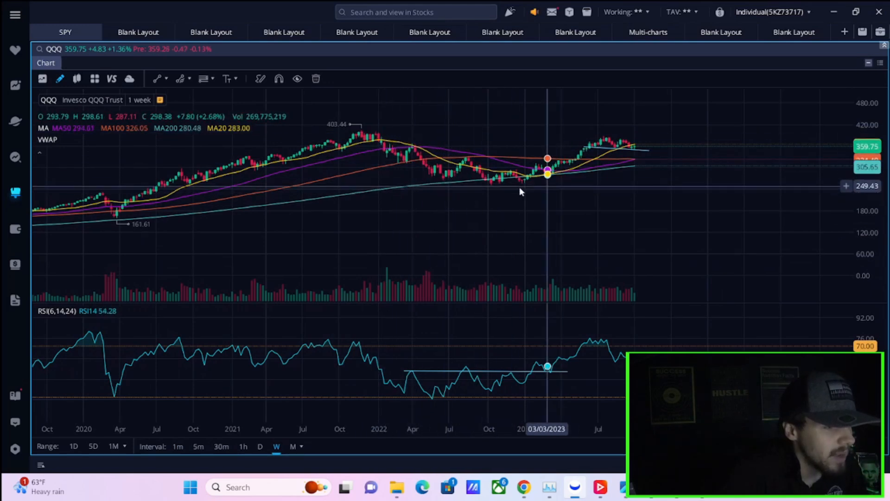
pyautogui.moveTo(531, 189)
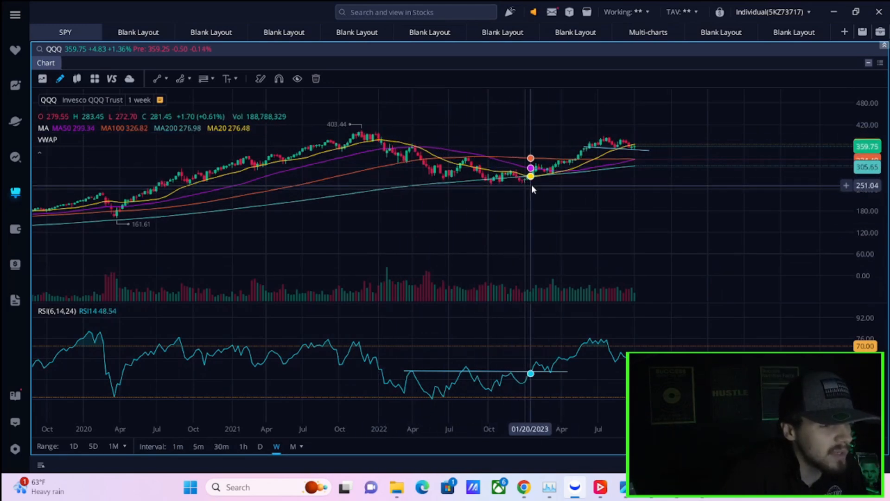
pyautogui.click(138, 32)
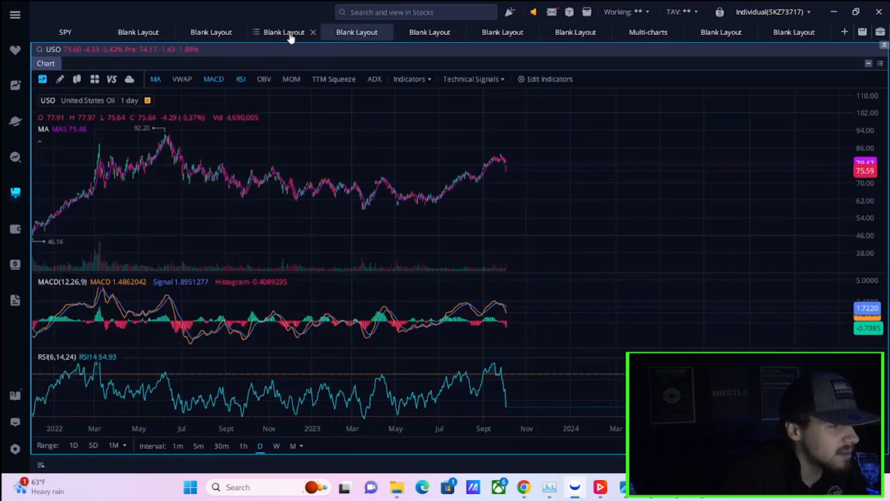
pyautogui.click(430, 32)
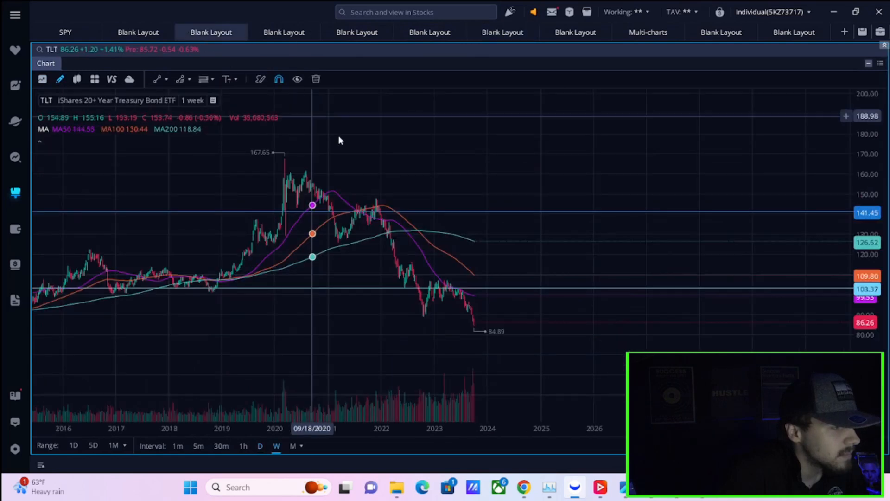
pyautogui.moveTo(469, 335)
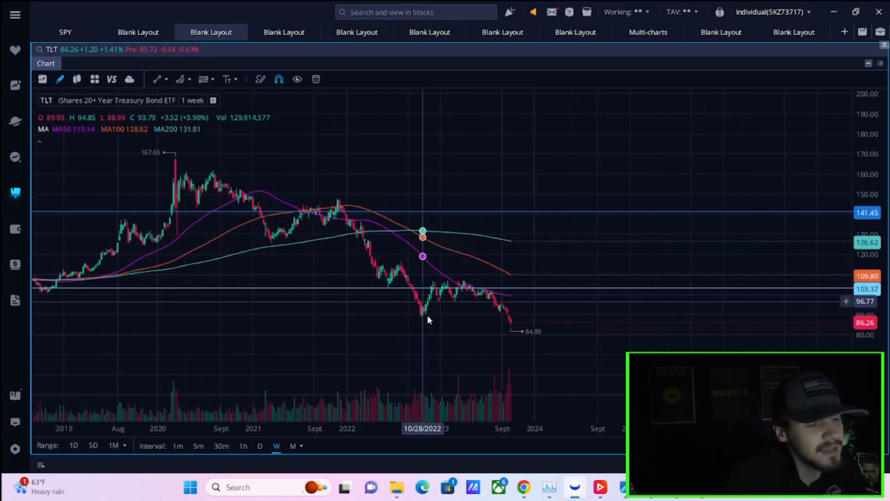
pyautogui.moveTo(491, 385)
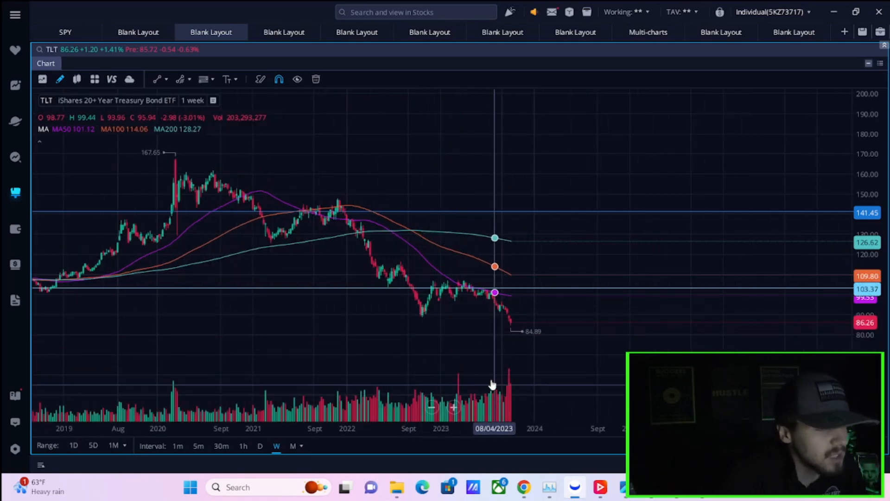
pyautogui.moveTo(437, 369)
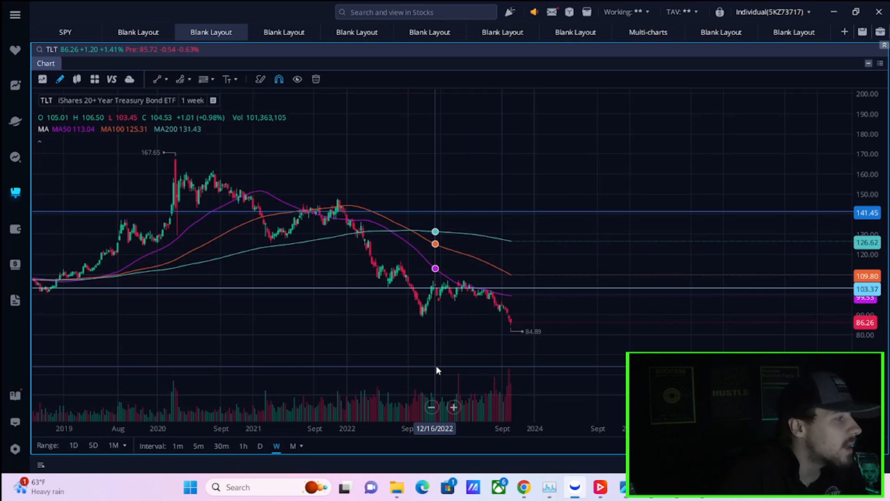
pyautogui.moveTo(432, 394)
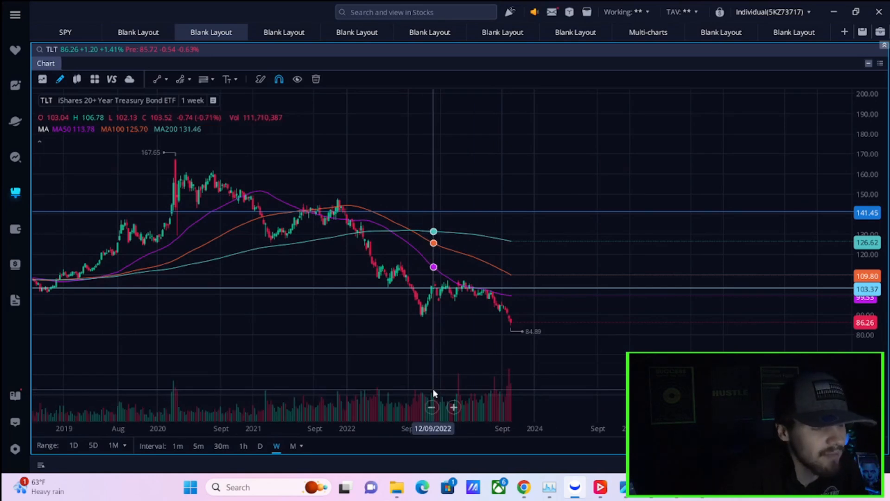
pyautogui.moveTo(417, 306)
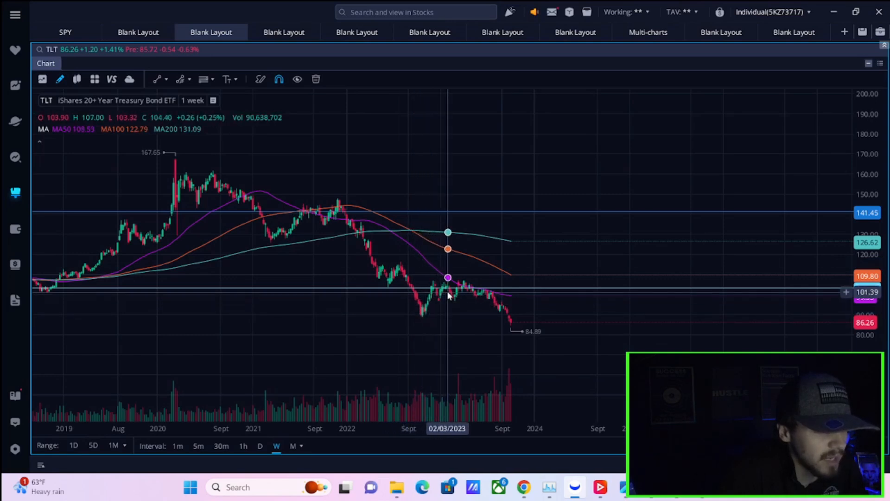
pyautogui.moveTo(463, 286)
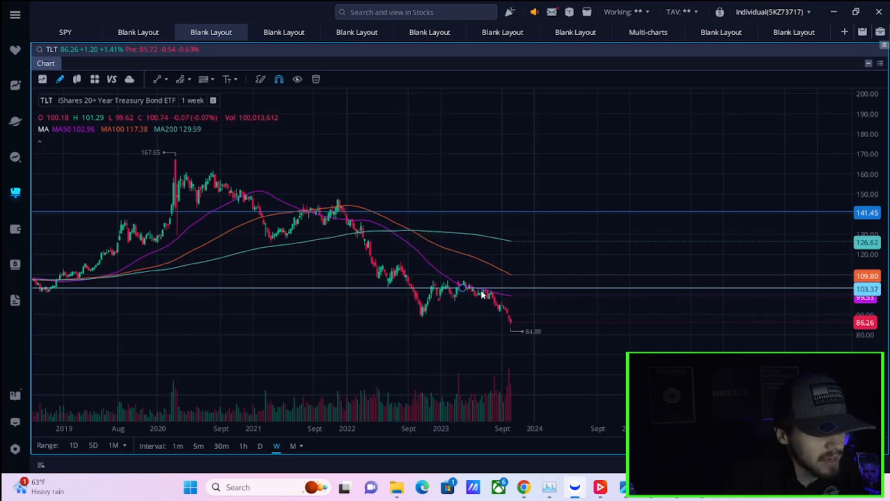
pyautogui.moveTo(469, 287)
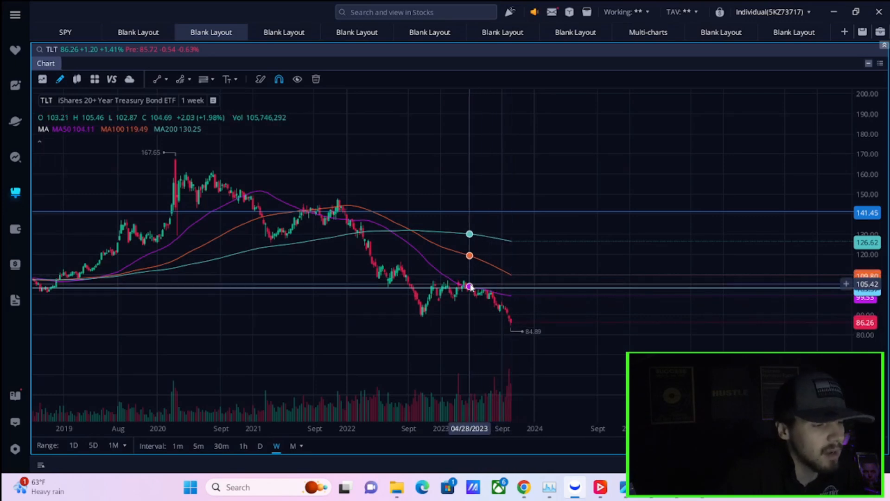
pyautogui.click(65, 32)
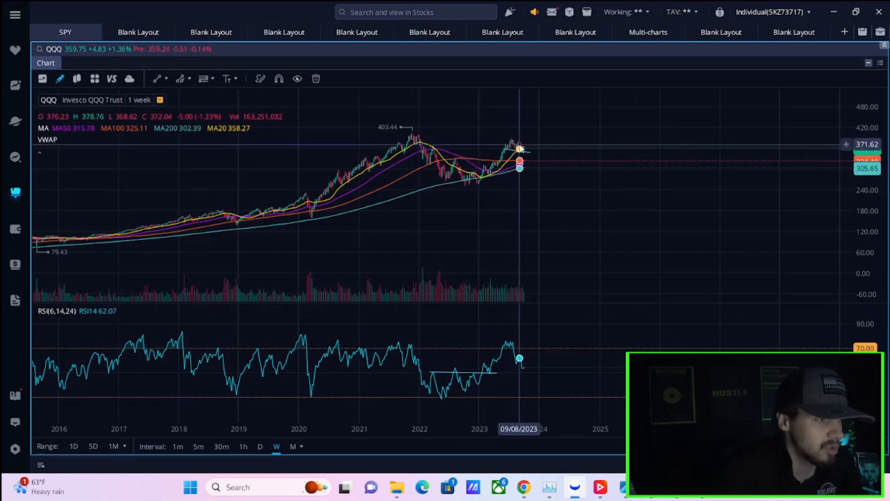
pyautogui.moveTo(165, 65)
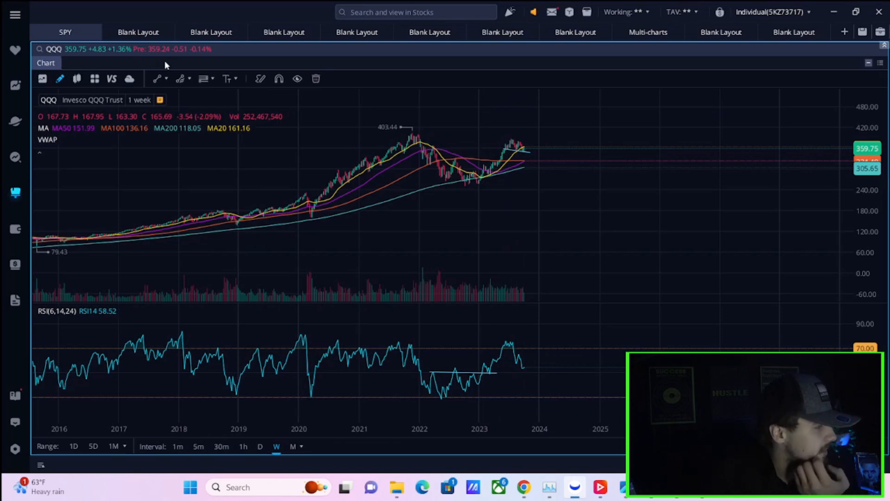
pyautogui.click(210, 32)
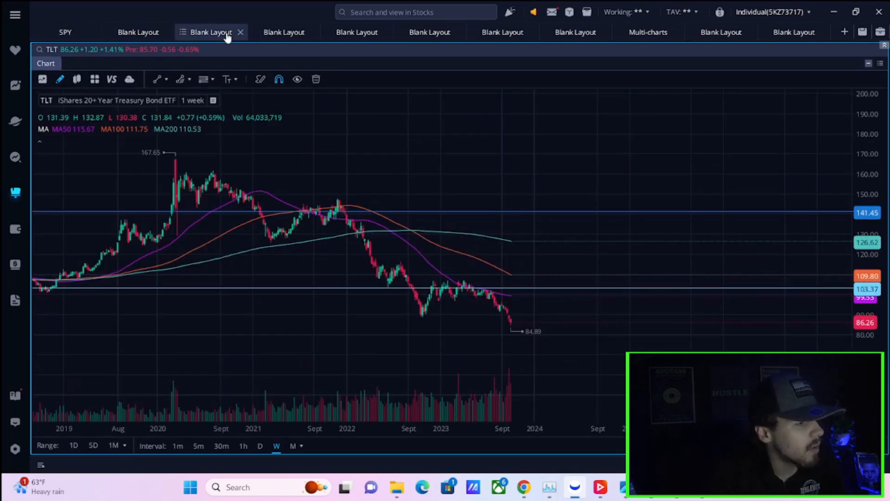
pyautogui.moveTo(303, 23)
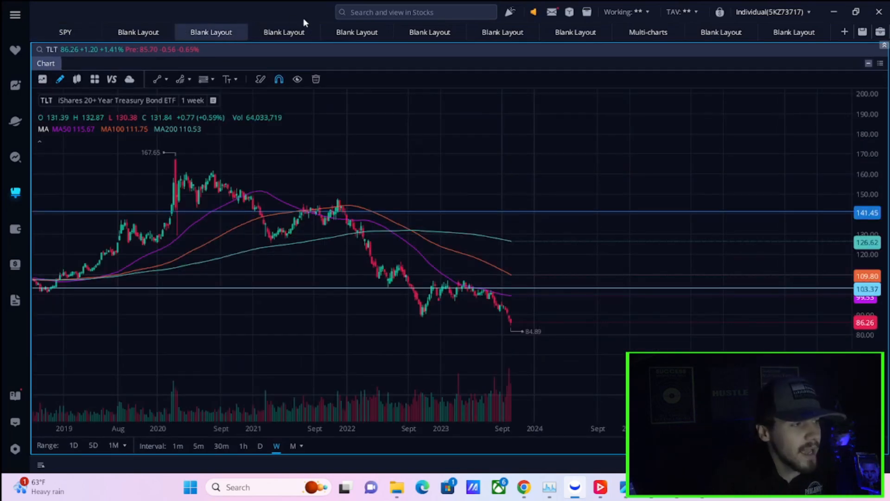
pyautogui.moveTo(283, 32)
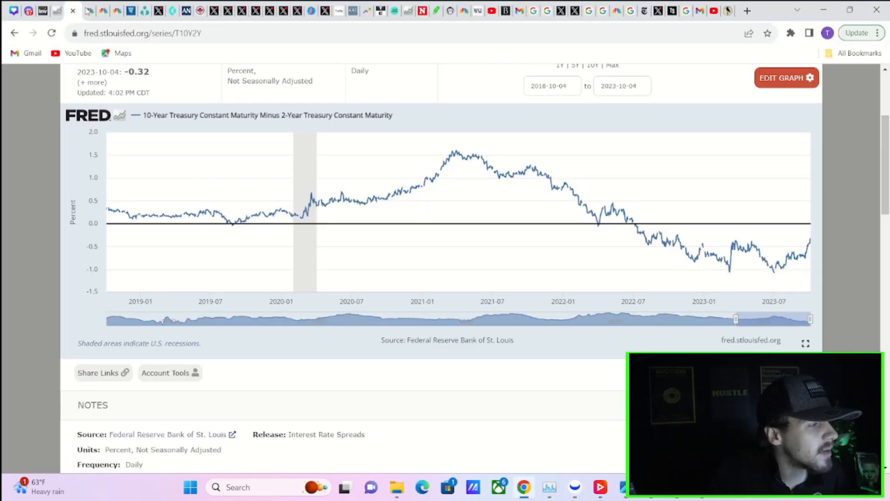
# Switch to the CNBC US10Y tab showing a 4.733% yield on the one-year chart.
pyautogui.click(87, 11)
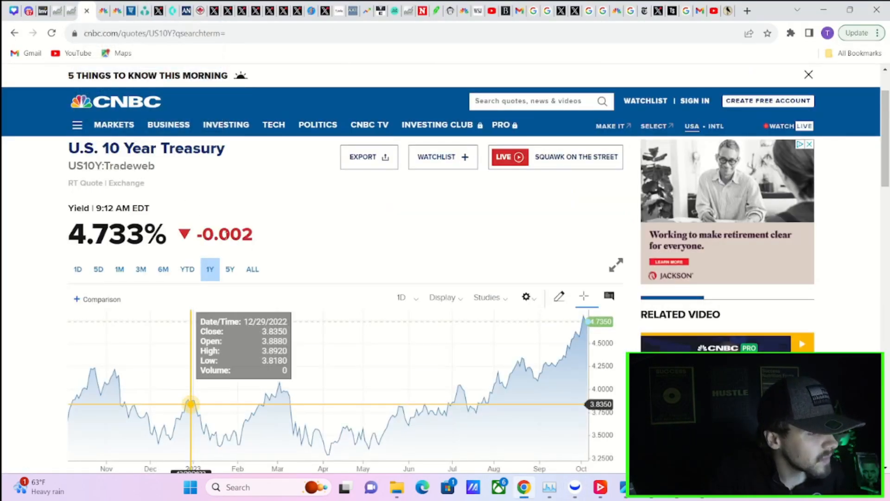
pyautogui.moveTo(116, 10)
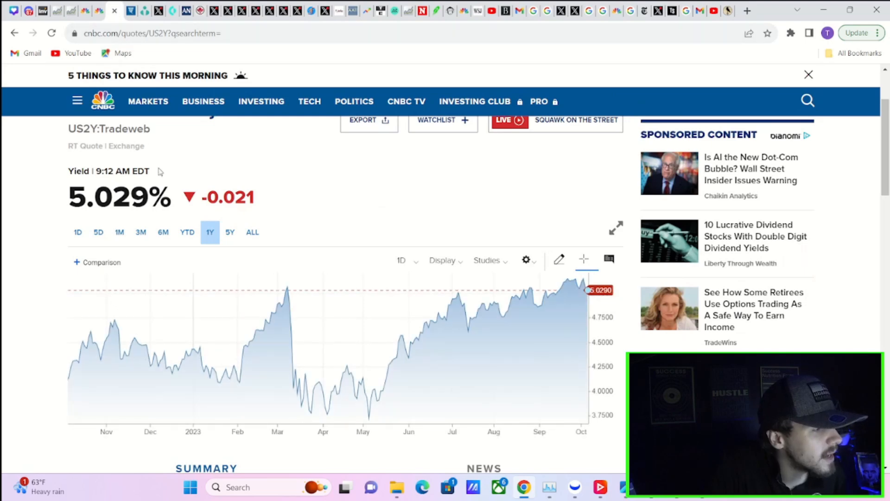
pyautogui.moveTo(87, 10)
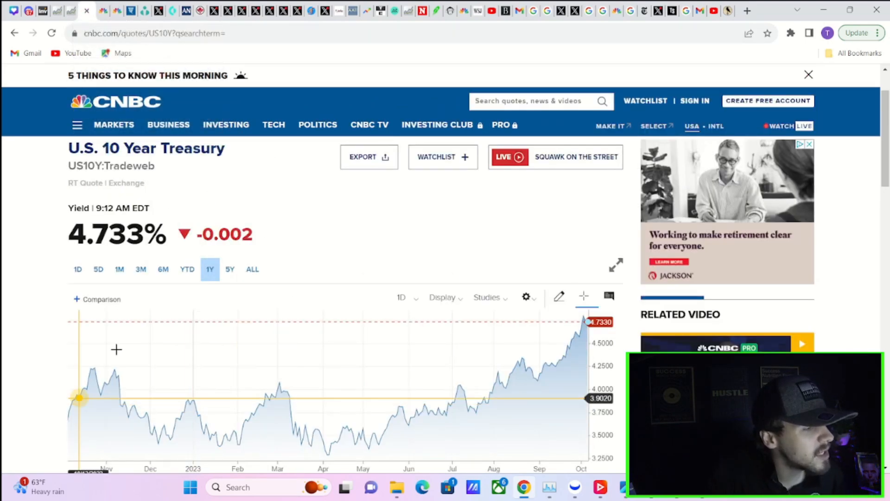
pyautogui.moveTo(248, 420)
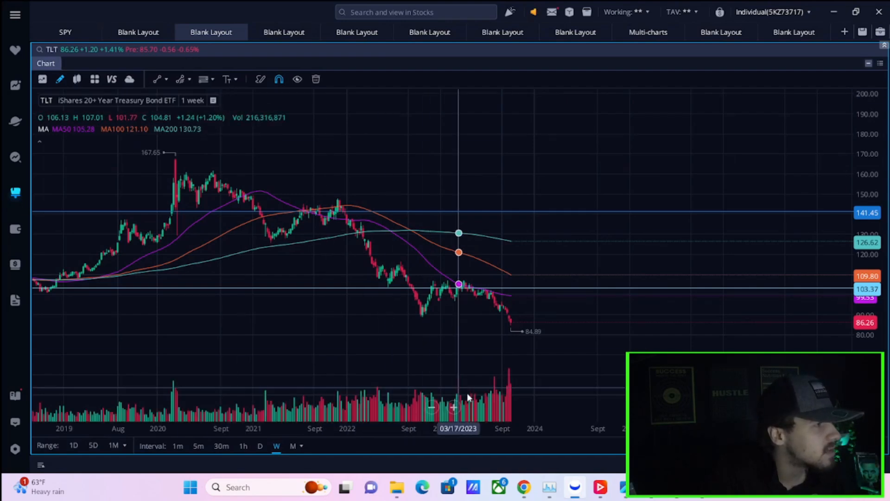
pyautogui.moveTo(331, 96)
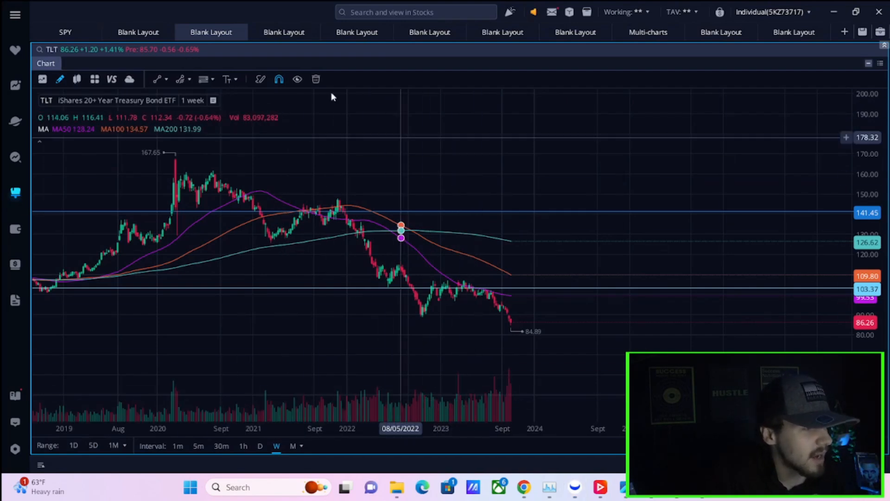
# Switch to the KRE regional banking ETF daily chart, trading near $40.31.
pyautogui.click(283, 32)
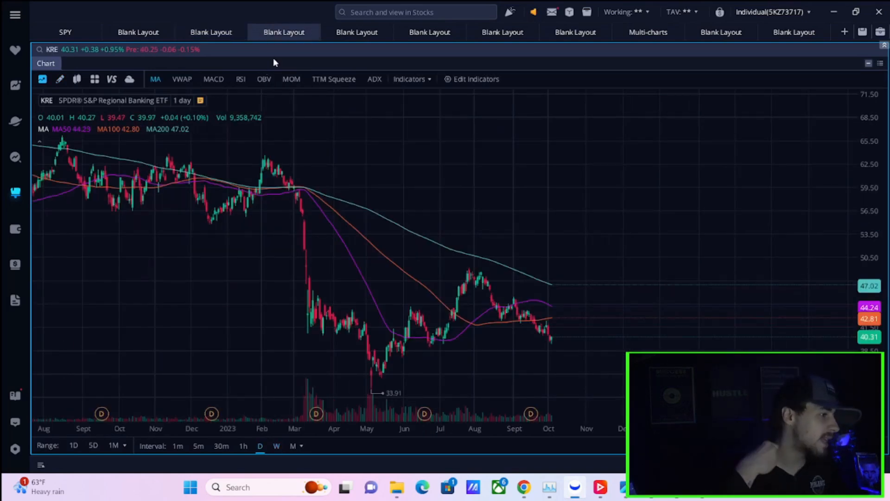
pyautogui.moveTo(271, 58)
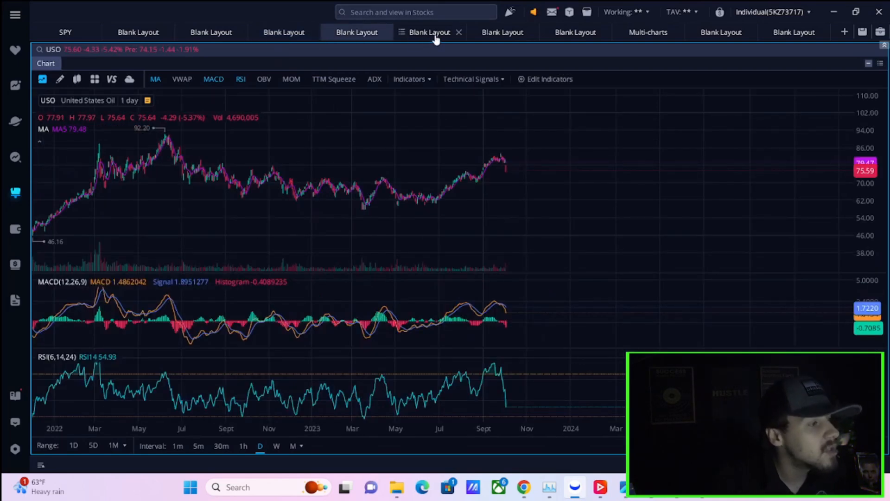
# Open the DXY layout and view the dollar index on 1-minute, then daily bars.
pyautogui.click(430, 32)
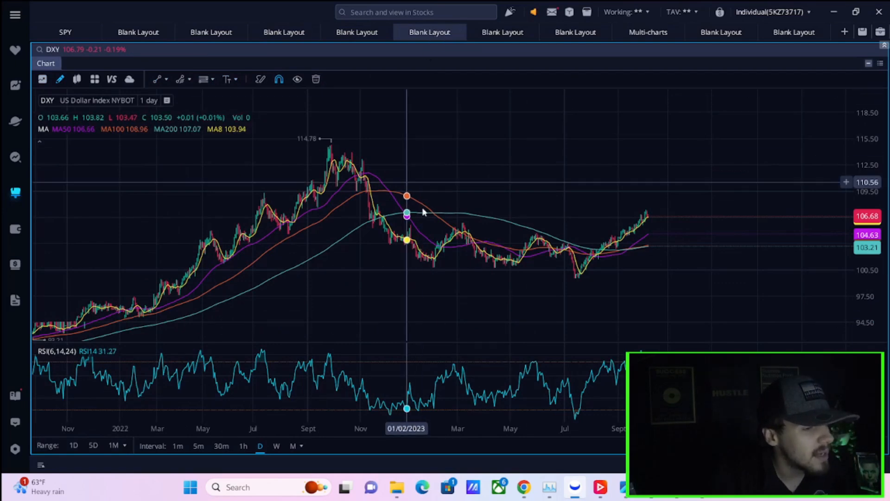
pyautogui.click(177, 445)
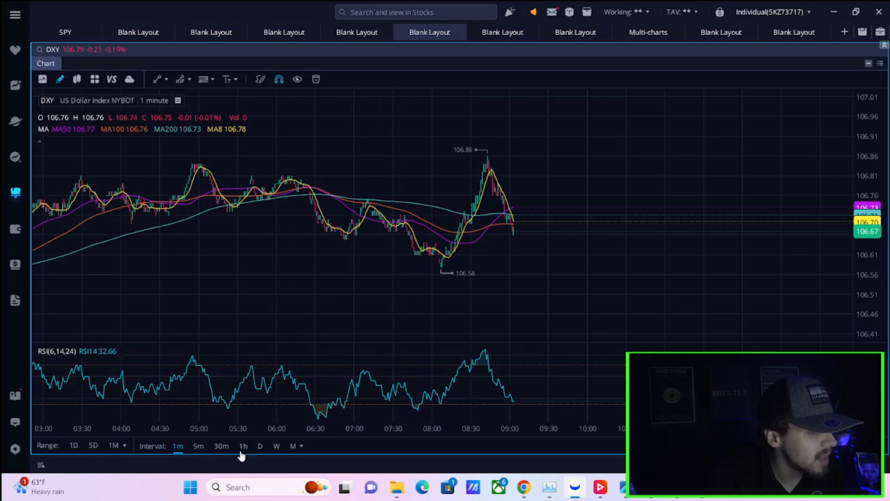
pyautogui.click(261, 445)
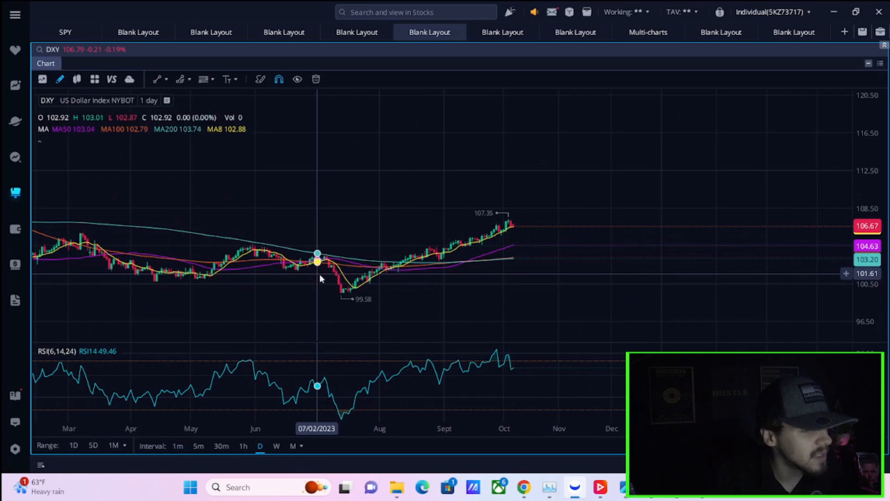
pyautogui.moveTo(377, 301)
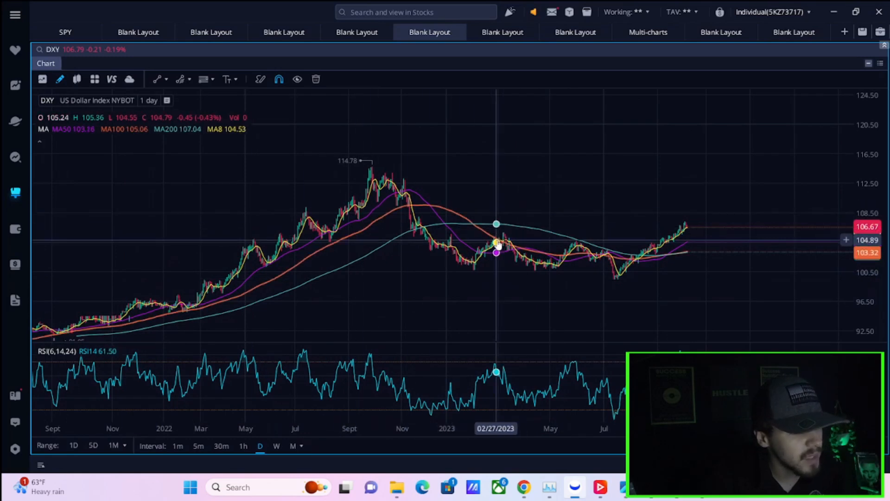
pyautogui.moveTo(630, 256)
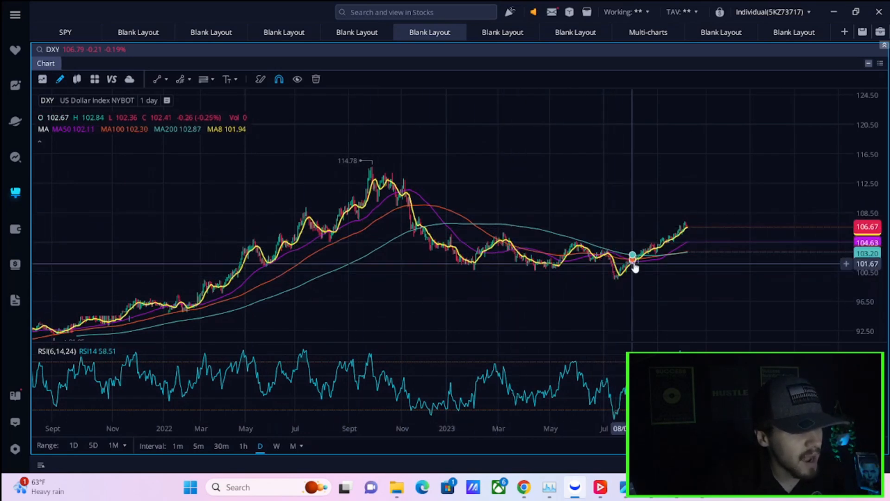
pyautogui.moveTo(691, 238)
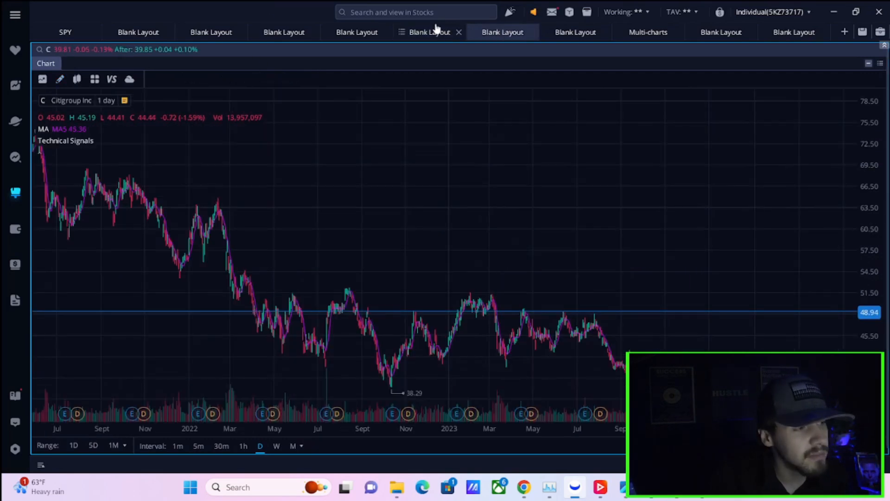
pyautogui.moveTo(369, 332)
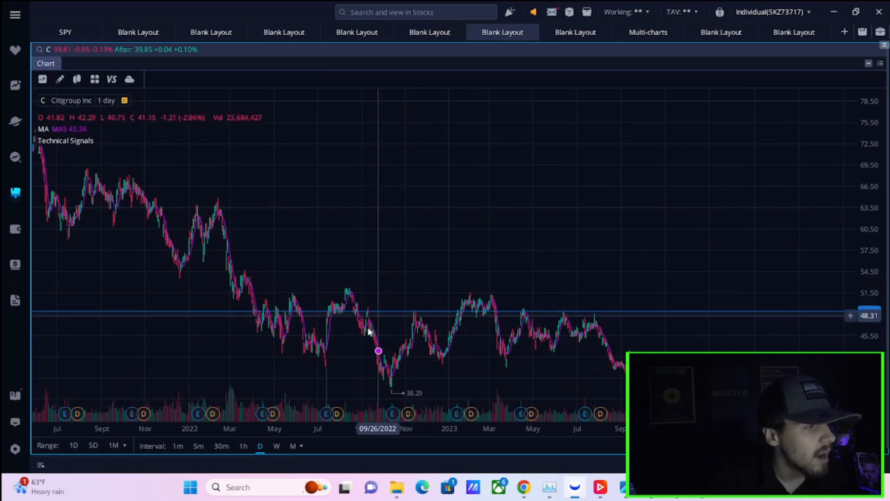
# View Citigroup on 1-minute, then daily bars, and open the four-bank multi-chart layout.
pyautogui.click(177, 445)
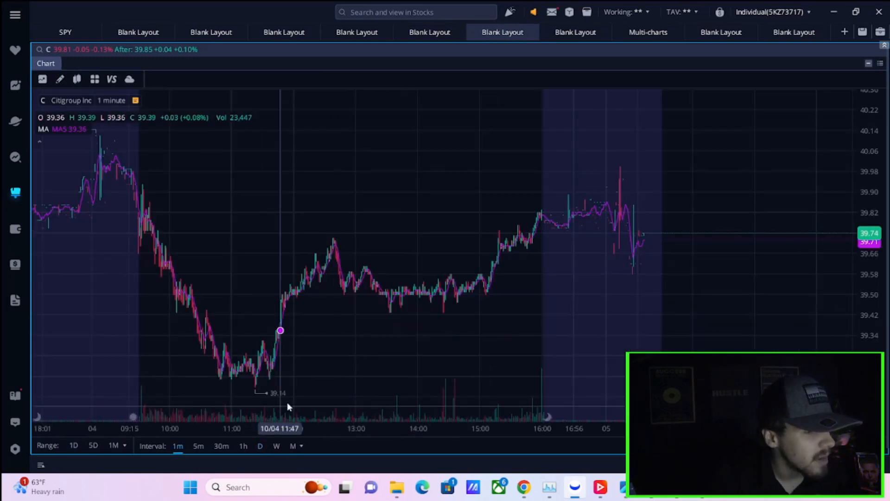
pyautogui.click(260, 445)
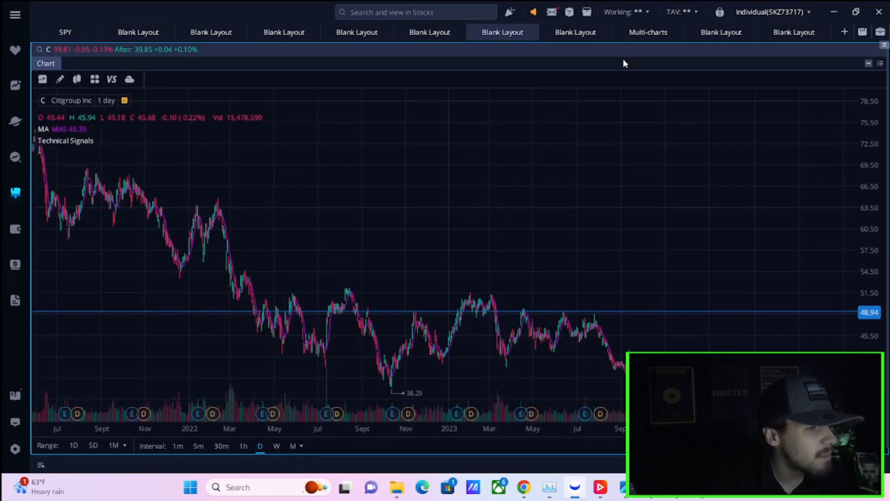
pyautogui.click(646, 32)
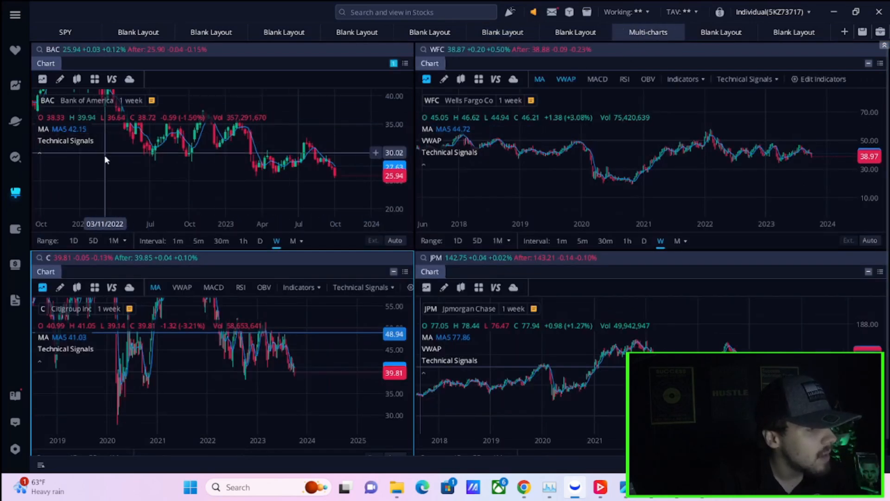
pyautogui.moveTo(352, 340)
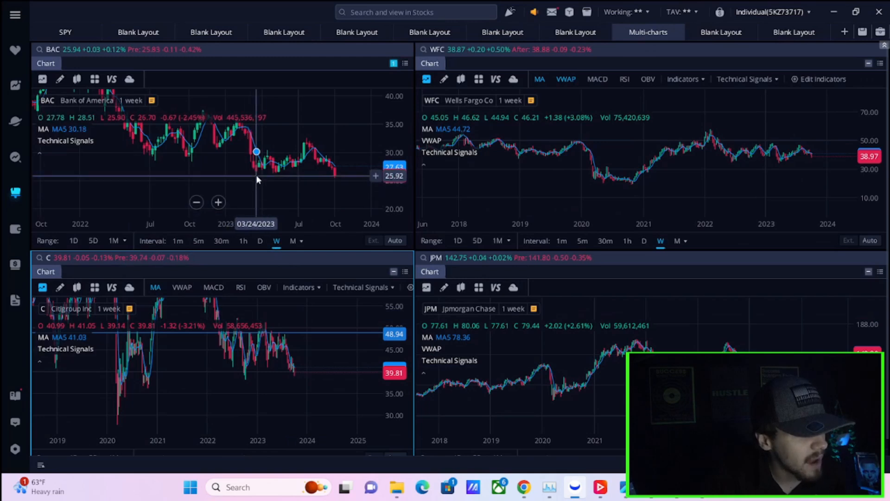
pyautogui.moveTo(265, 179)
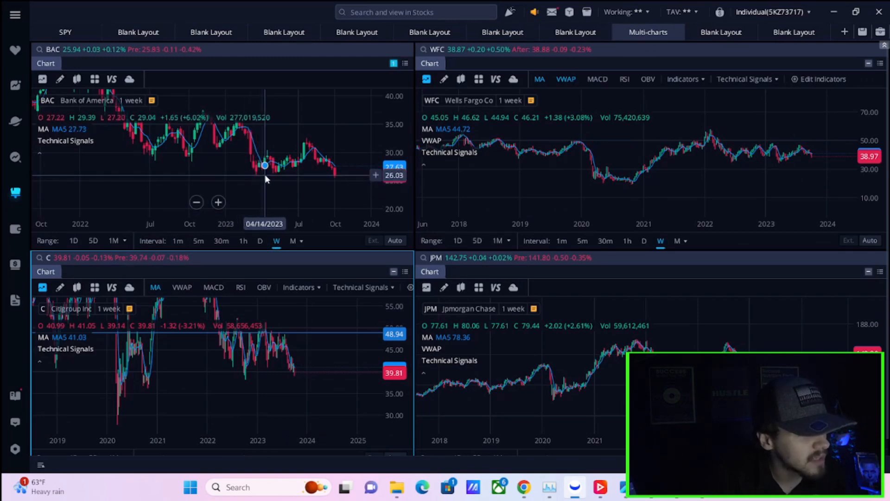
pyautogui.moveTo(256, 167)
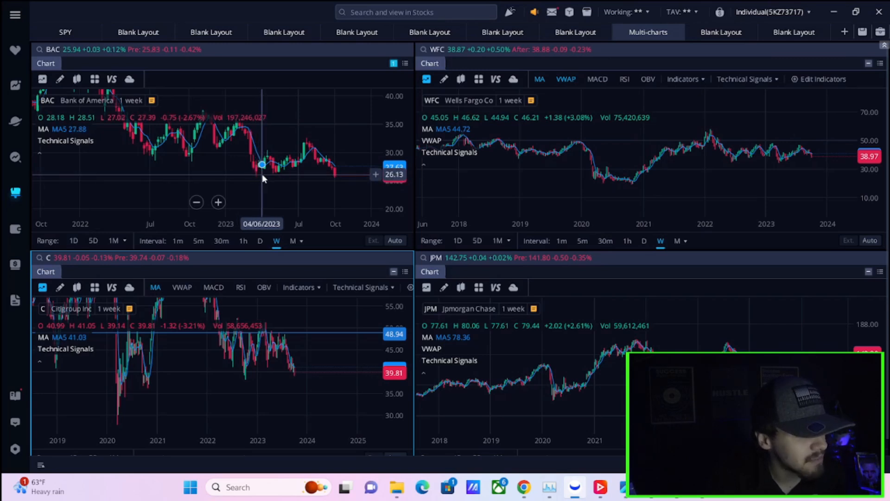
pyautogui.moveTo(157, 367)
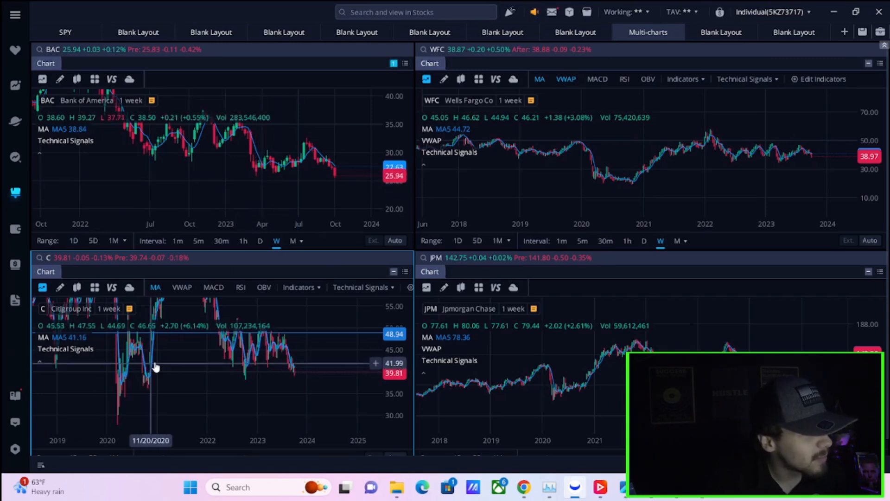
pyautogui.moveTo(422, 369)
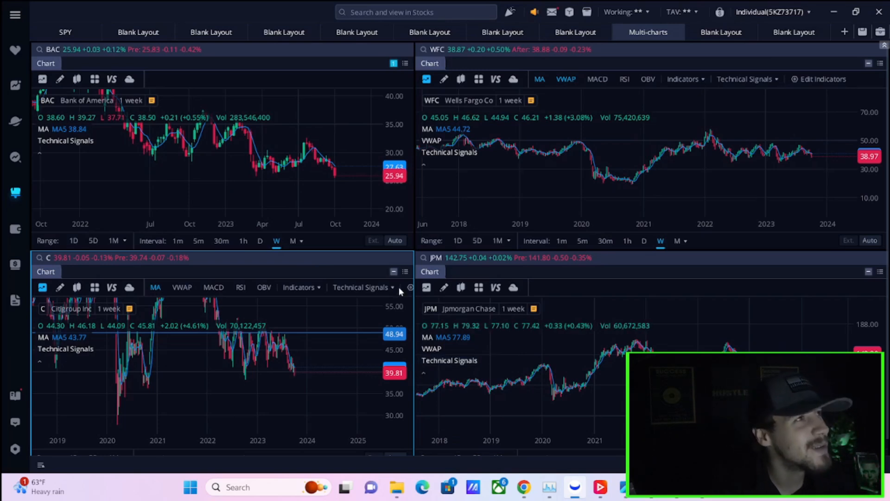
pyautogui.moveTo(295, 112)
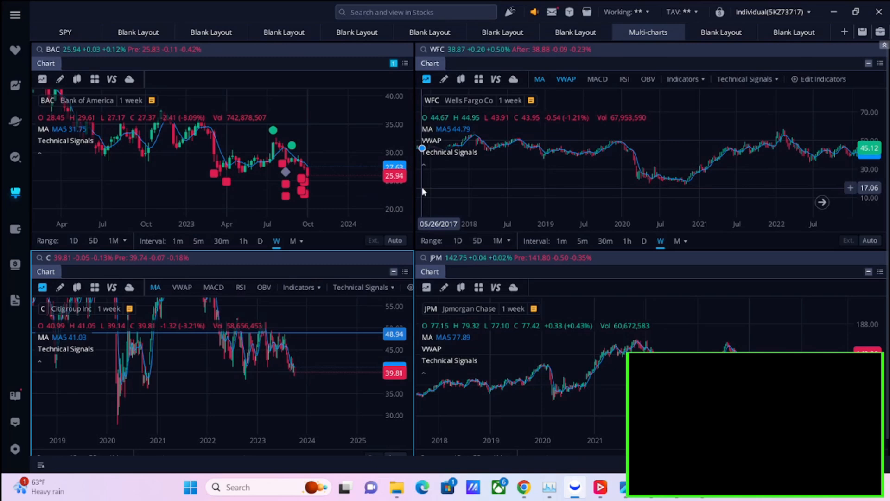
pyautogui.moveTo(105, 429)
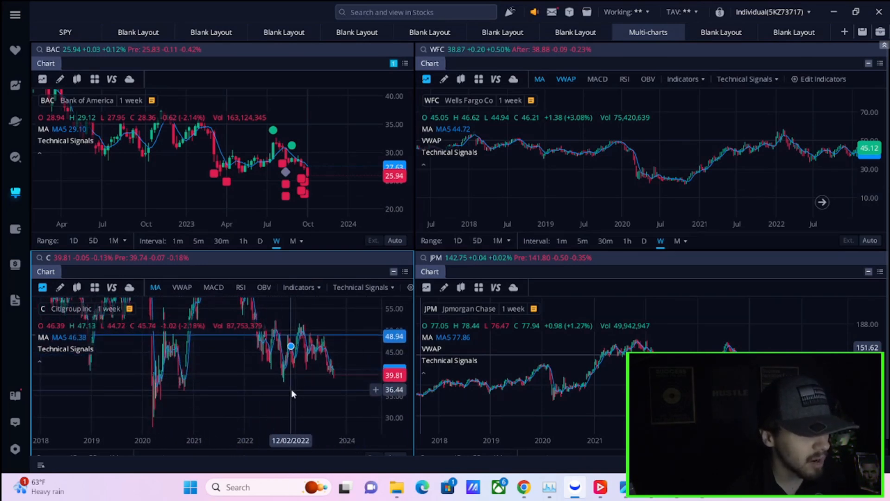
pyautogui.moveTo(177, 241)
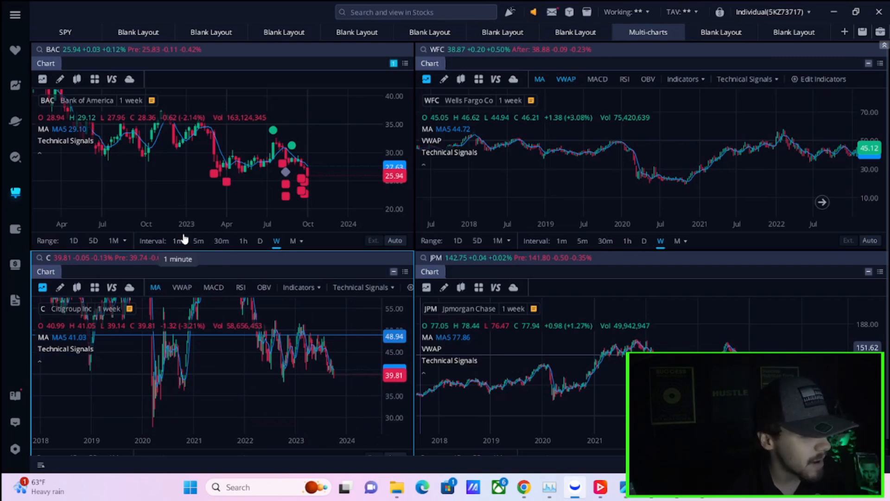
pyautogui.moveTo(378, 397)
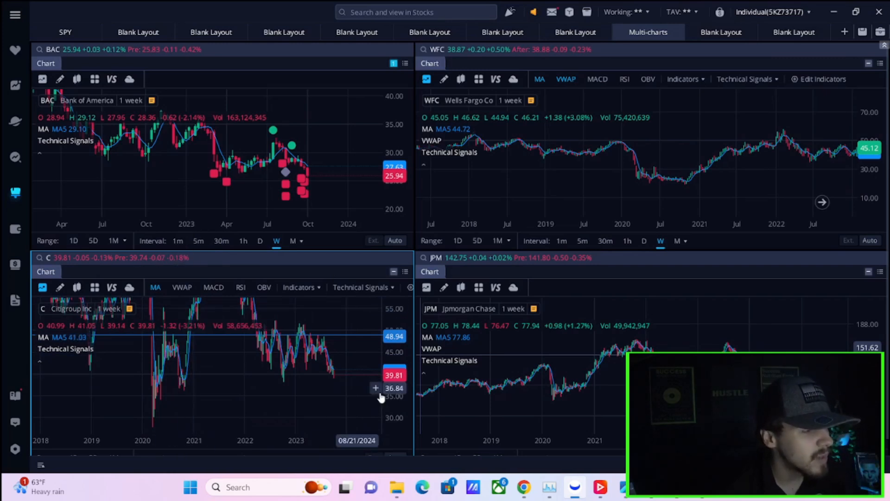
pyautogui.moveTo(310, 387)
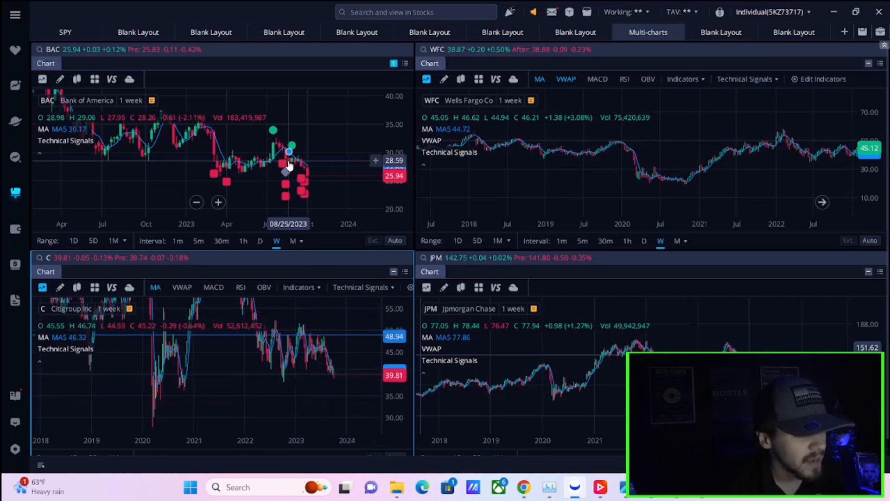
pyautogui.moveTo(283, 170)
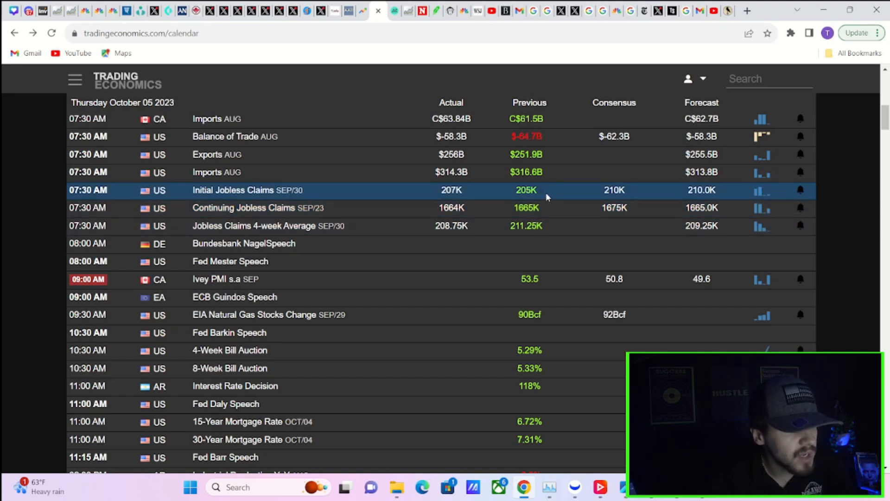
pyautogui.moveTo(823, 219)
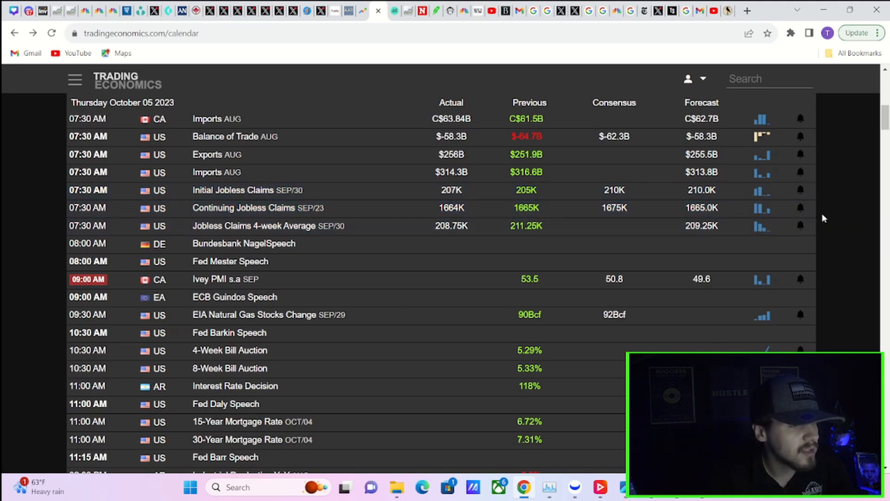
pyautogui.moveTo(667, 208)
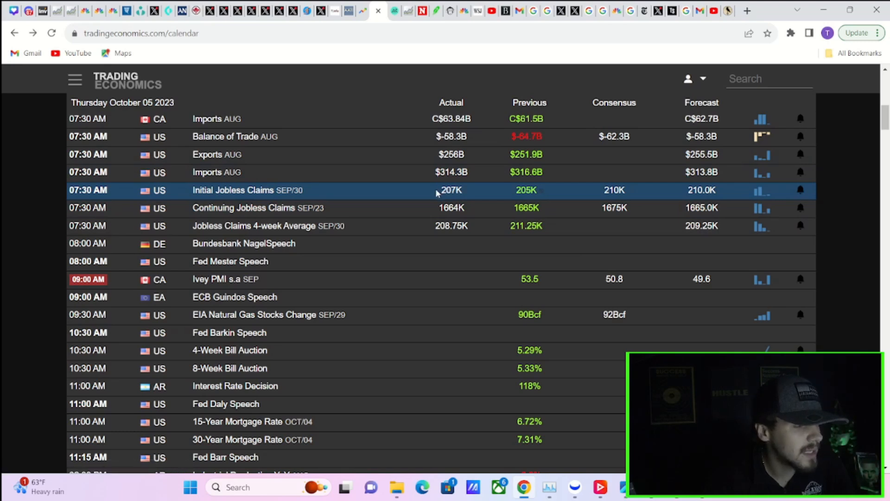
pyautogui.moveTo(502, 201)
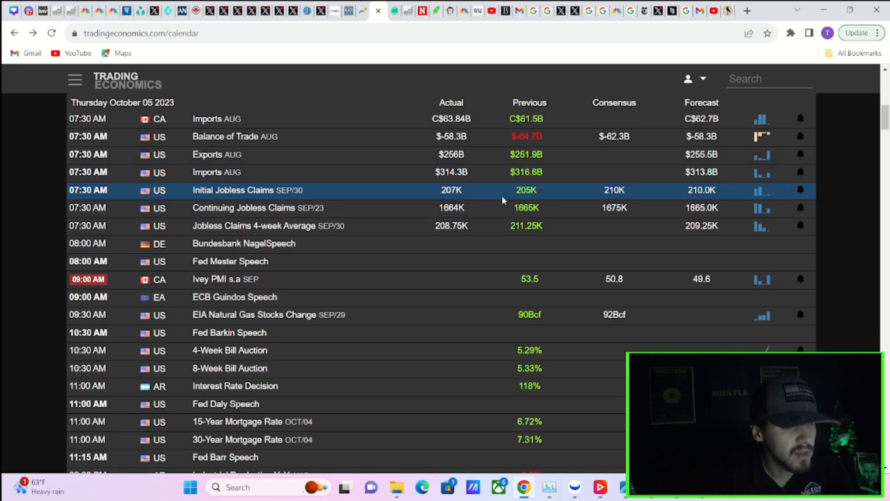
pyautogui.moveTo(440, 200)
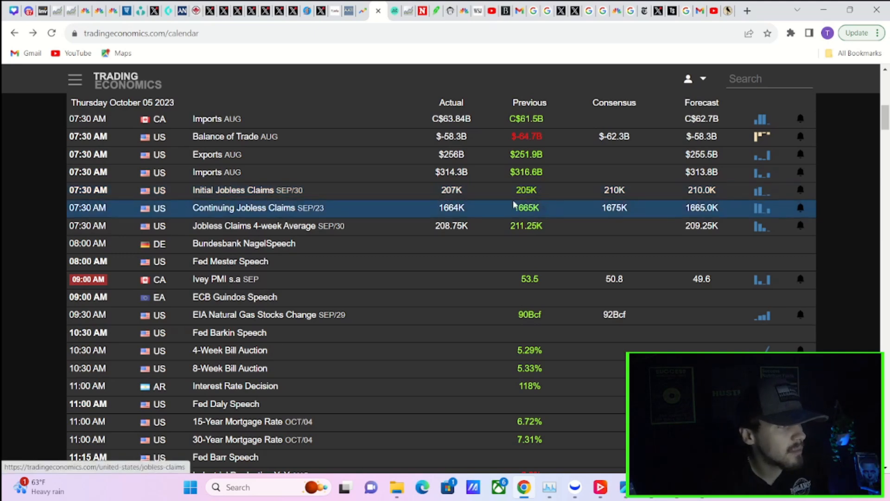
pyautogui.moveTo(489, 155)
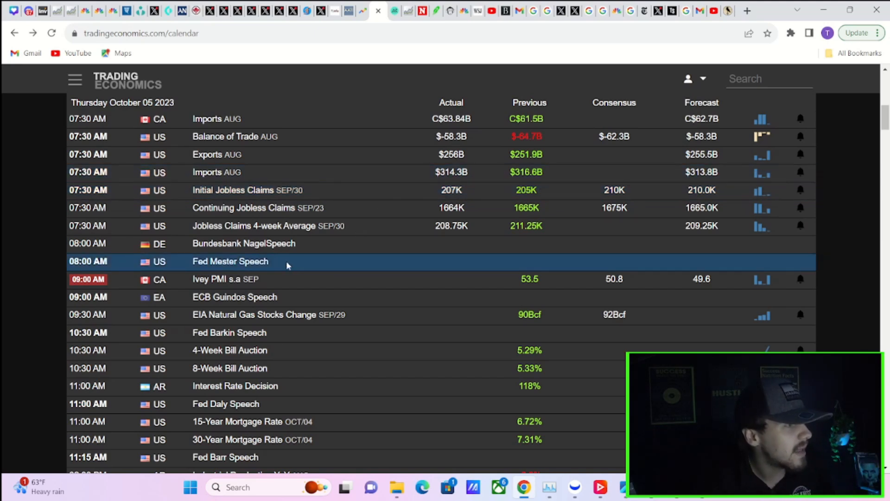
pyautogui.moveTo(423, 260)
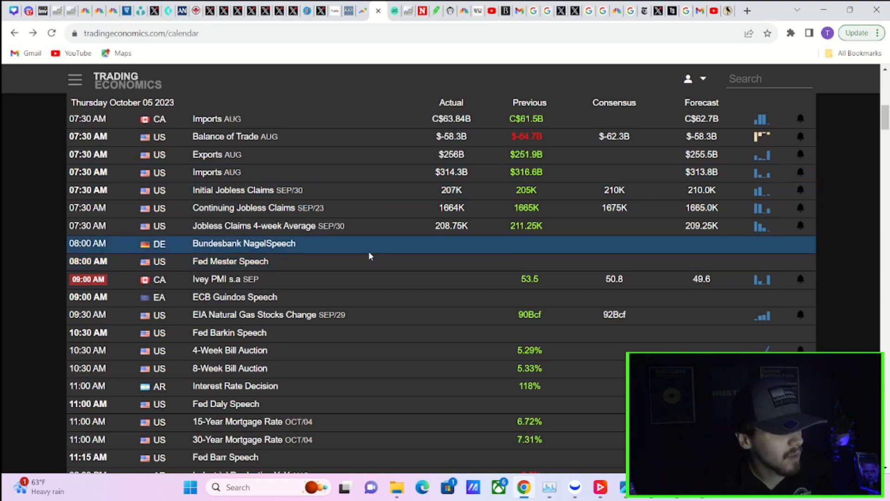
pyautogui.scroll(-3)
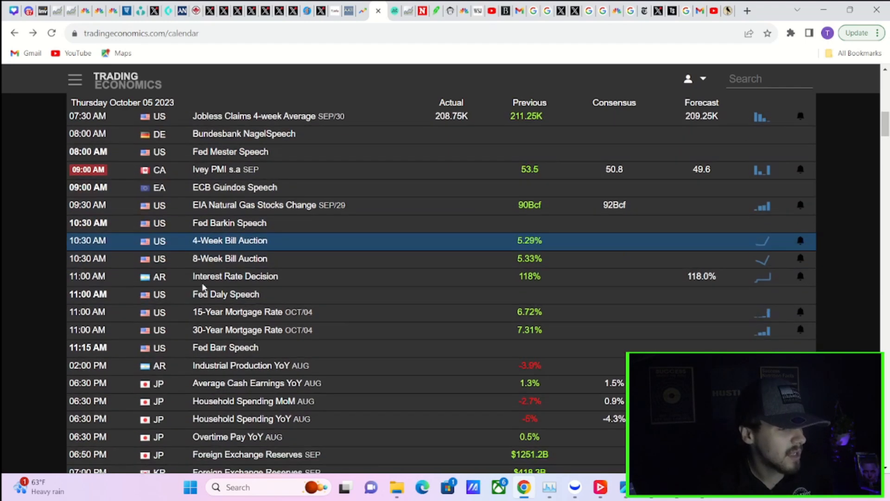
pyautogui.scroll(-3)
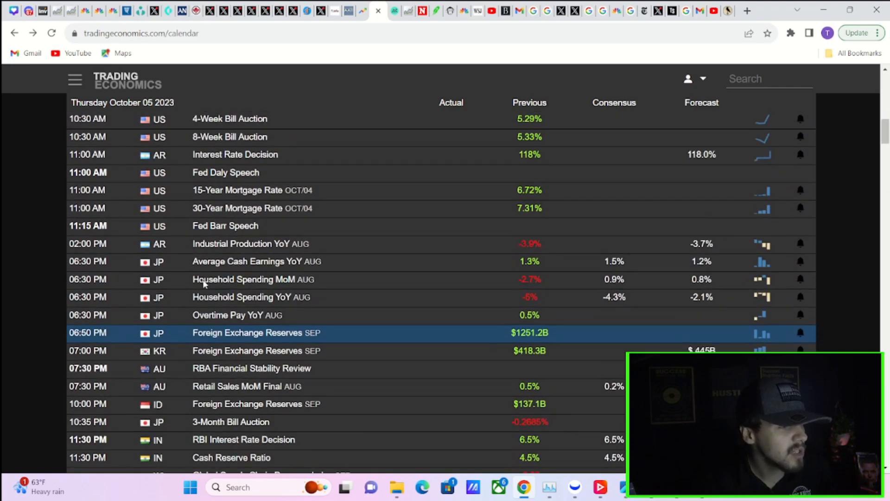
pyautogui.scroll(-3)
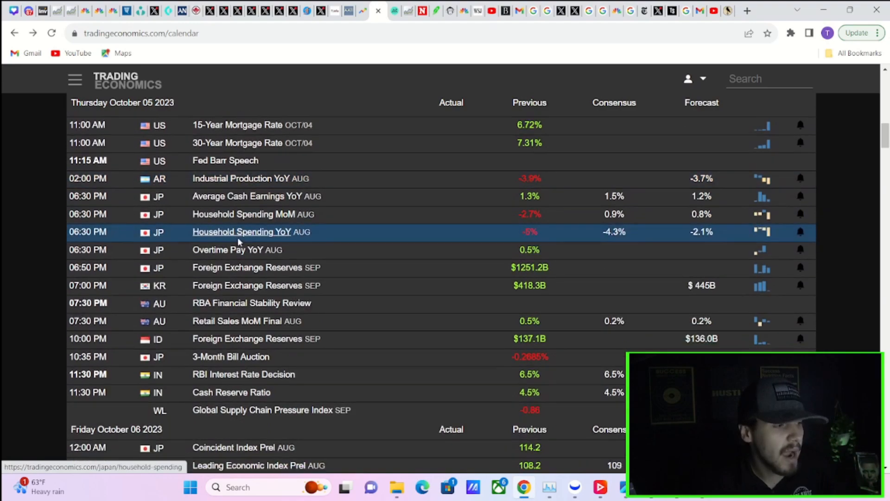
pyautogui.scroll(-3)
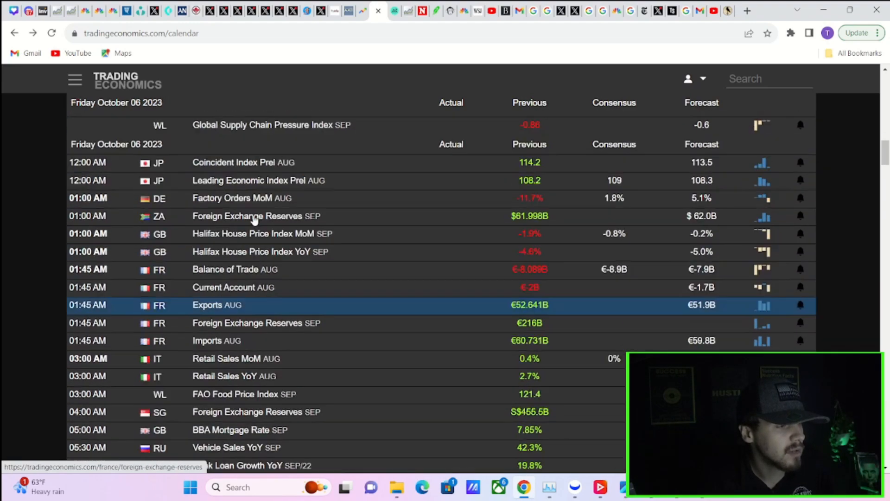
pyautogui.scroll(3)
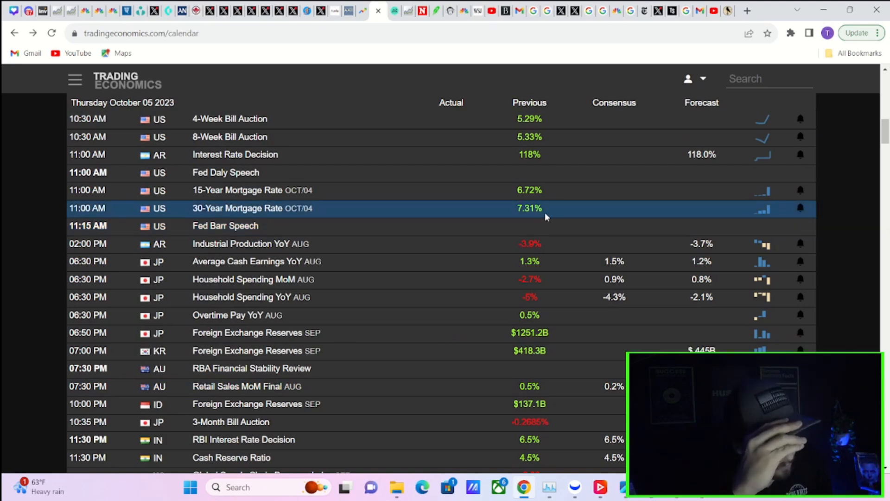
pyautogui.moveTo(490, 210)
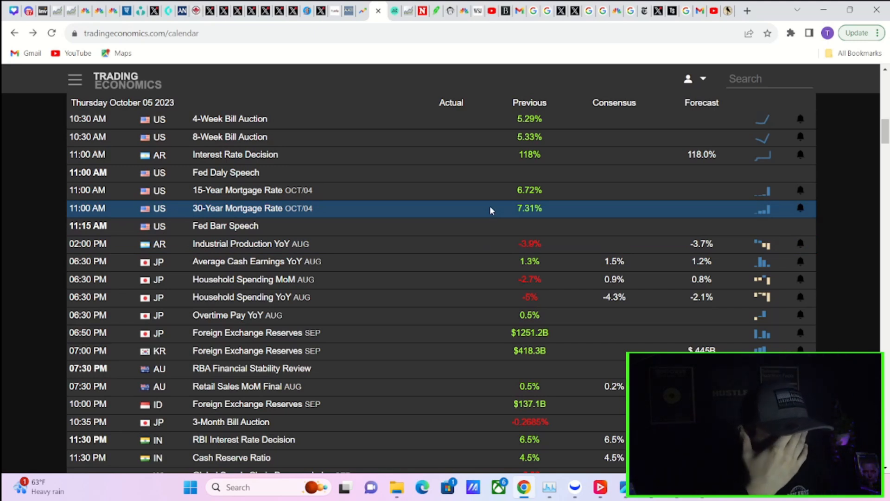
pyautogui.scroll(-3)
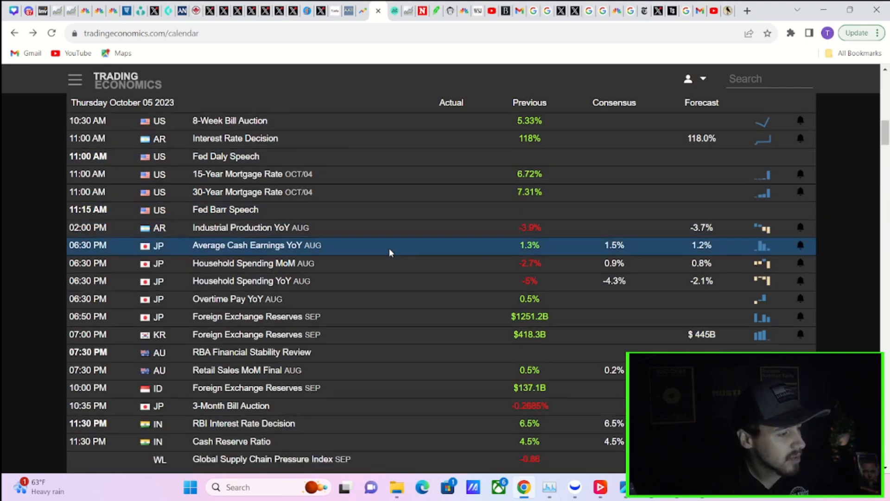
pyautogui.scroll(-3)
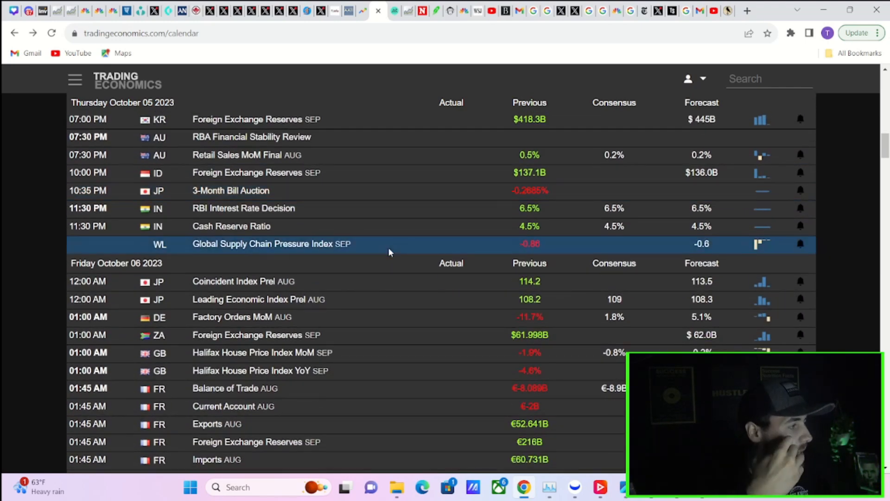
pyautogui.moveTo(468, 274)
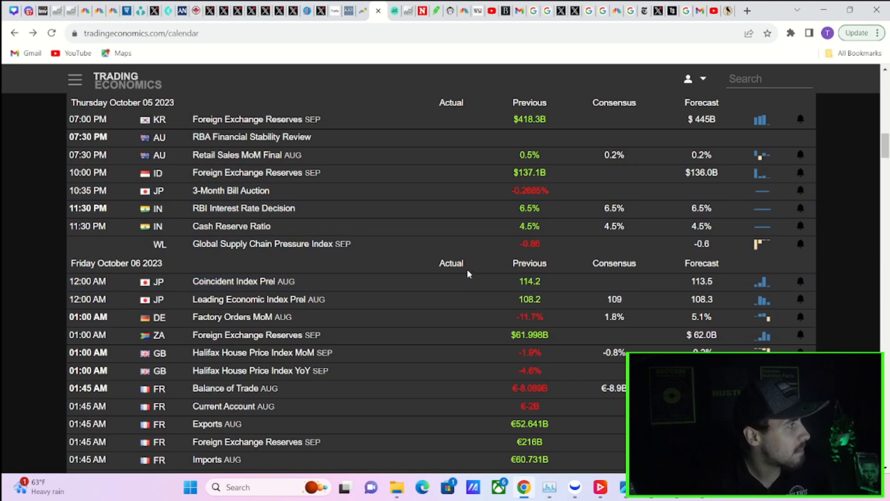
pyautogui.scroll(-3)
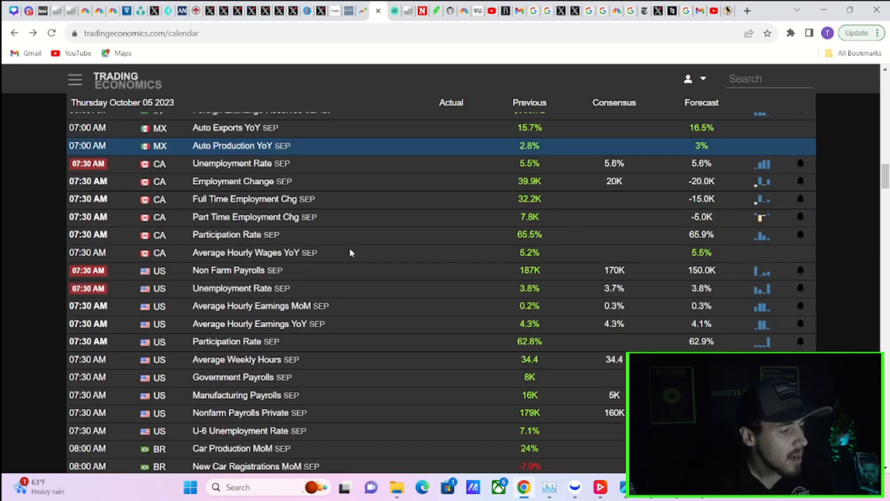
pyautogui.scroll(-3)
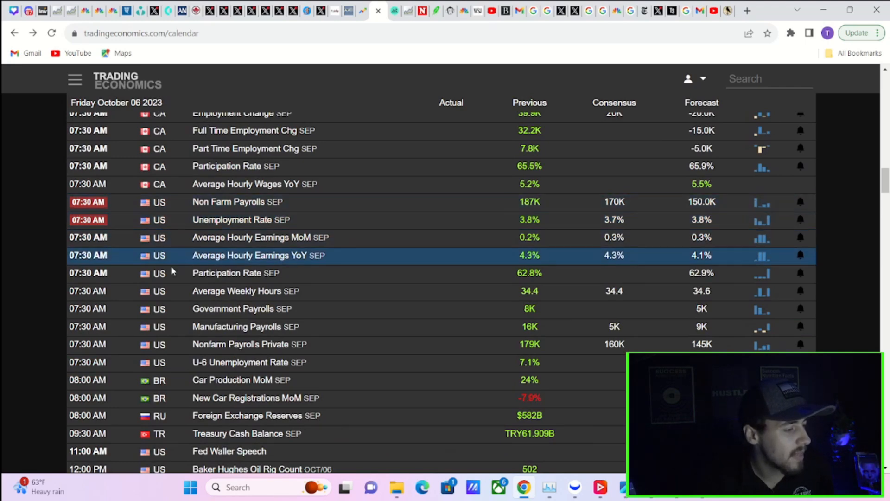
pyautogui.scroll(-3)
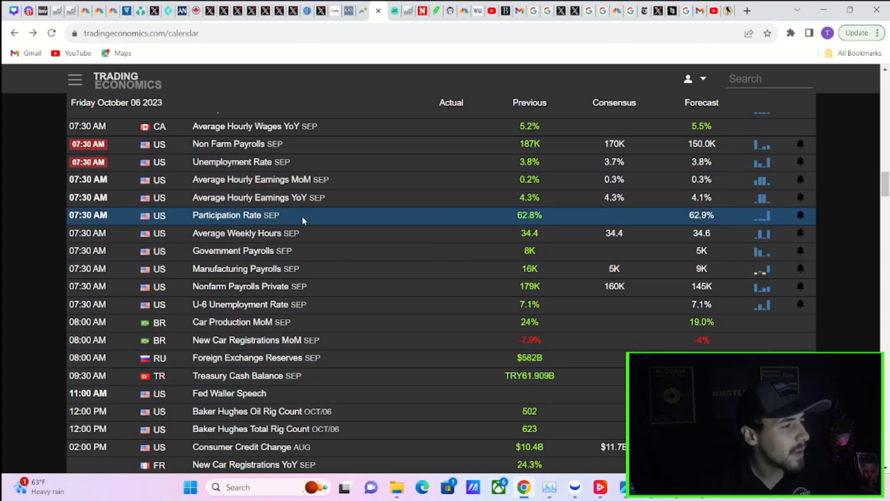
pyautogui.scroll(3)
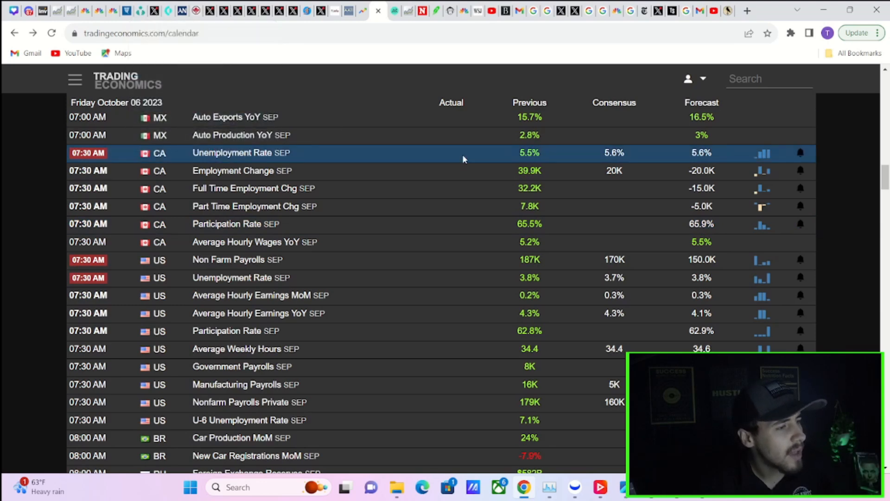
pyautogui.moveTo(450, 11)
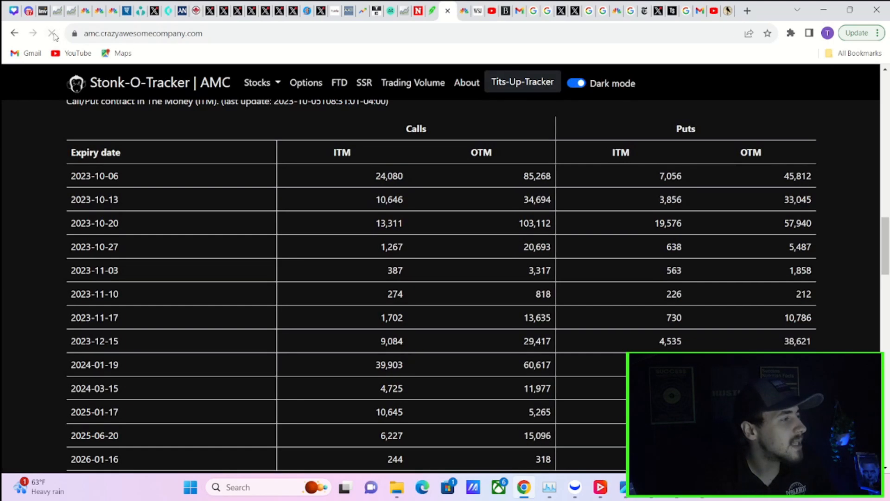
# Switch to Stonk-O-Tracker's AMC tab and scroll through the ITM/OTM calls and puts table.
pyautogui.click(51, 33)
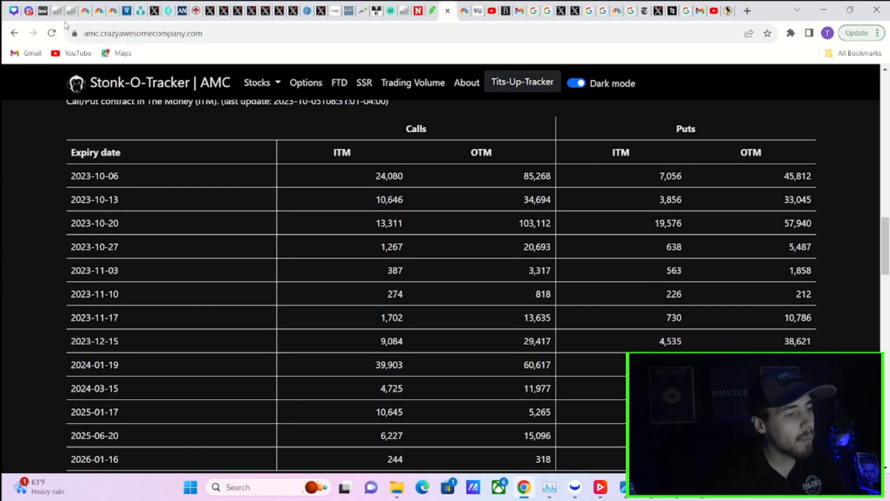
pyautogui.moveTo(467, 190)
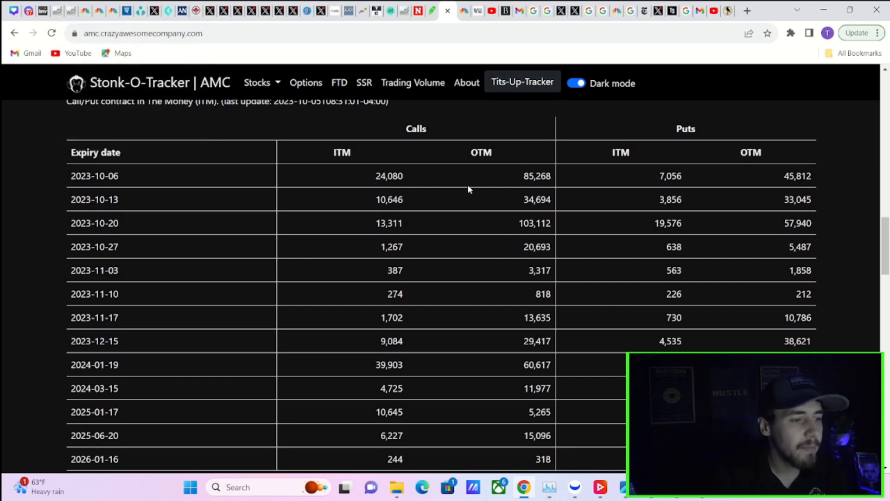
pyautogui.moveTo(482, 171)
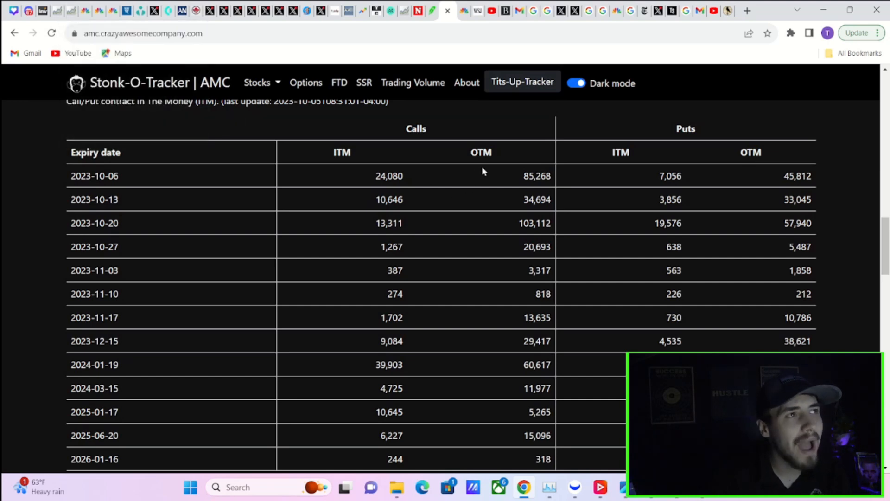
pyautogui.moveTo(531, 173)
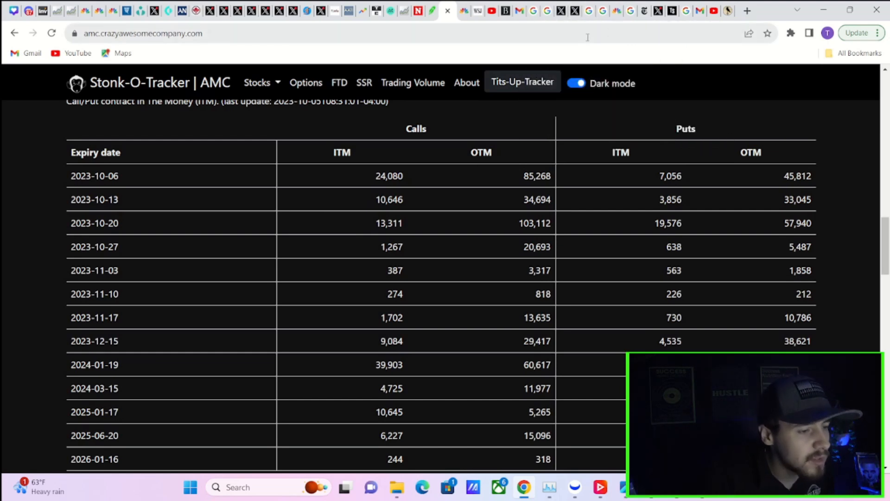
pyautogui.moveTo(611, 158)
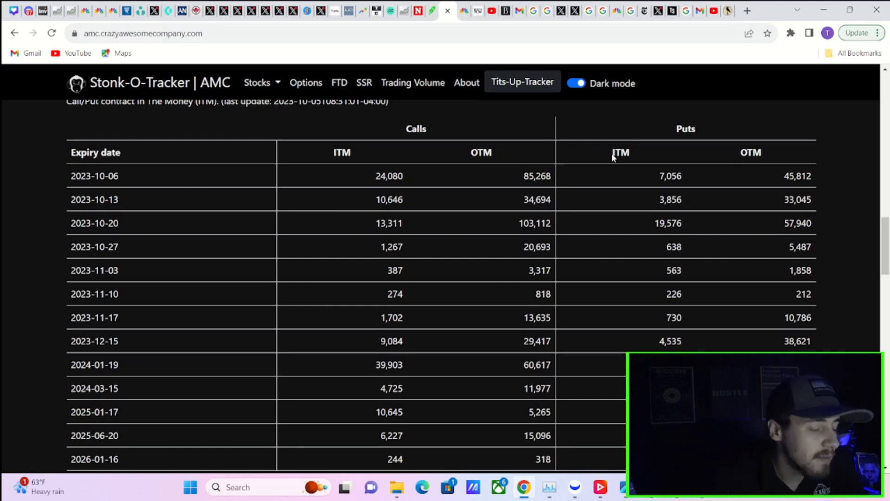
pyautogui.moveTo(476, 240)
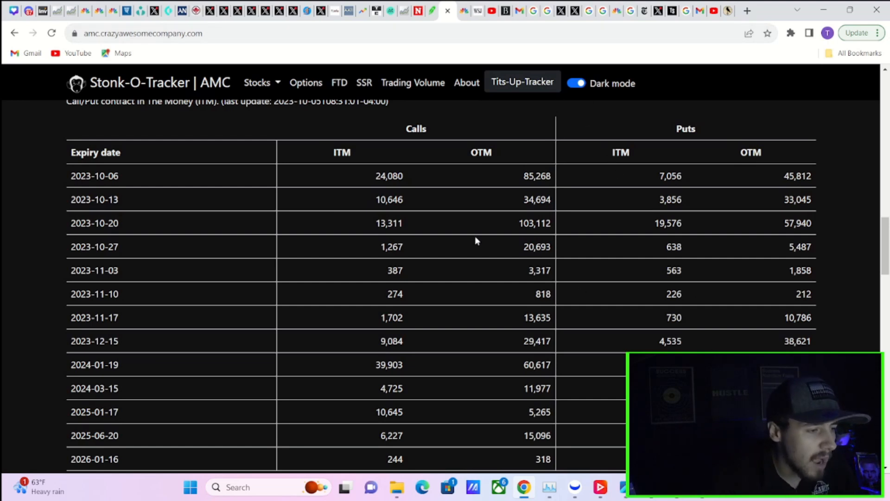
pyautogui.moveTo(536, 409)
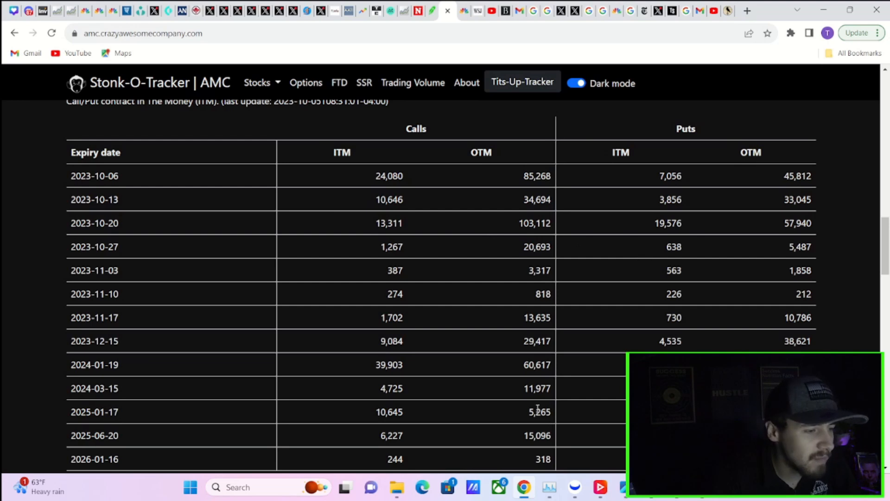
pyautogui.moveTo(102, 258)
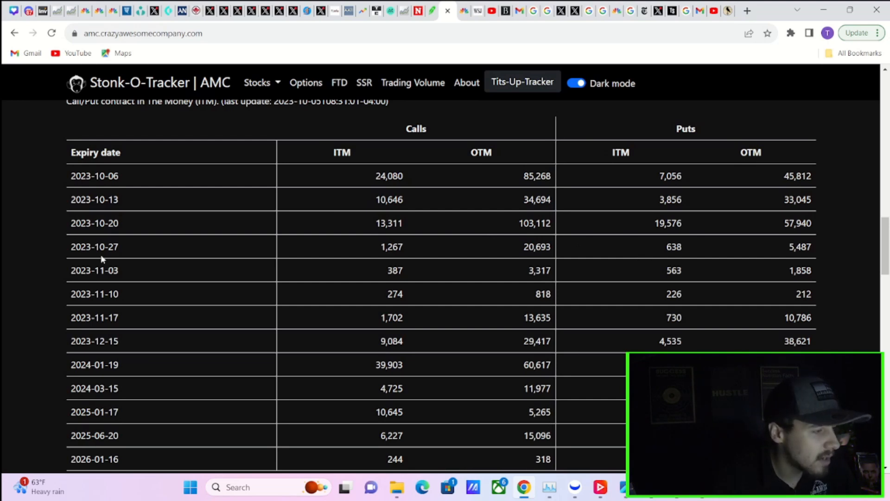
pyautogui.moveTo(561, 247)
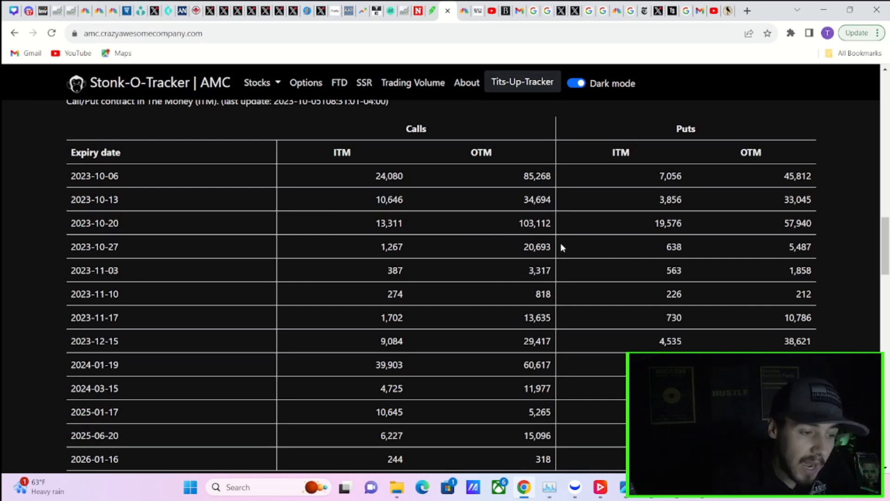
pyautogui.moveTo(534, 275)
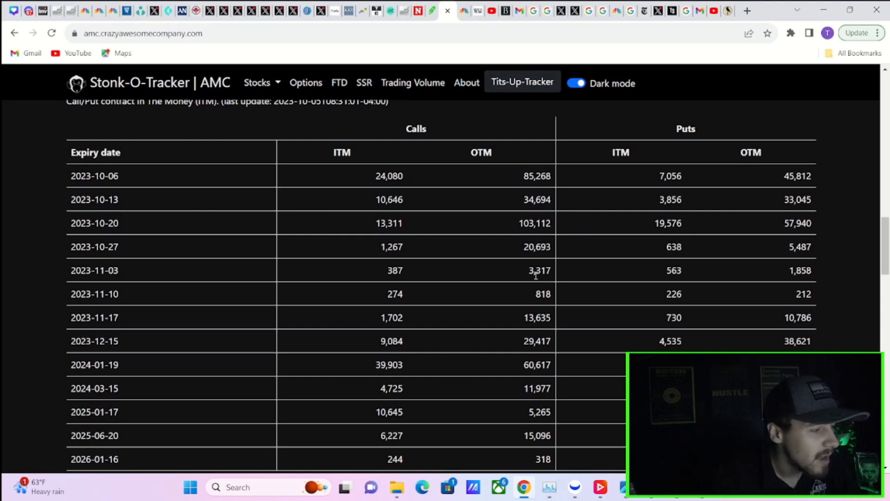
pyautogui.scroll(-3)
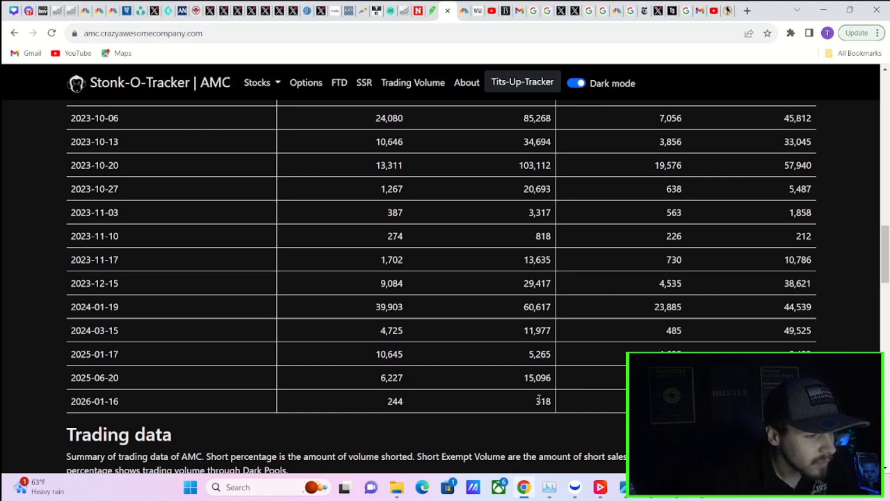
pyautogui.scroll(3)
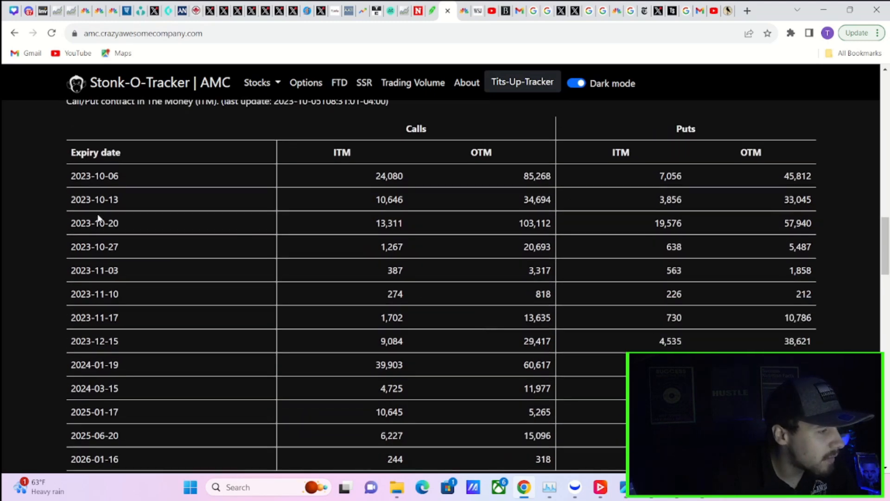
pyautogui.moveTo(352, 211)
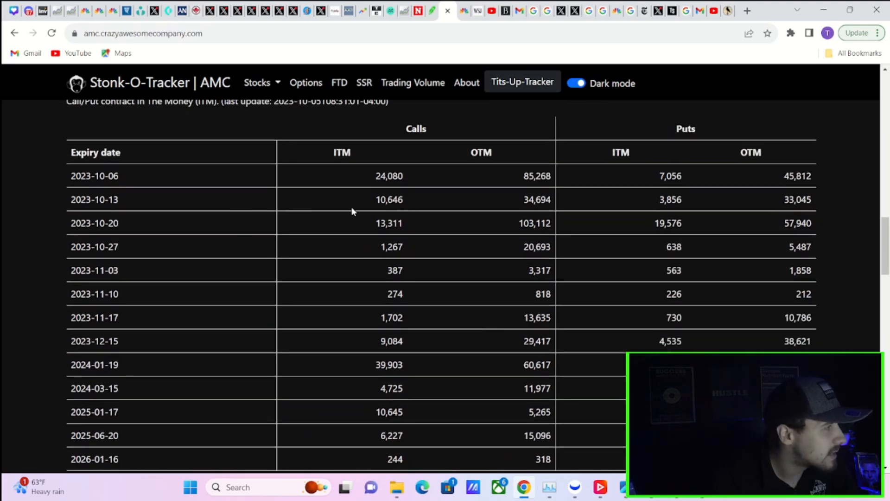
pyautogui.moveTo(391, 212)
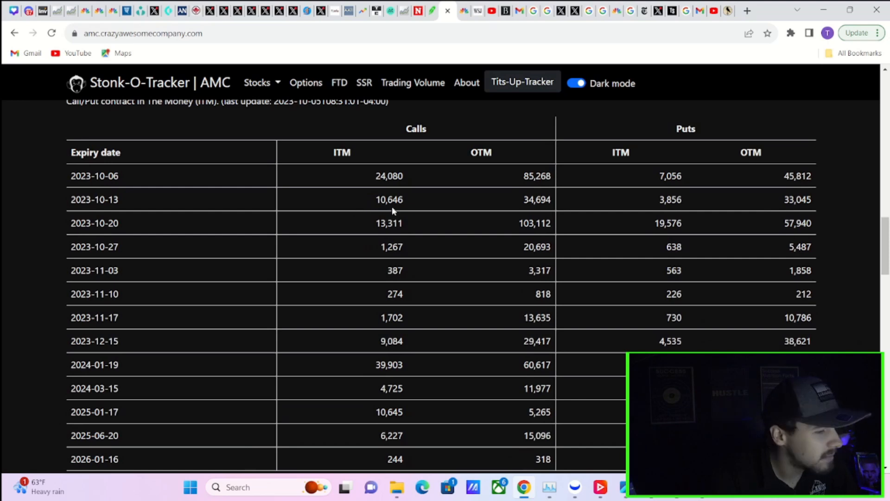
pyautogui.moveTo(395, 217)
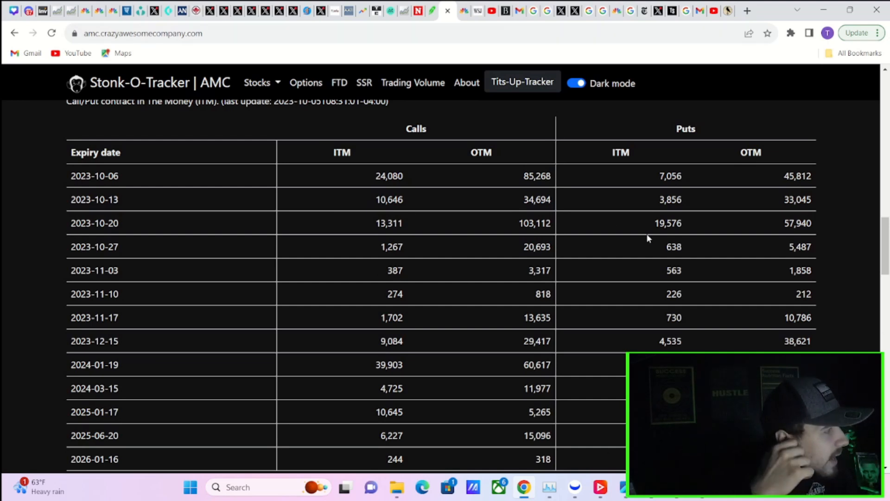
pyautogui.moveTo(633, 214)
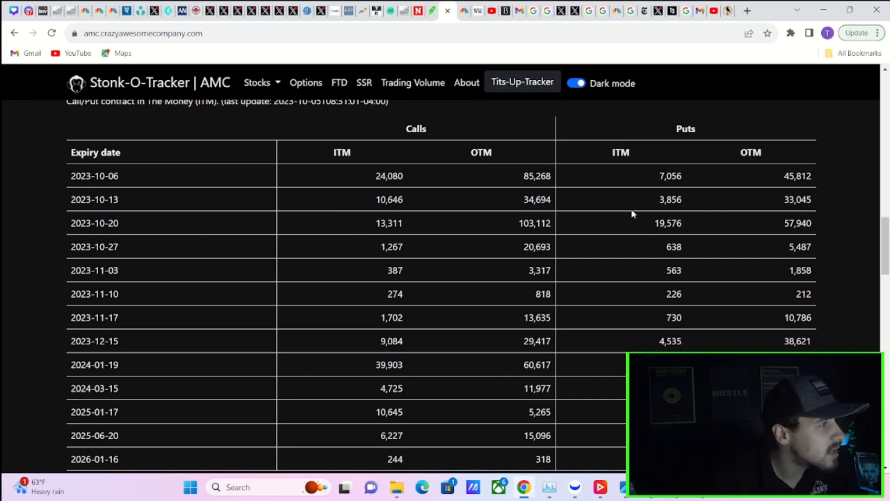
pyautogui.moveTo(703, 142)
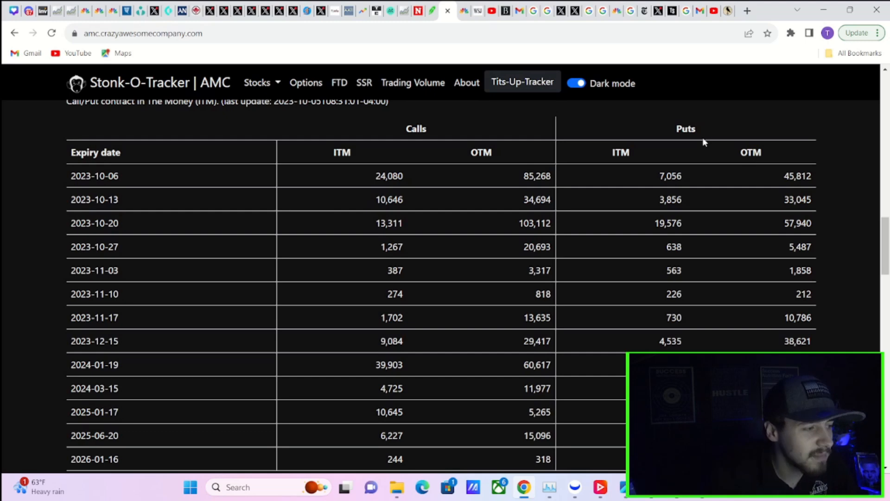
pyautogui.moveTo(141, 10)
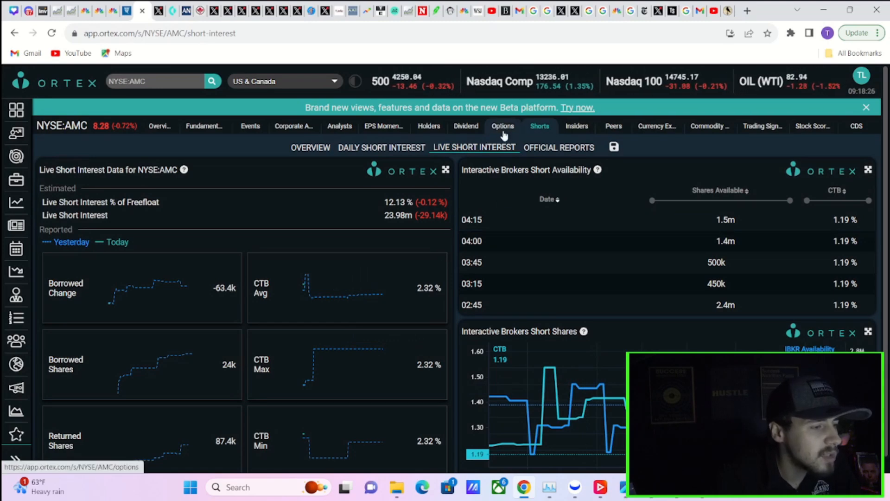
# Review AMC's Put/Call Ratio on the Options tab, then move to the Shorts tab.
pyautogui.click(503, 125)
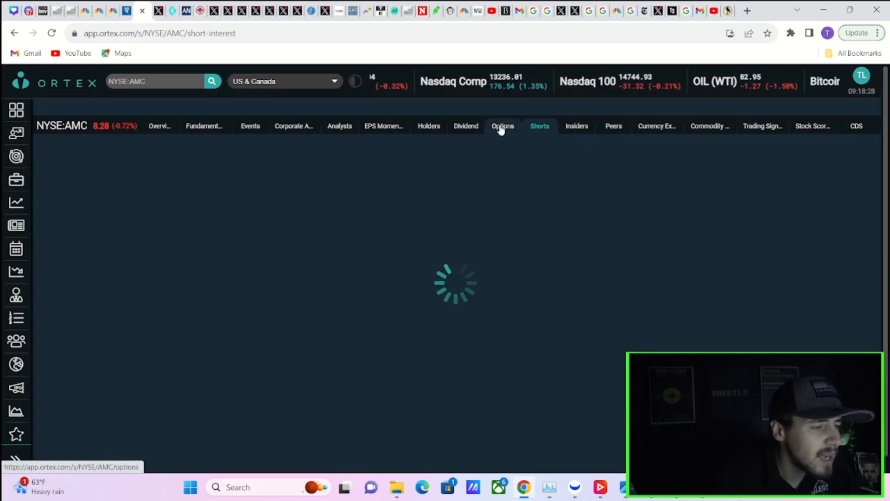
pyautogui.click(502, 125)
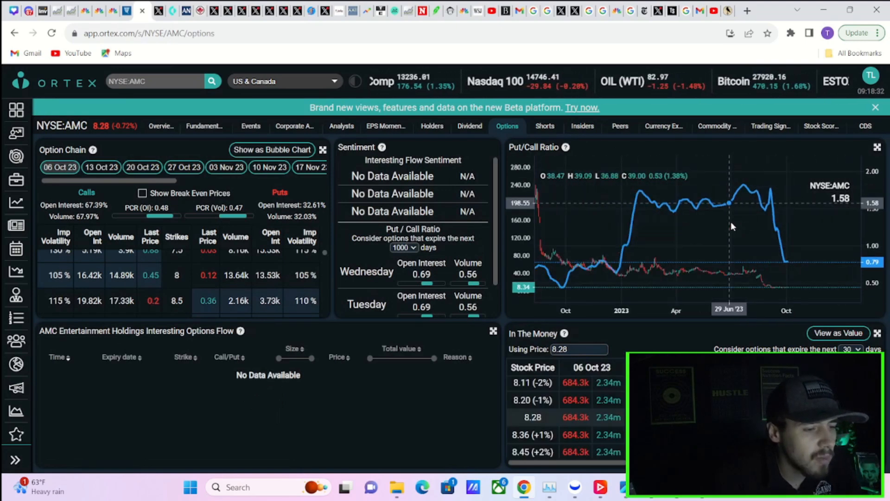
pyautogui.moveTo(785, 263)
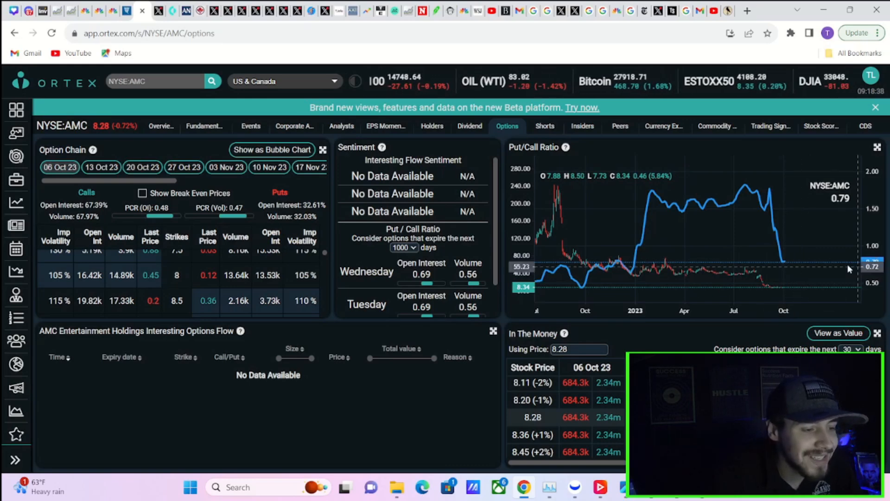
pyautogui.moveTo(785, 262)
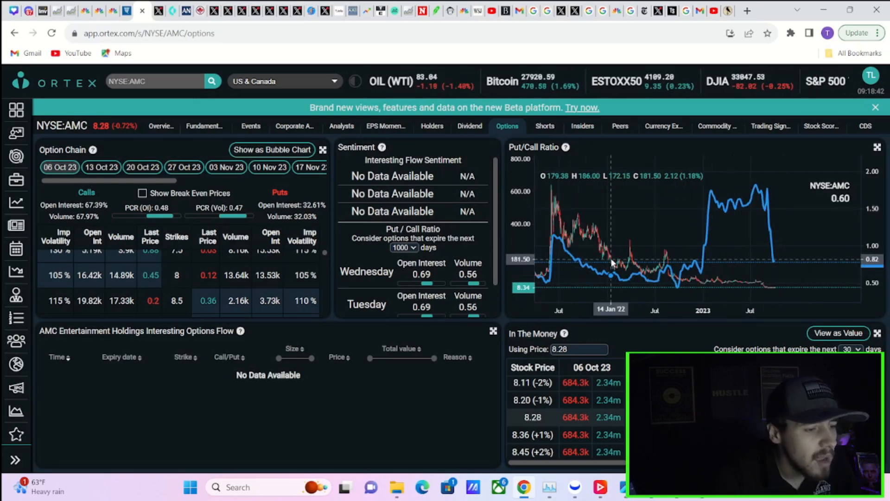
pyautogui.moveTo(712, 262)
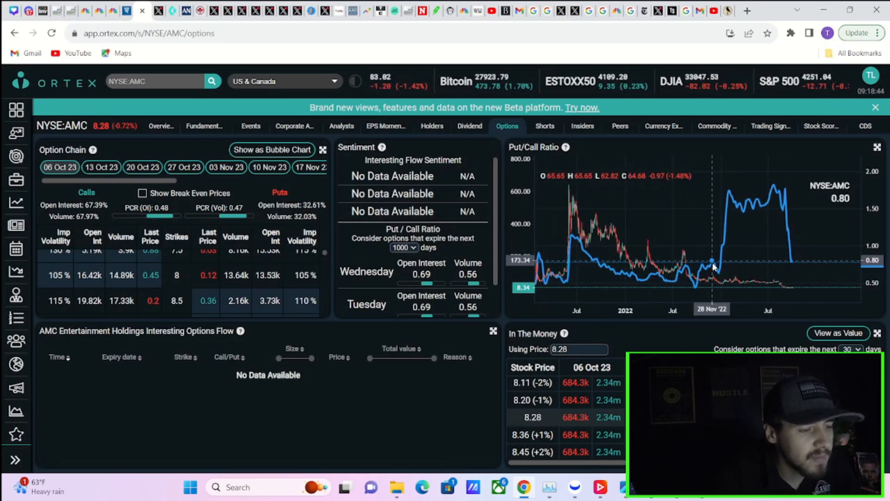
pyautogui.moveTo(714, 263)
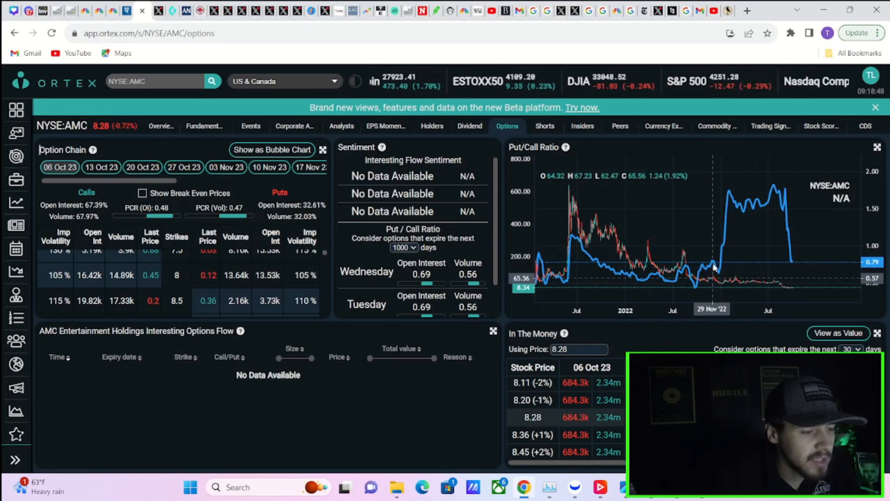
pyautogui.moveTo(569, 209)
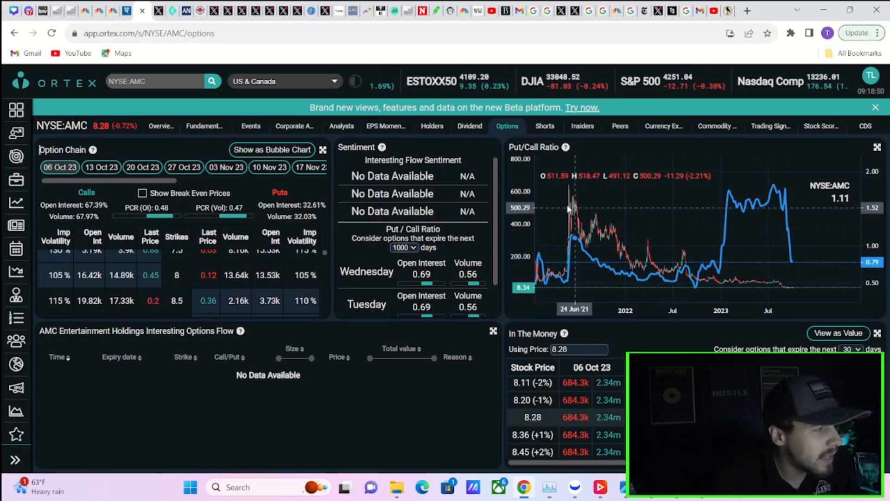
pyautogui.moveTo(554, 218)
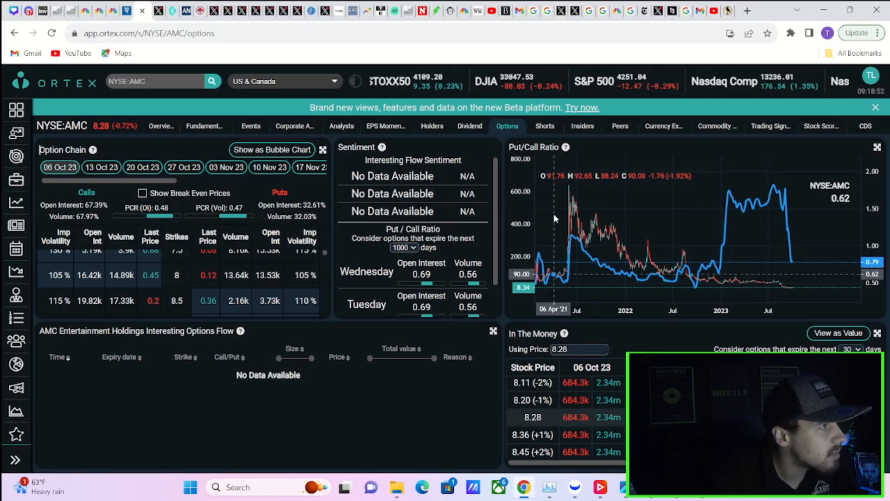
pyautogui.moveTo(589, 226)
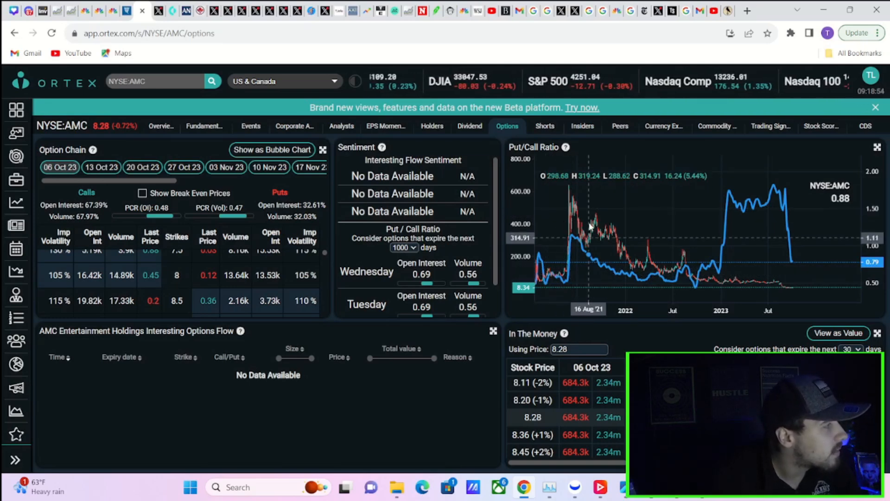
pyautogui.moveTo(740, 228)
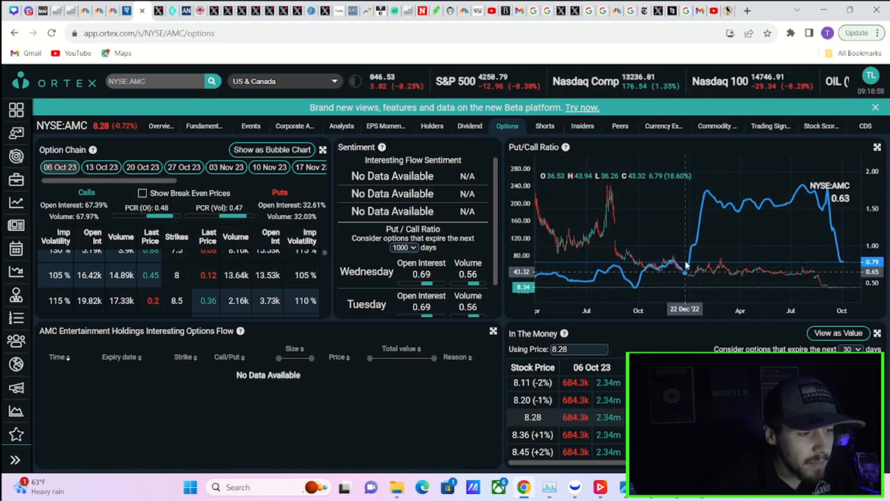
pyautogui.moveTo(710, 202)
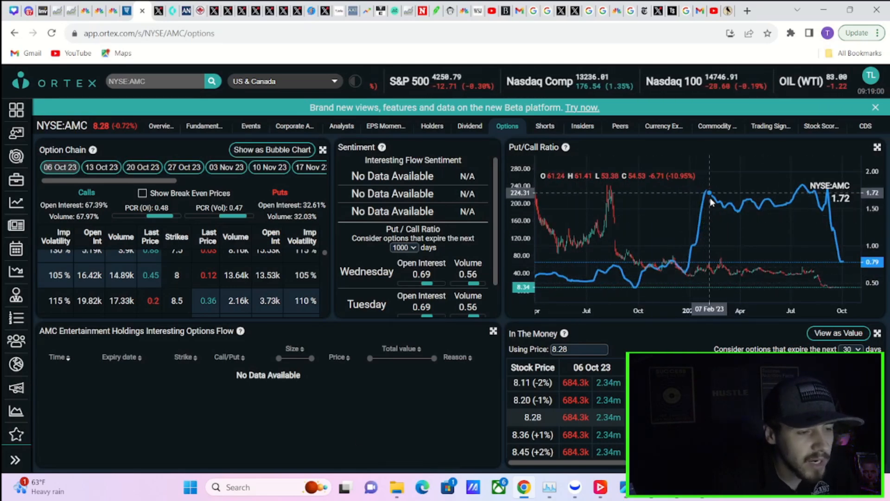
pyautogui.moveTo(771, 203)
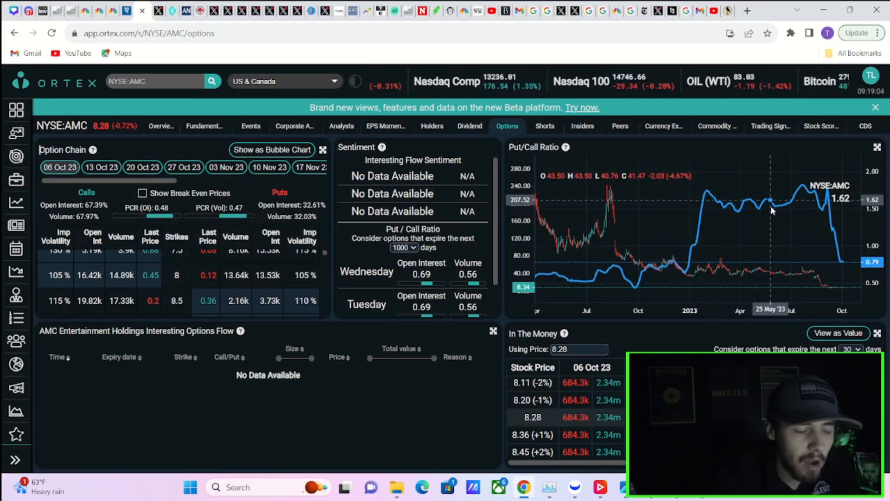
pyautogui.click(543, 125)
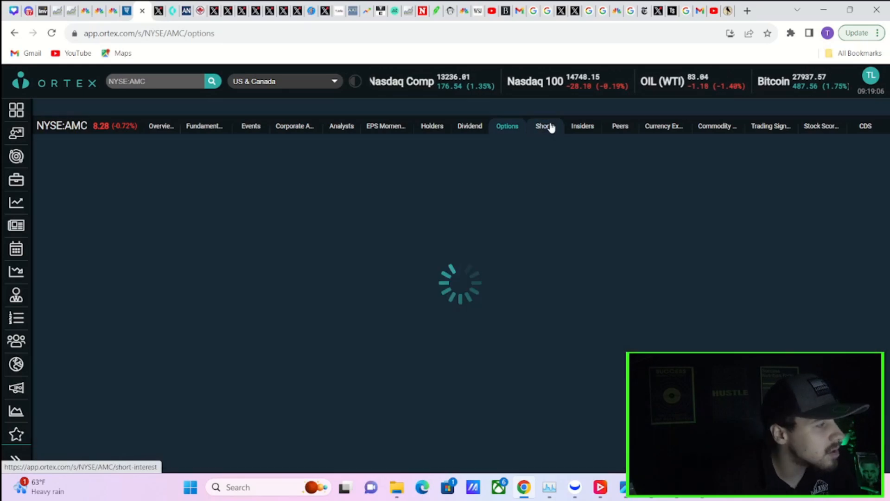
# Check AMC's 23.98m live short interest, then view the official short interest reports.
pyautogui.click(543, 126)
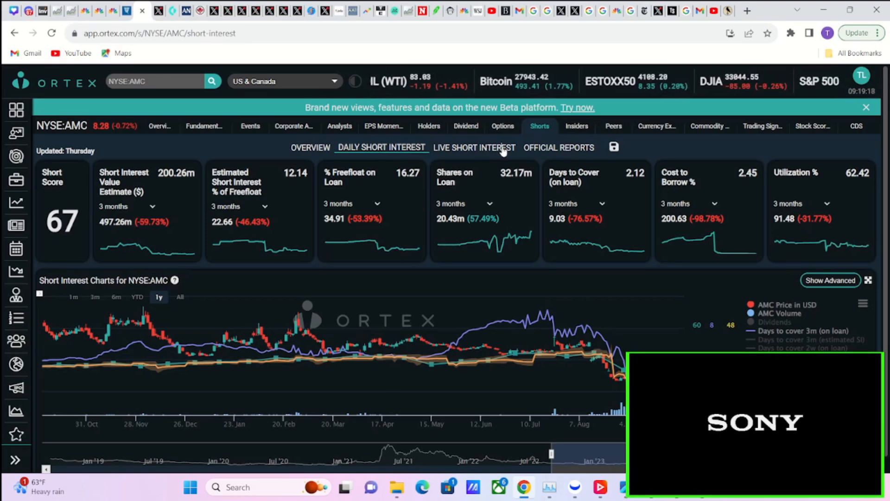
pyautogui.click(473, 147)
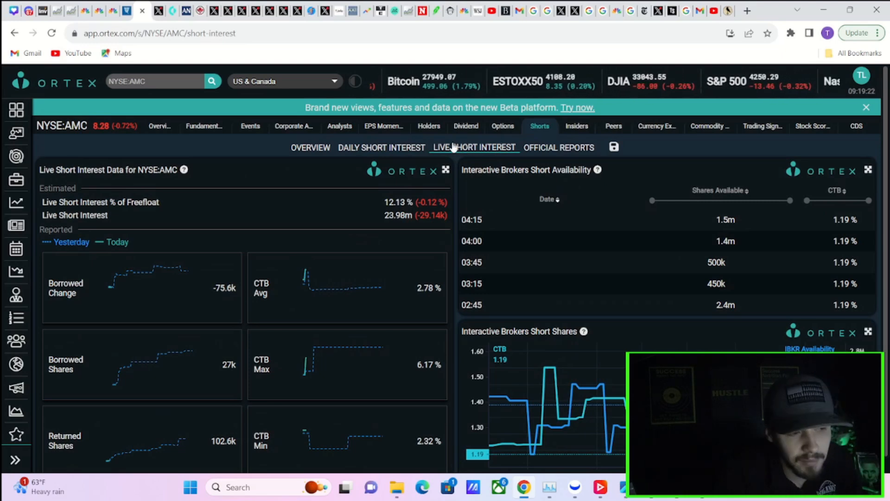
pyautogui.moveTo(210, 194)
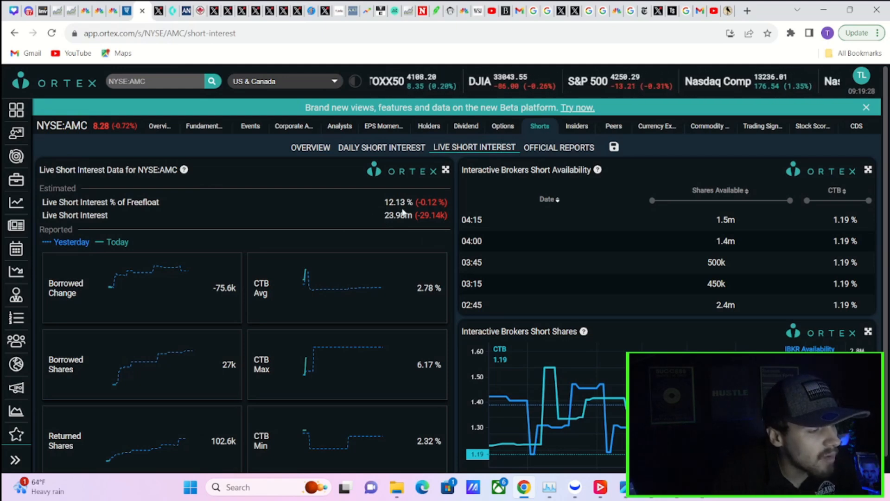
pyautogui.doubleClick(398, 215)
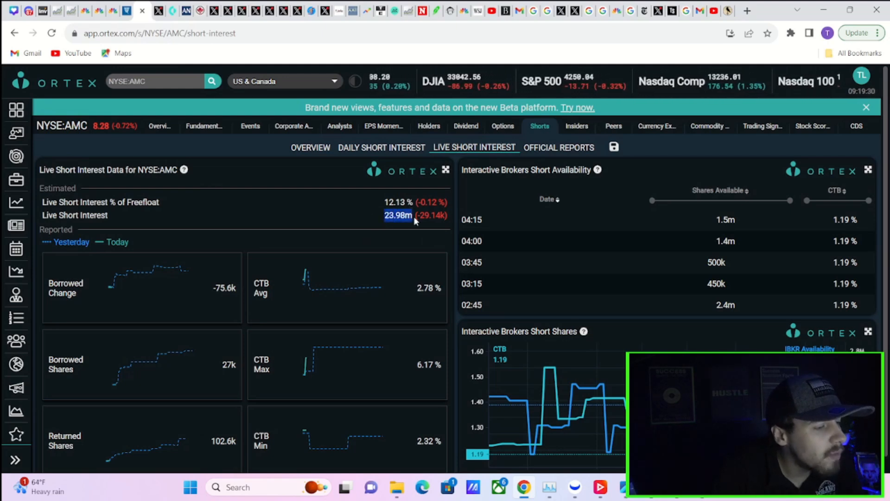
pyautogui.click(559, 148)
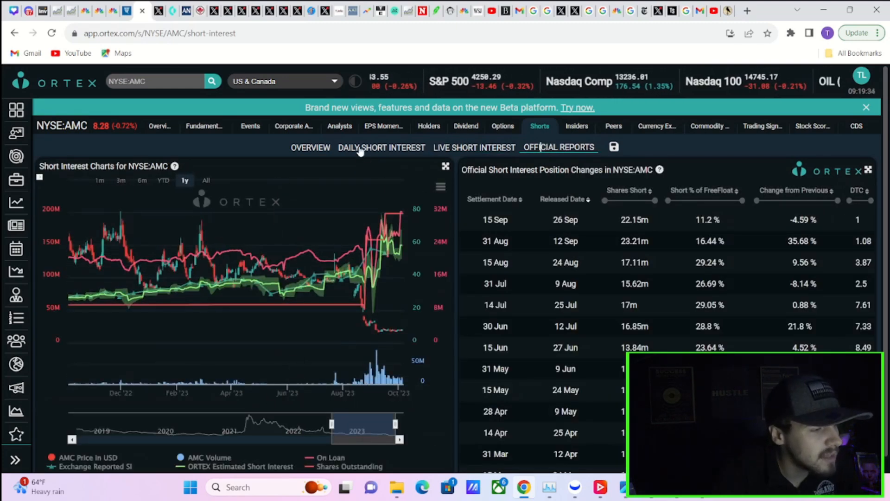
# Review AMC's daily short interest, then return to live figures: 23.98m shares short, 12.13% of float.
pyautogui.click(382, 148)
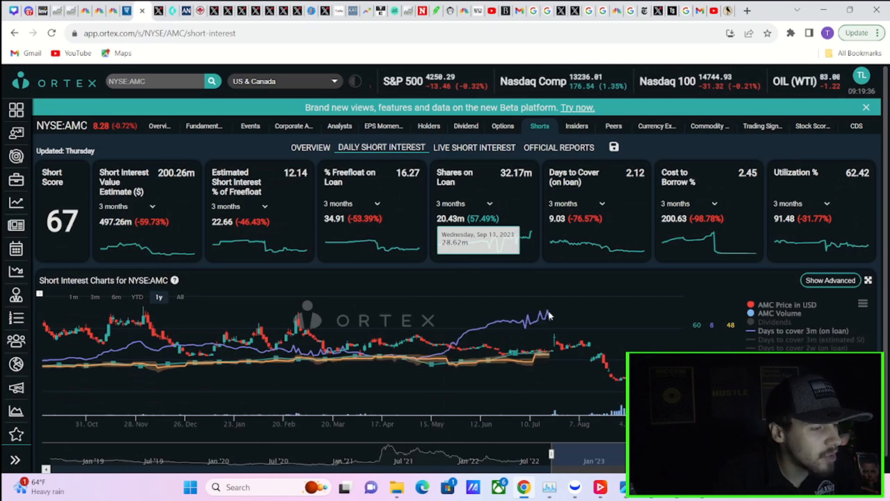
pyautogui.moveTo(528, 239)
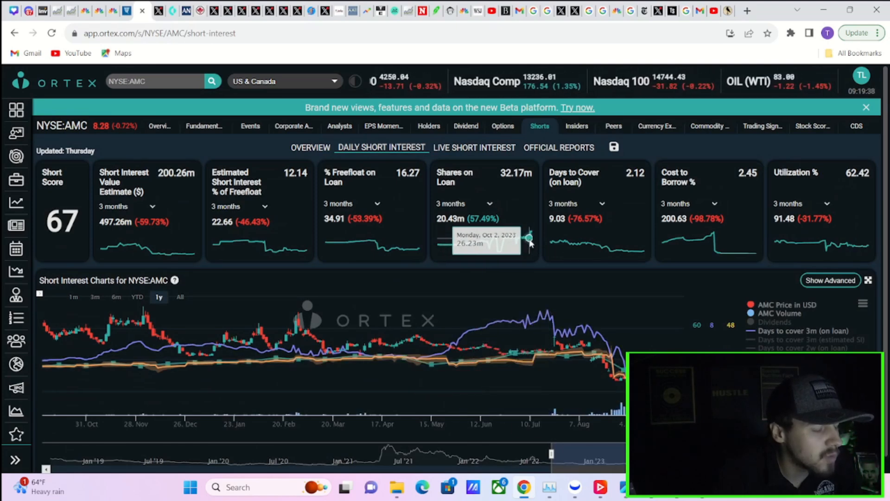
pyautogui.moveTo(491, 201)
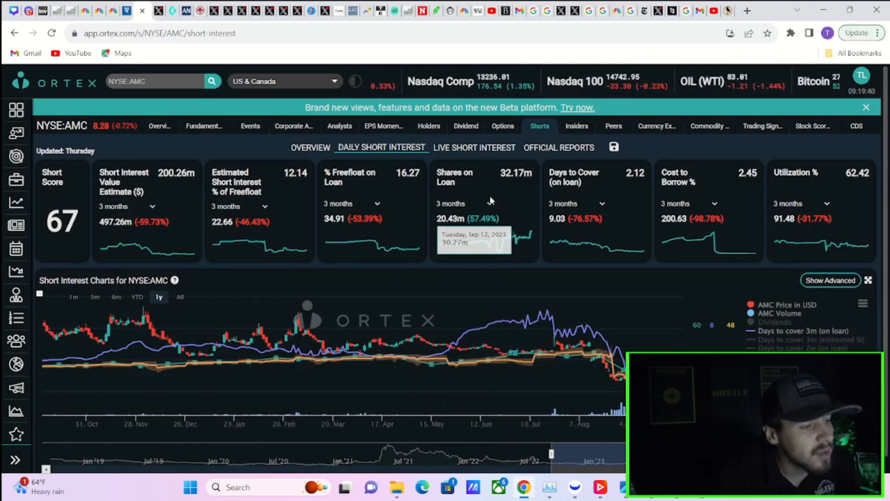
pyautogui.moveTo(473, 339)
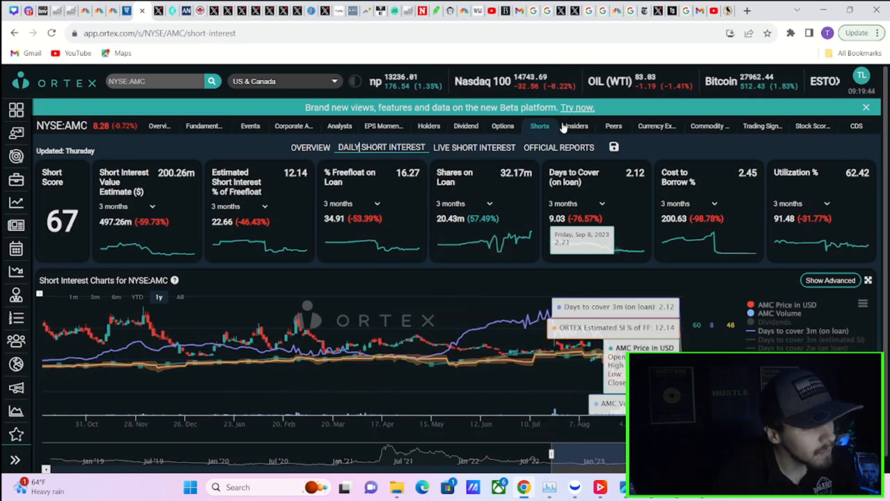
pyautogui.moveTo(396, 263)
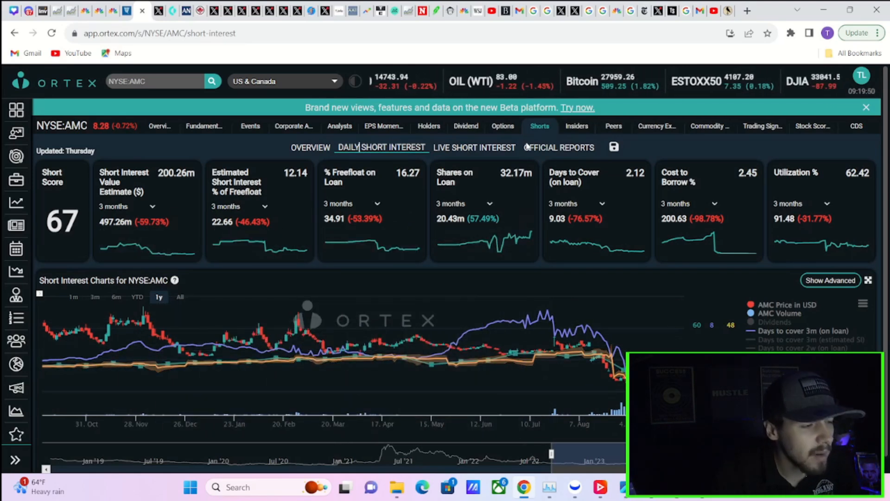
pyautogui.click(473, 147)
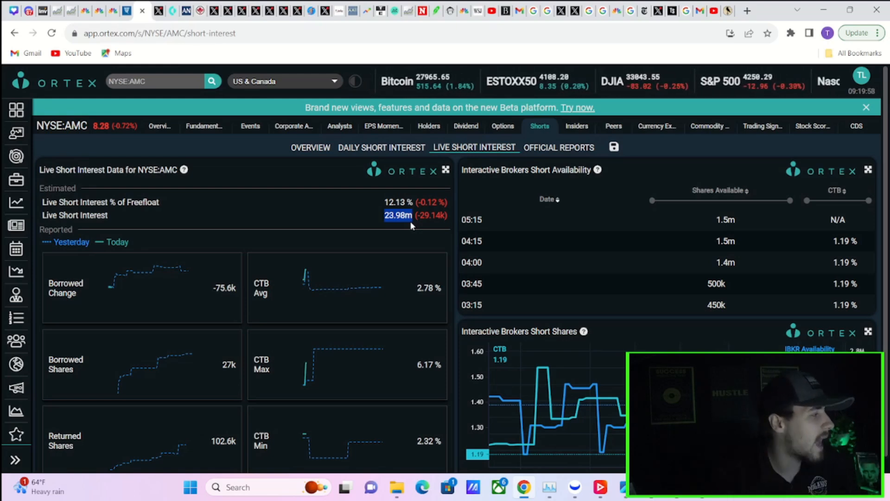
pyautogui.moveTo(479, 203)
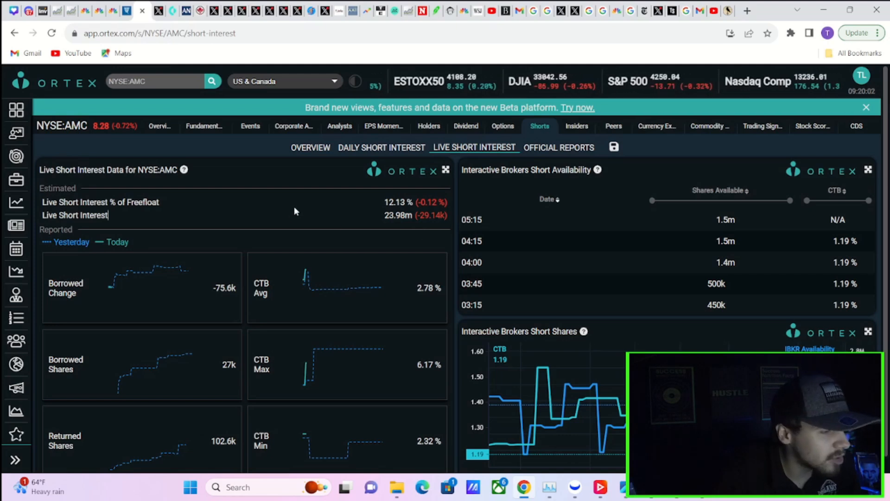
pyautogui.moveTo(448, 227)
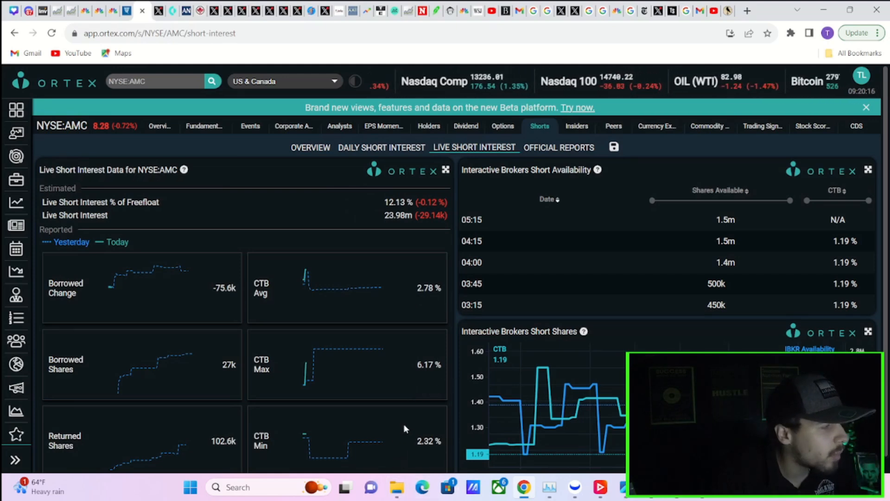
pyautogui.moveTo(347, 205)
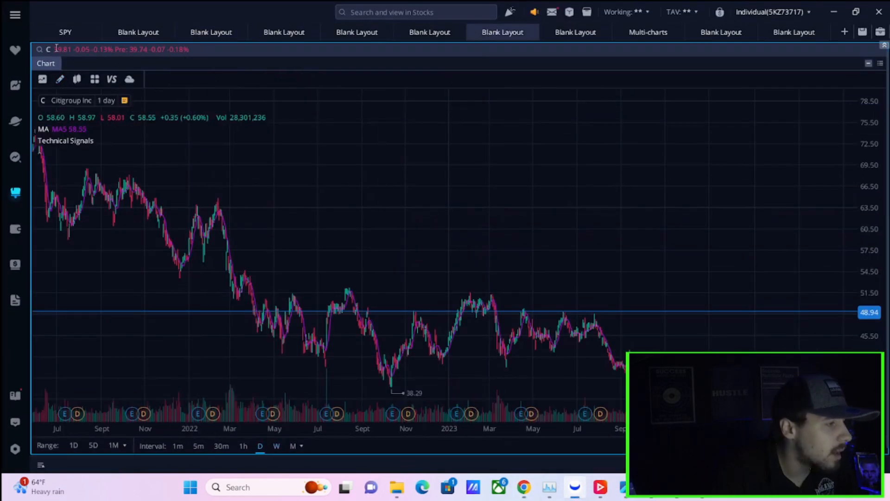
# Search IWM and load the iShares Russell 2000 ETF daily chart, trading near $175.84.
pyautogui.write('pc')
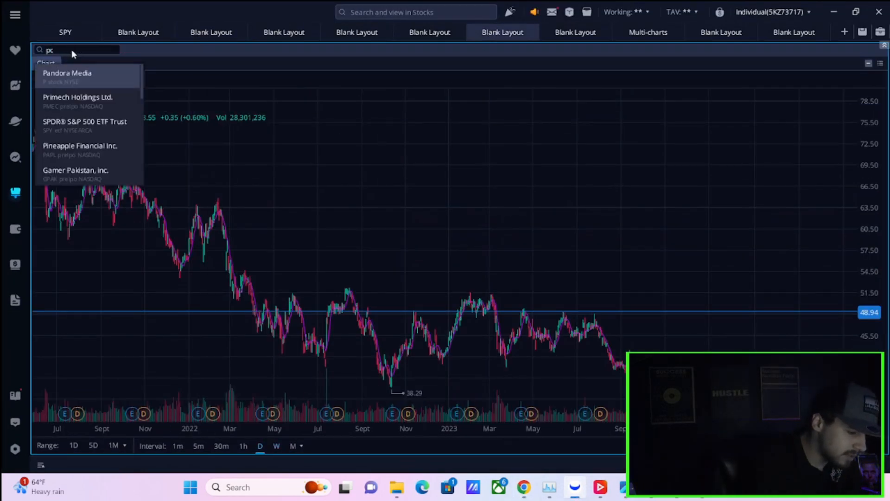
pyautogui.write('c')
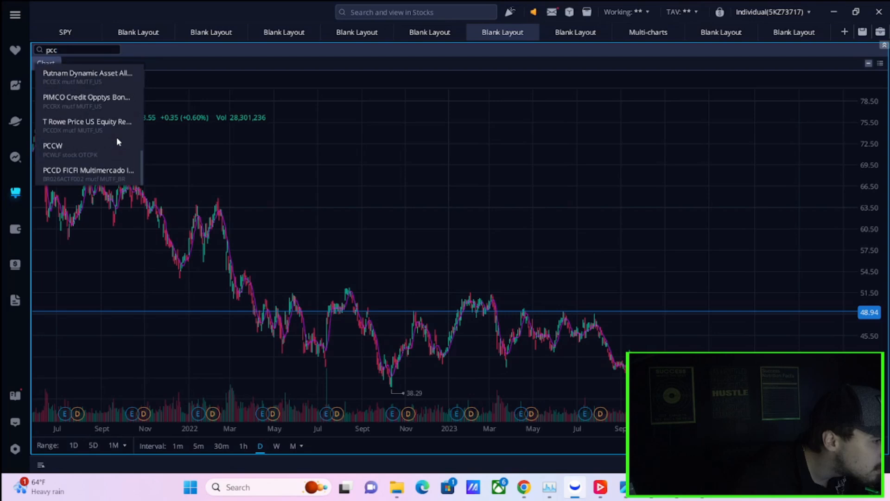
pyautogui.scroll(-3)
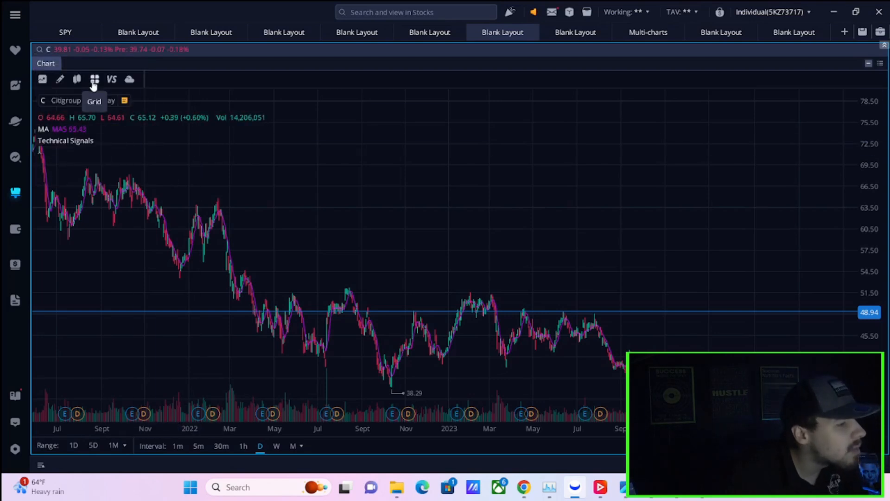
pyautogui.moveTo(31, 49)
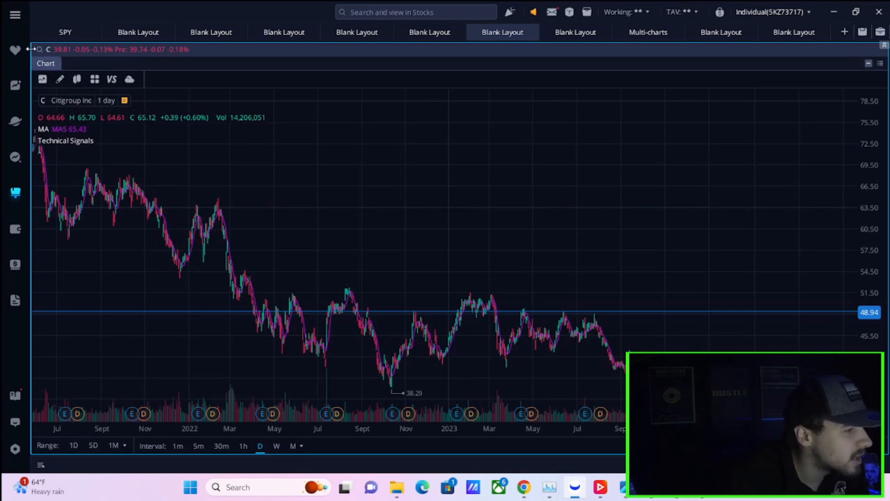
pyautogui.moveTo(351, 225)
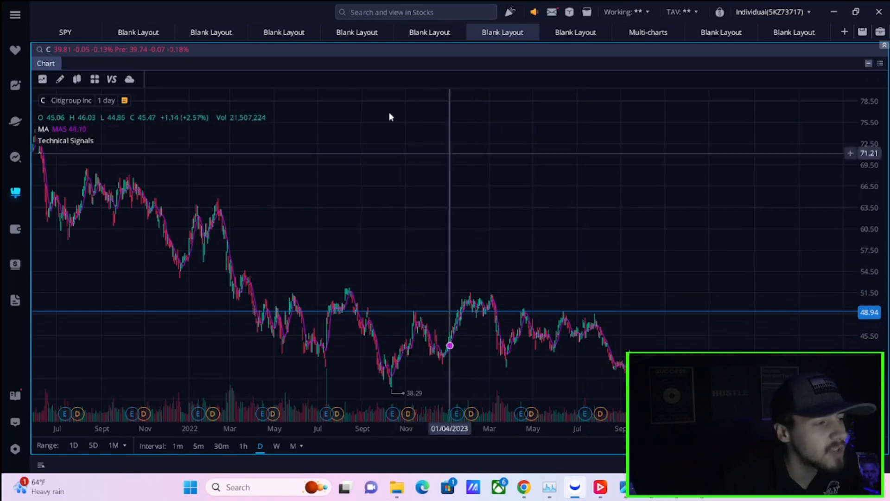
pyautogui.click(86, 50)
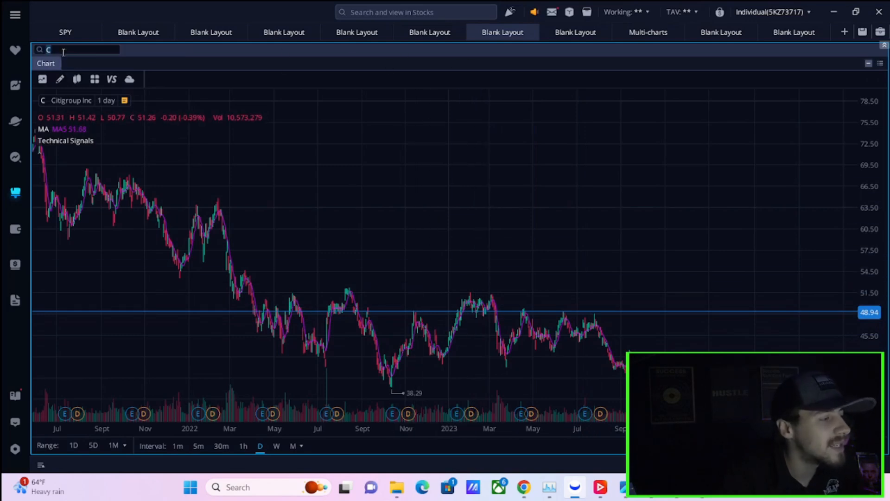
pyautogui.write('r')
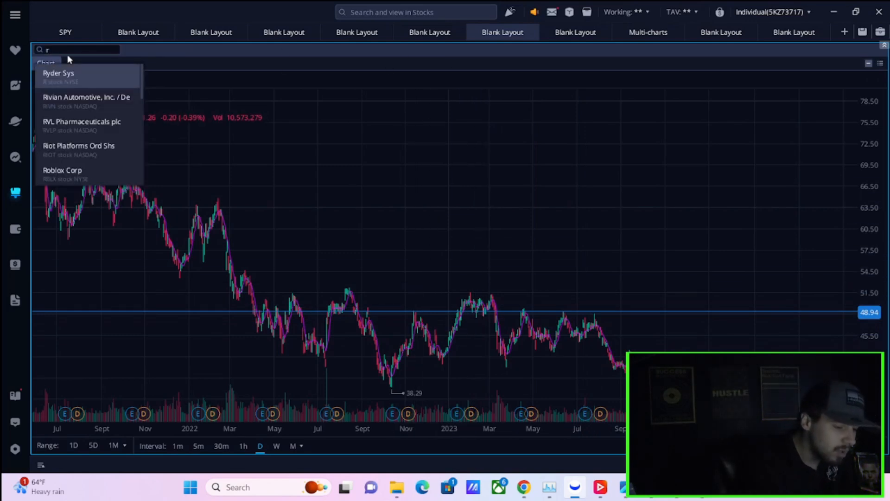
pyautogui.write('iw')
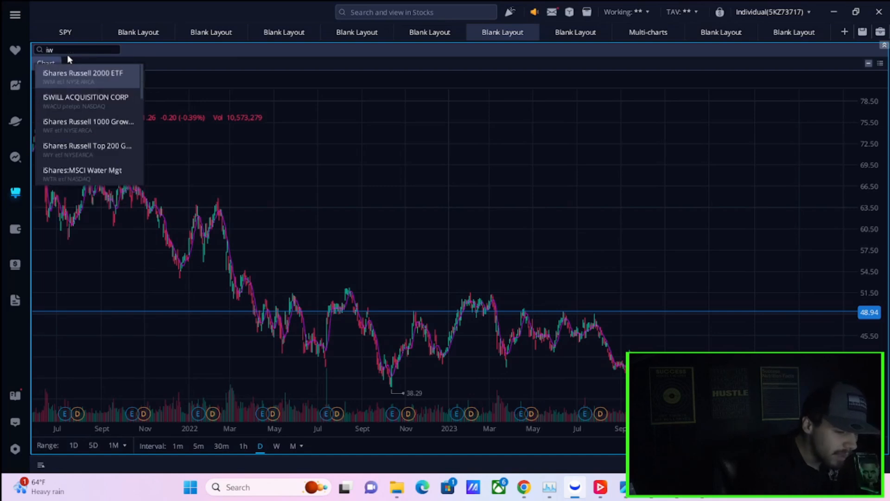
pyautogui.click(83, 76)
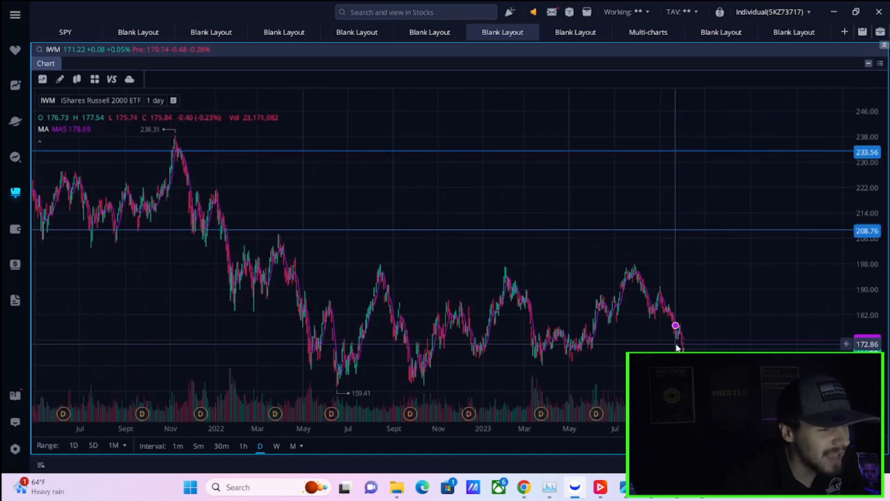
pyautogui.moveTo(665, 333)
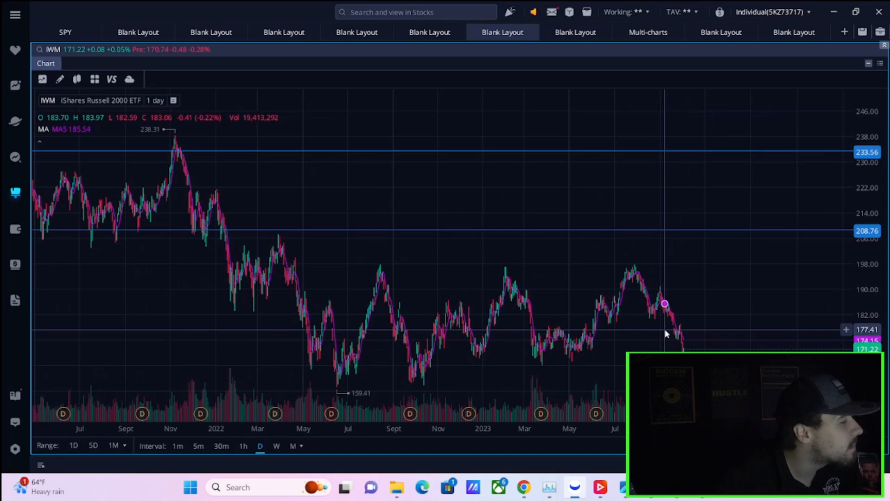
pyautogui.moveTo(678, 335)
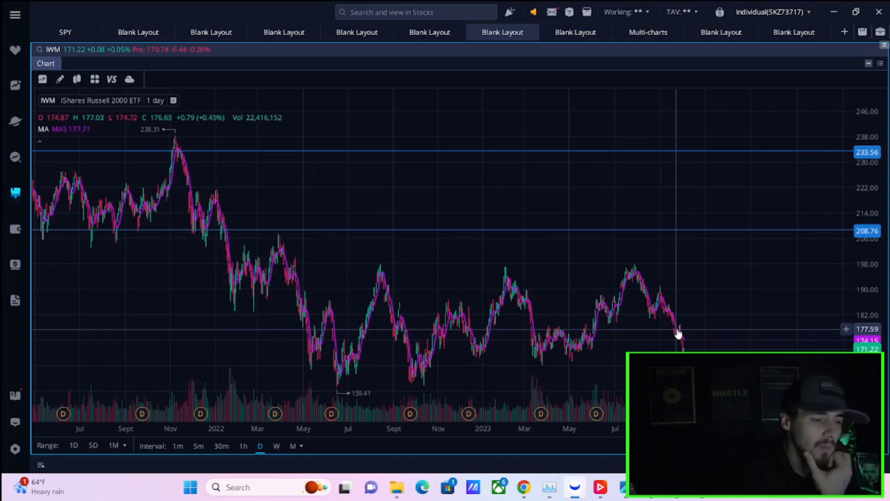
pyautogui.moveTo(172, 8)
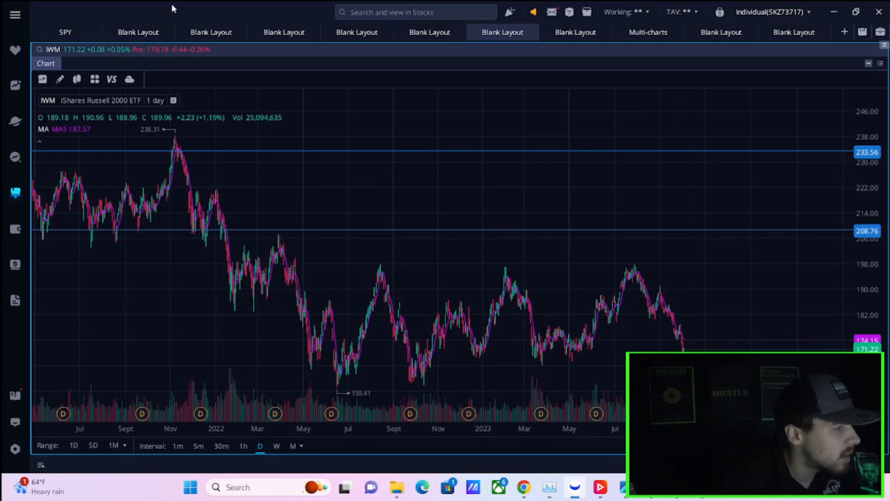
pyautogui.moveTo(65, 32)
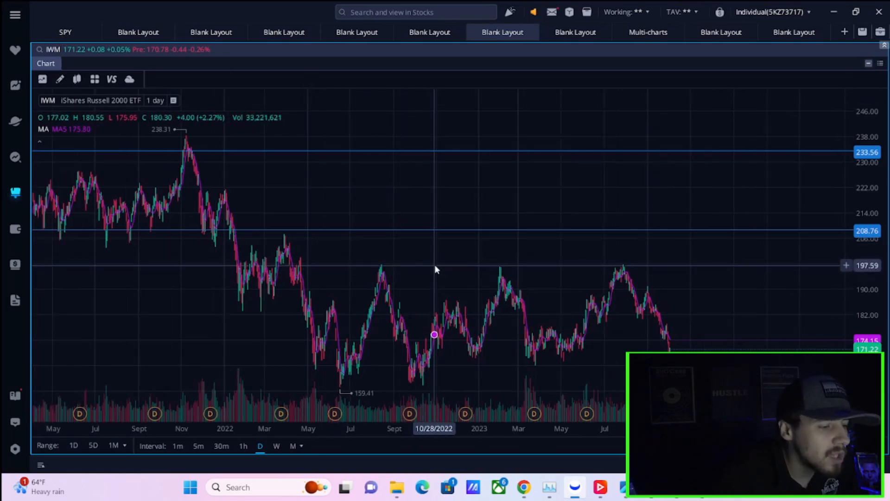
pyautogui.moveTo(493, 275)
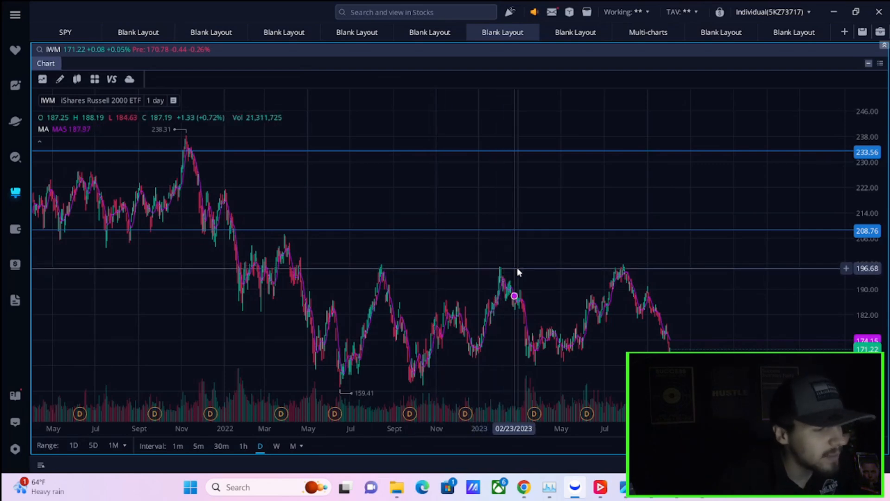
pyautogui.moveTo(581, 267)
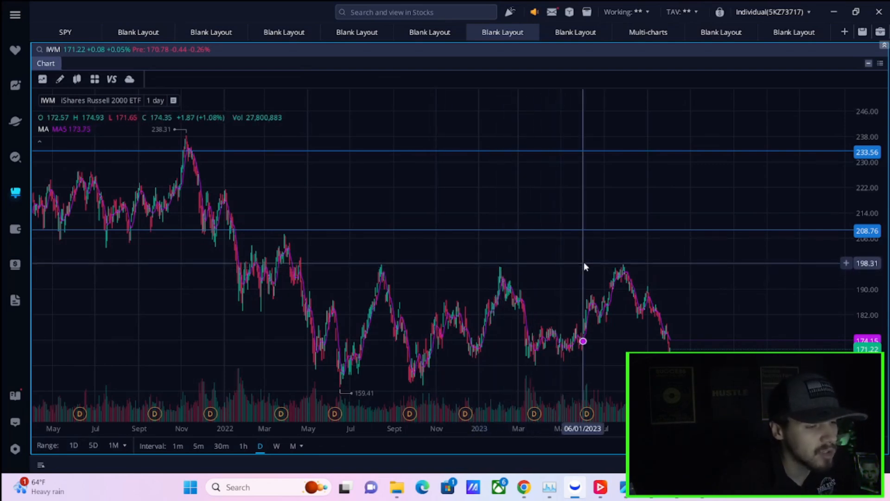
pyautogui.moveTo(574, 268)
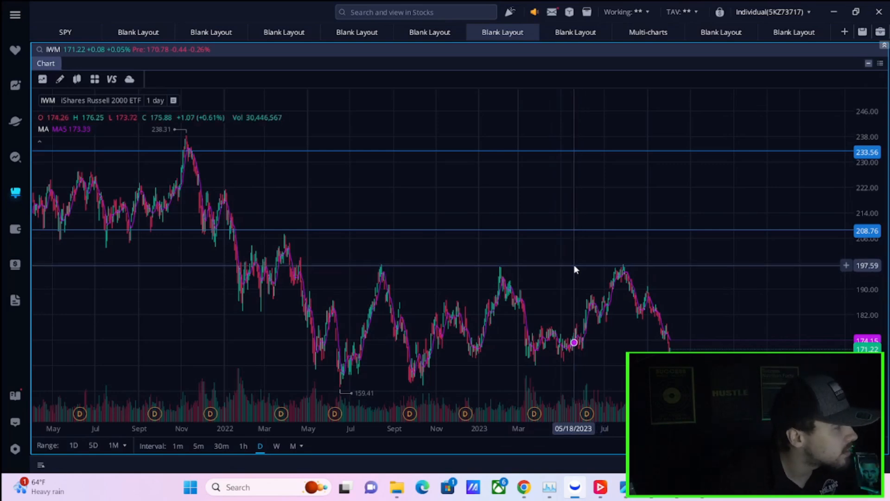
pyautogui.moveTo(571, 269)
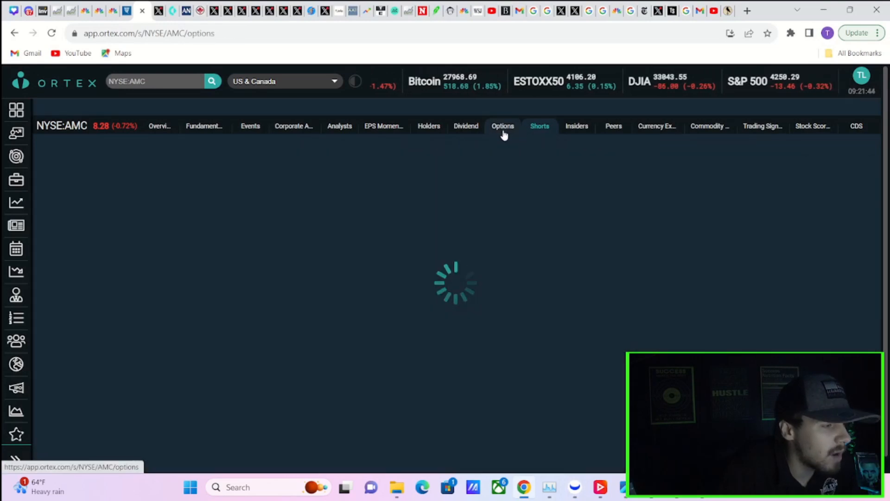
# Open AMC's Options page in Ortex, showing the option chain and 0.48 put/call ratio.
pyautogui.click(501, 125)
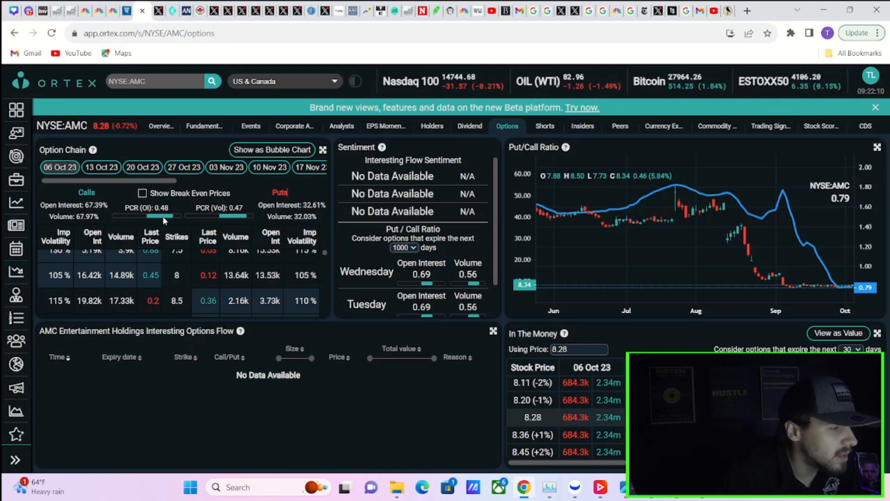
pyautogui.moveTo(189, 186)
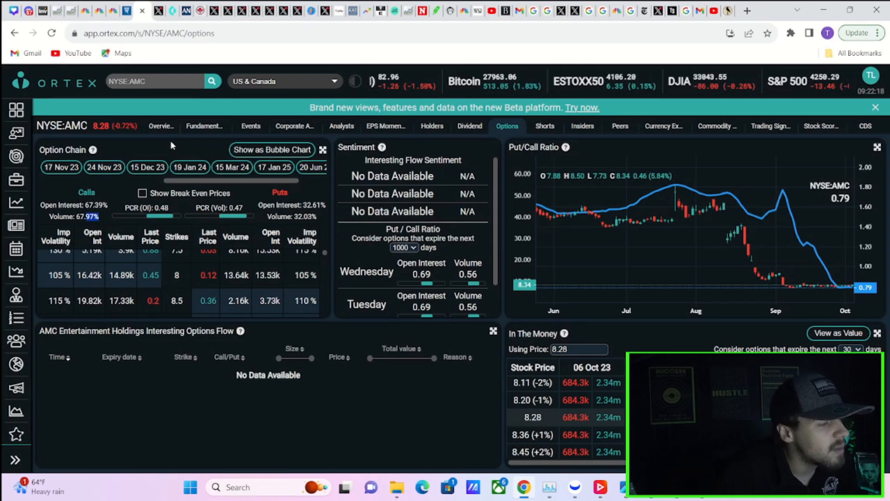
pyautogui.moveTo(544, 126)
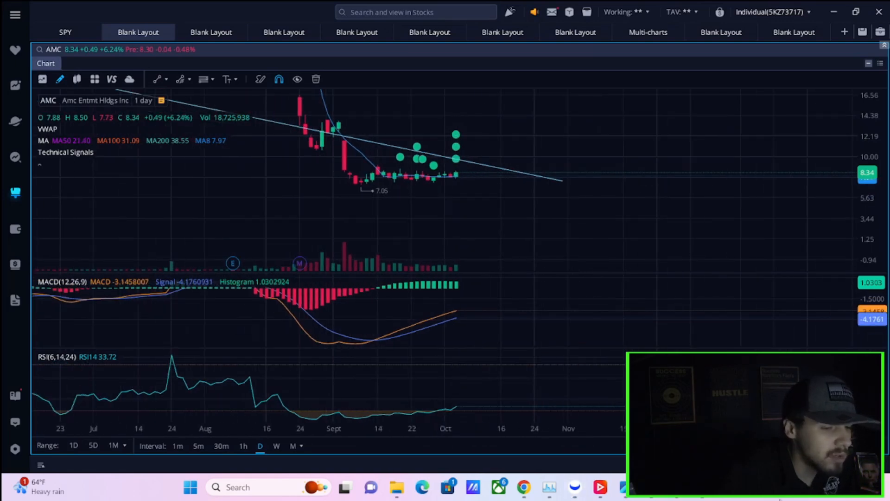
pyautogui.moveTo(481, 330)
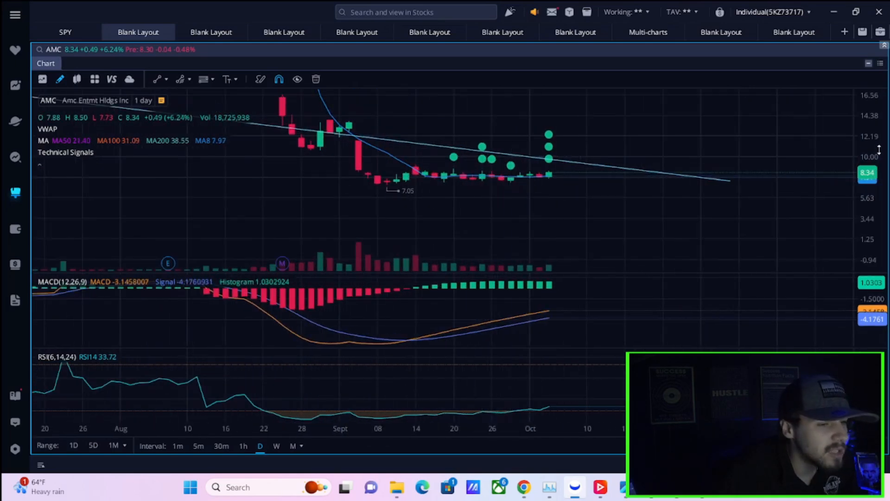
pyautogui.moveTo(491, 176)
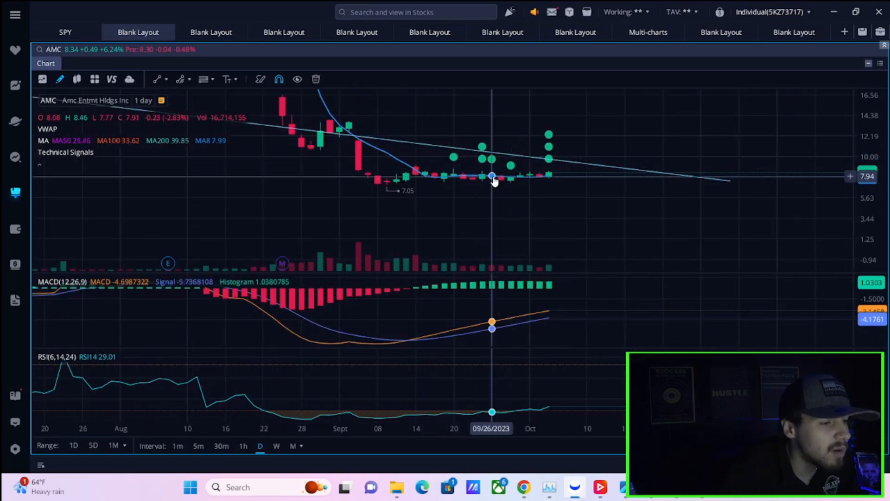
pyautogui.moveTo(501, 175)
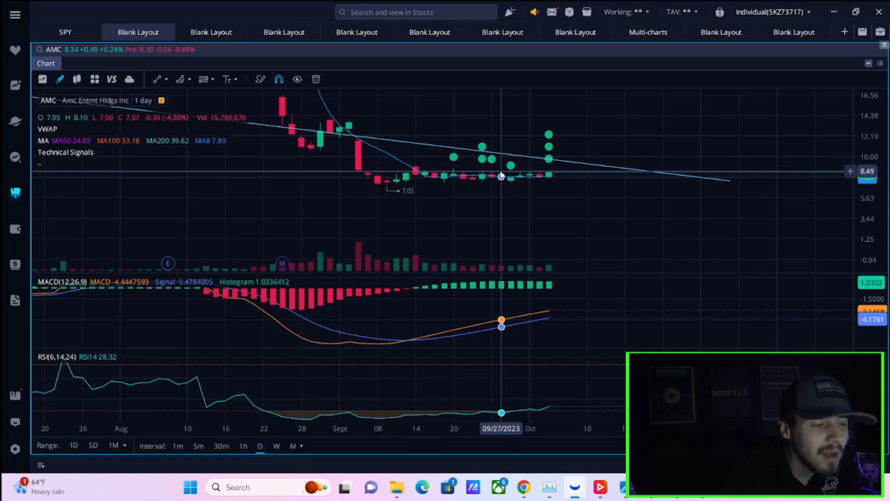
pyautogui.moveTo(490, 173)
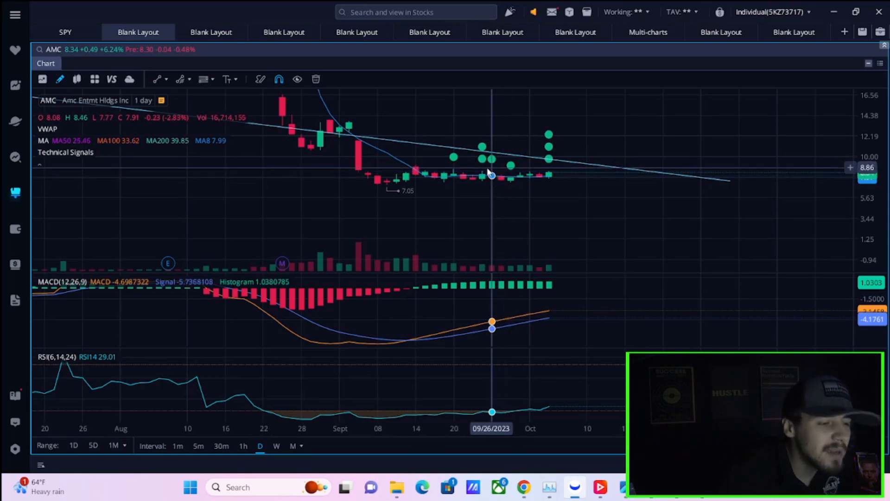
pyautogui.moveTo(482, 174)
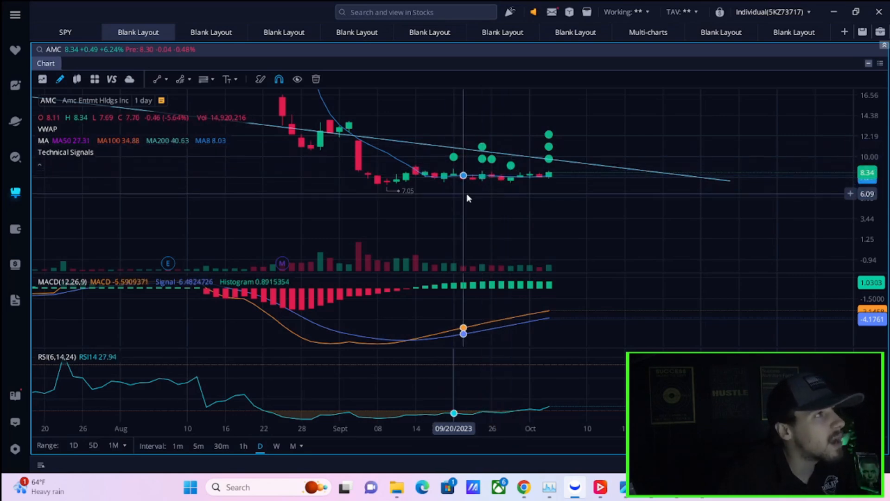
pyautogui.moveTo(279, 157)
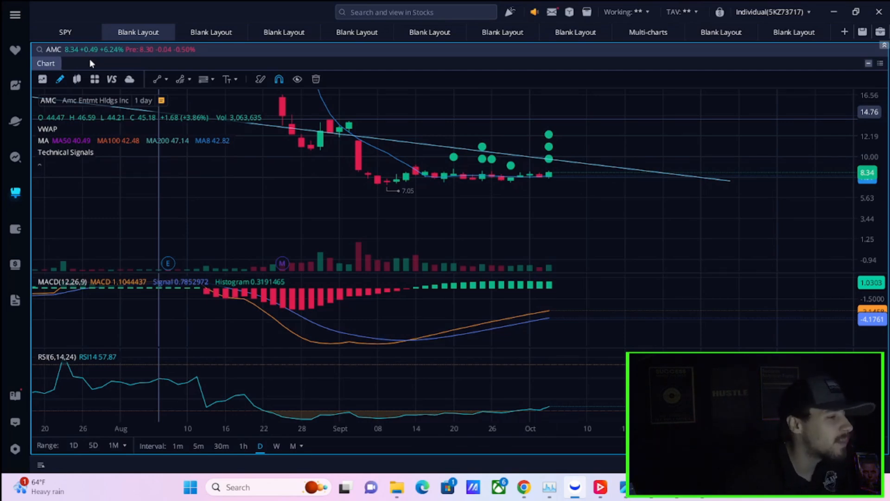
pyautogui.moveTo(203, 195)
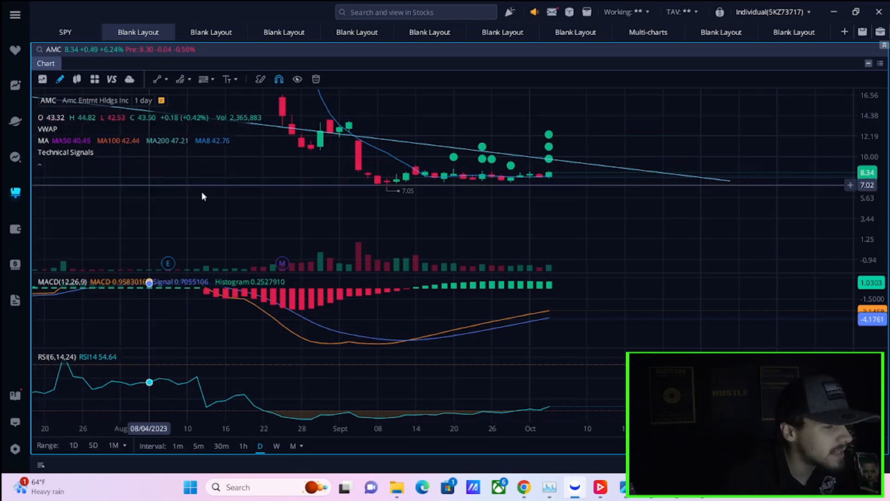
pyautogui.moveTo(121, 203)
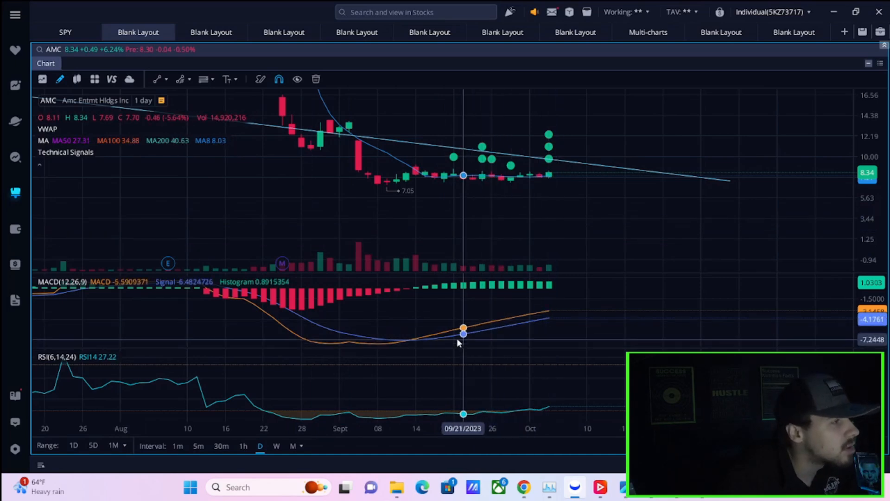
# Switch to the Options layout tab showing AMC's 06 Oct 23 calls and puts.
pyautogui.click(789, 32)
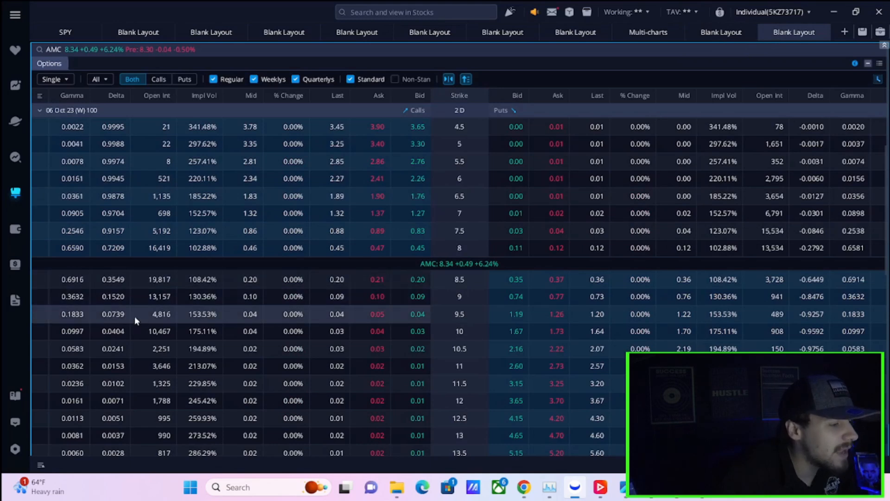
pyautogui.moveTo(177, 283)
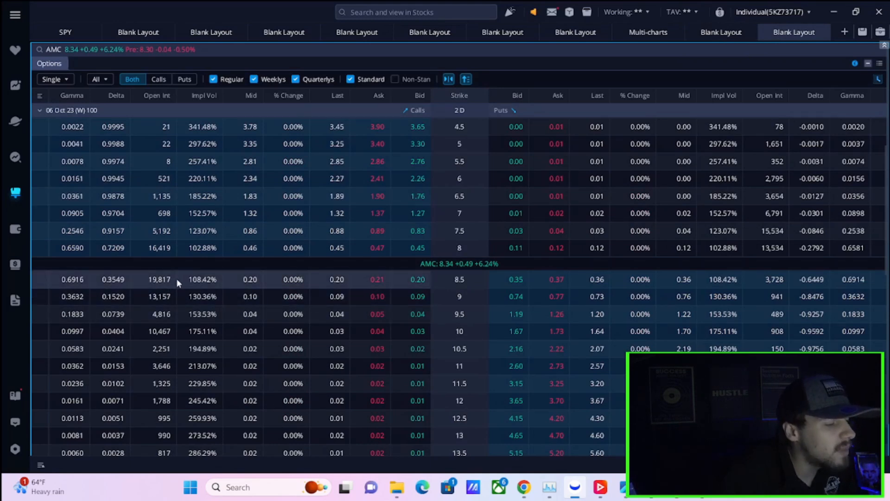
pyautogui.moveTo(146, 382)
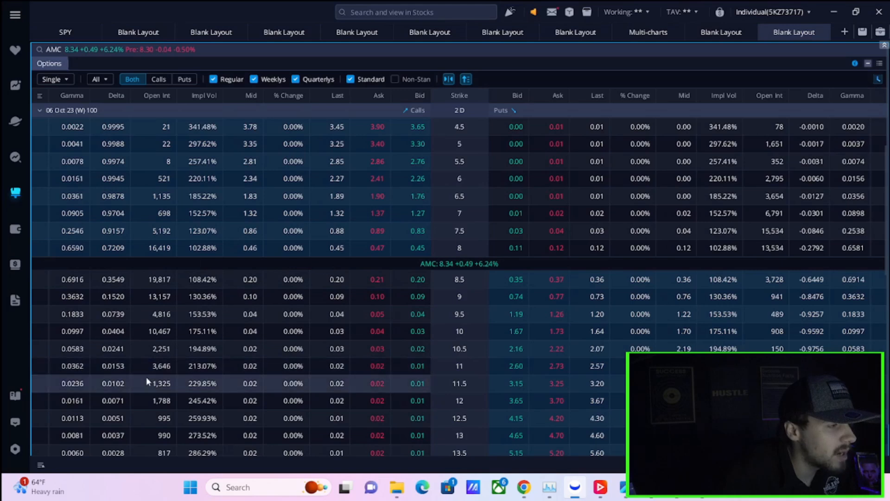
pyautogui.moveTo(147, 354)
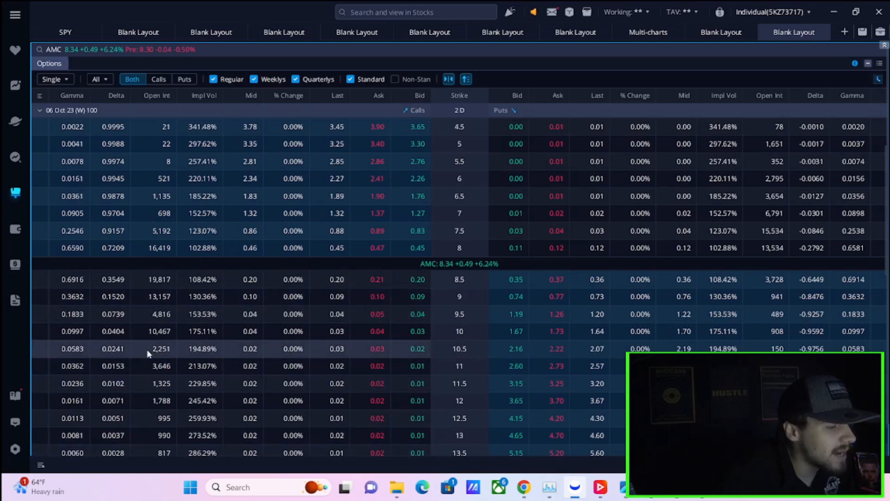
pyautogui.moveTo(159, 331)
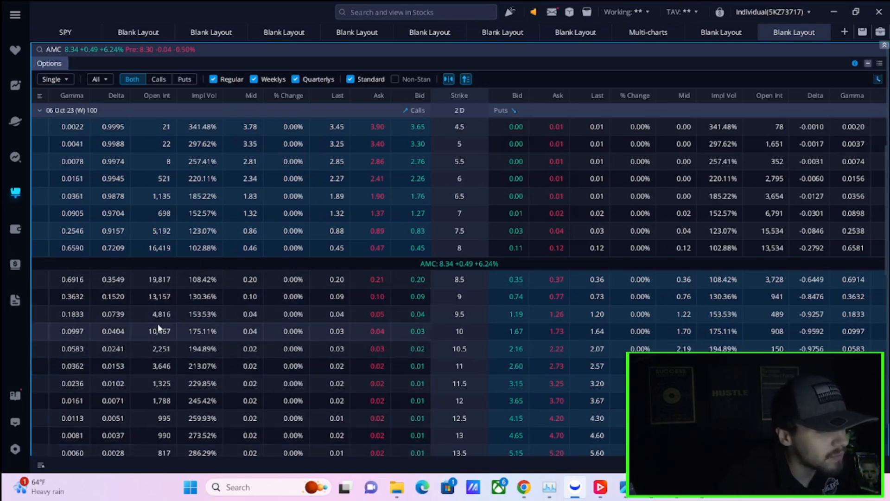
pyautogui.moveTo(153, 319)
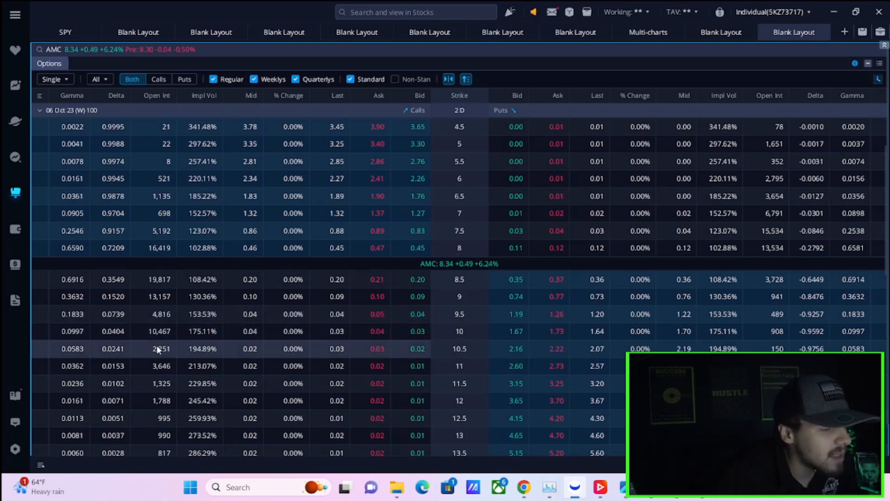
pyautogui.moveTo(149, 306)
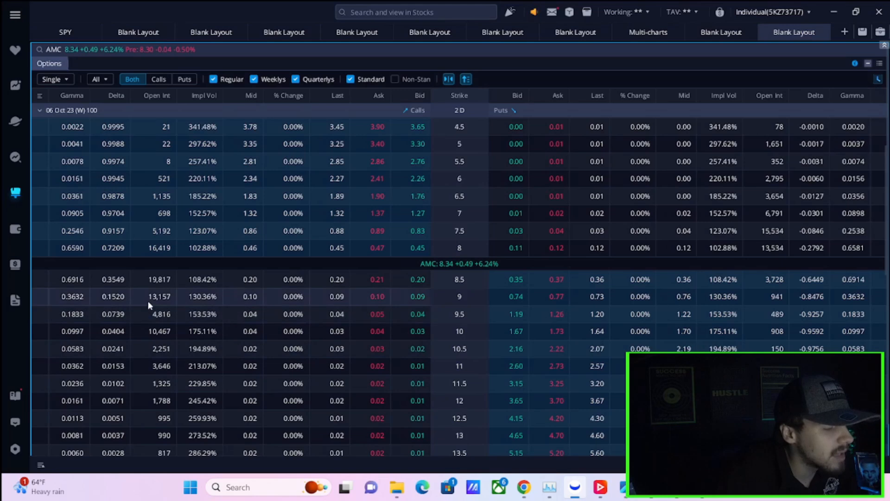
pyautogui.moveTo(191, 358)
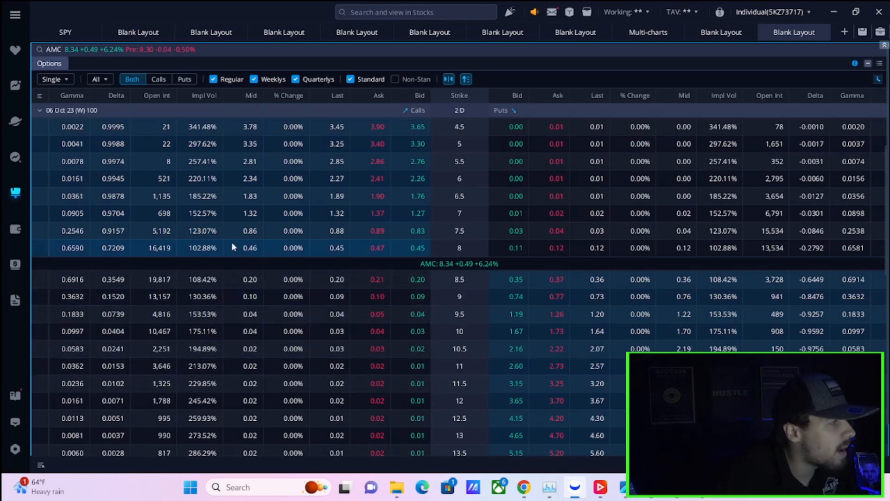
pyautogui.moveTo(222, 292)
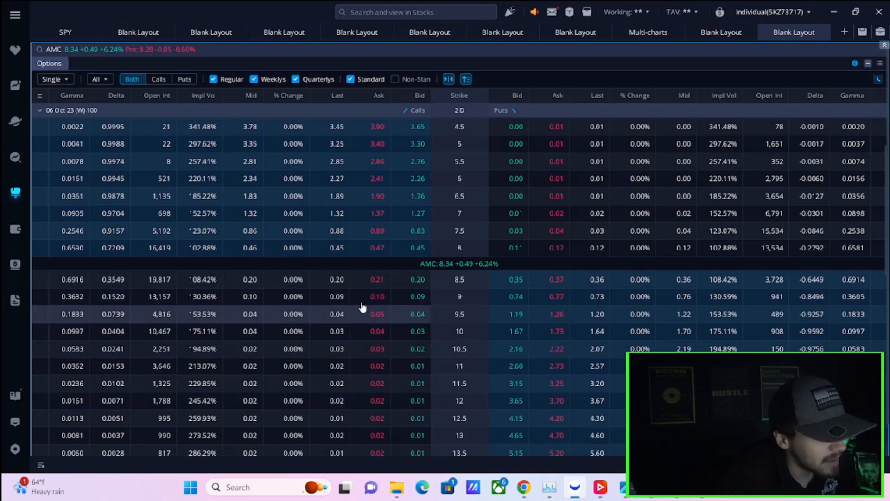
pyautogui.moveTo(376, 296)
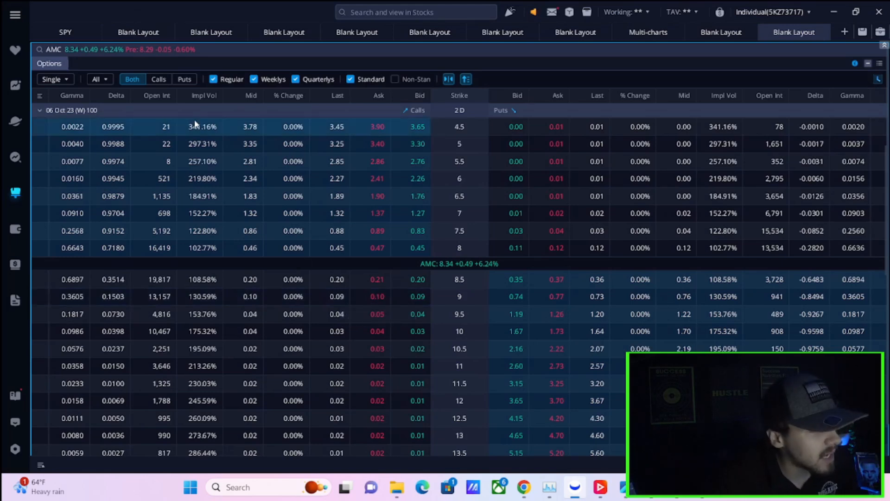
pyautogui.moveTo(435, 243)
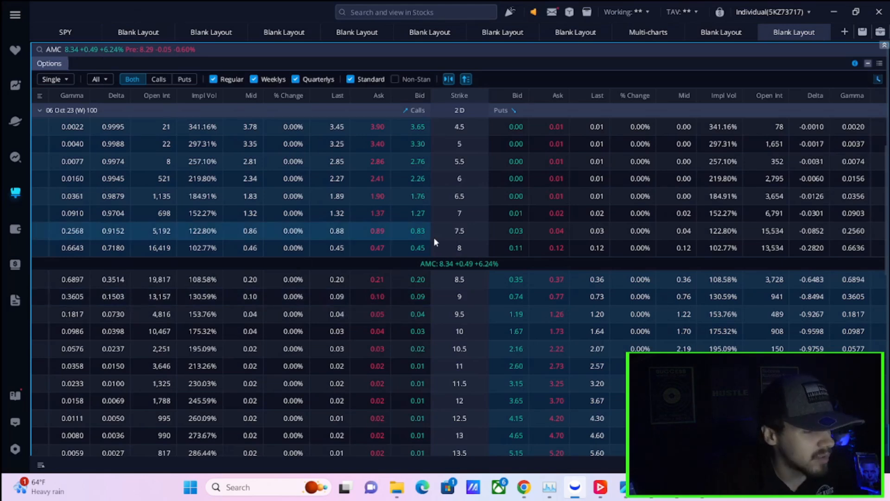